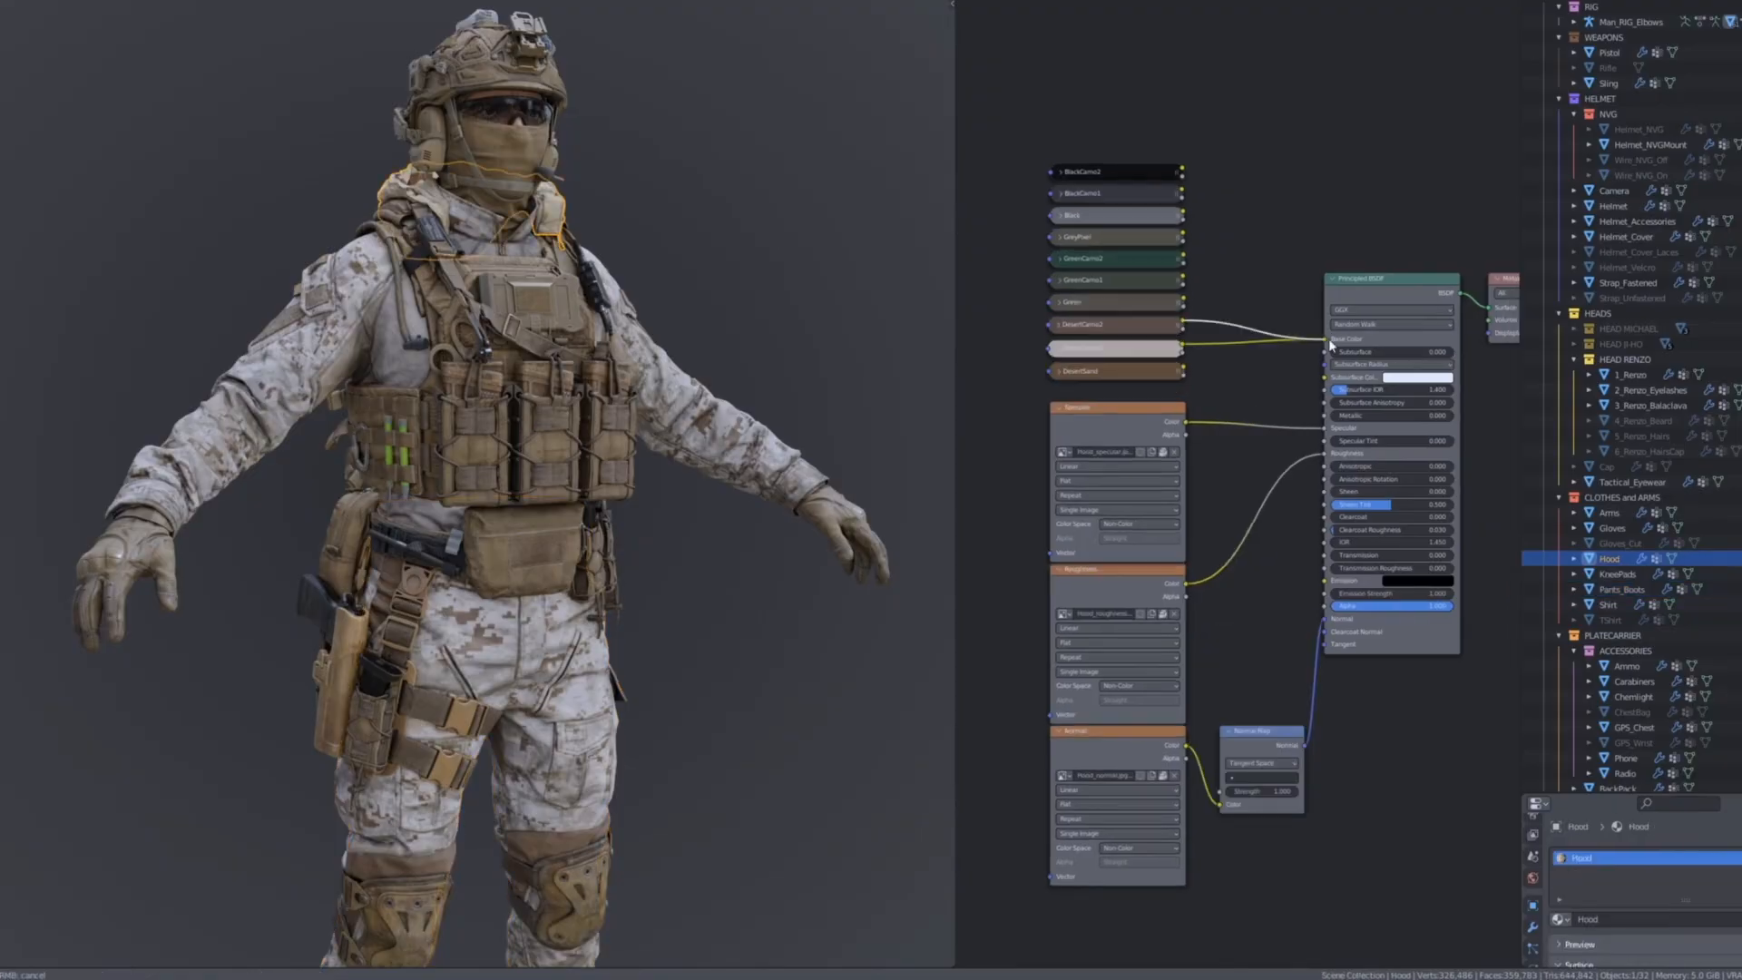
Show the Props catalog under Special_Ops > Characters listing helmets, rifles and plate carriers
click(1609, 621)
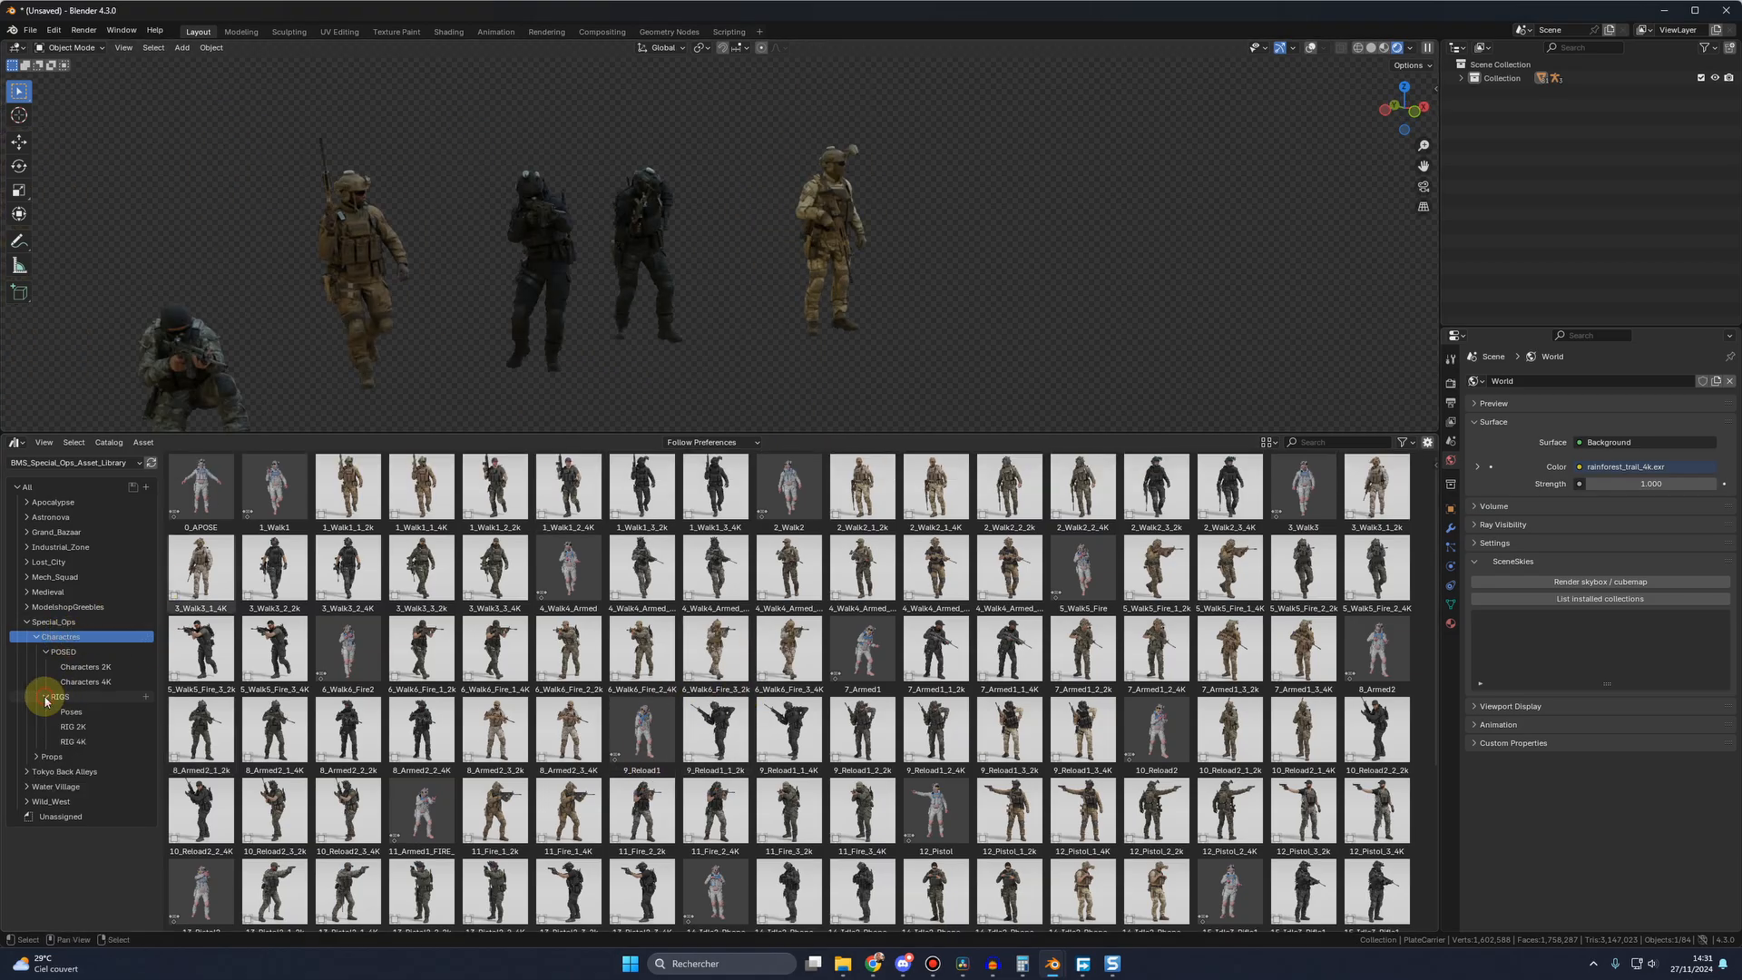
click(51, 757)
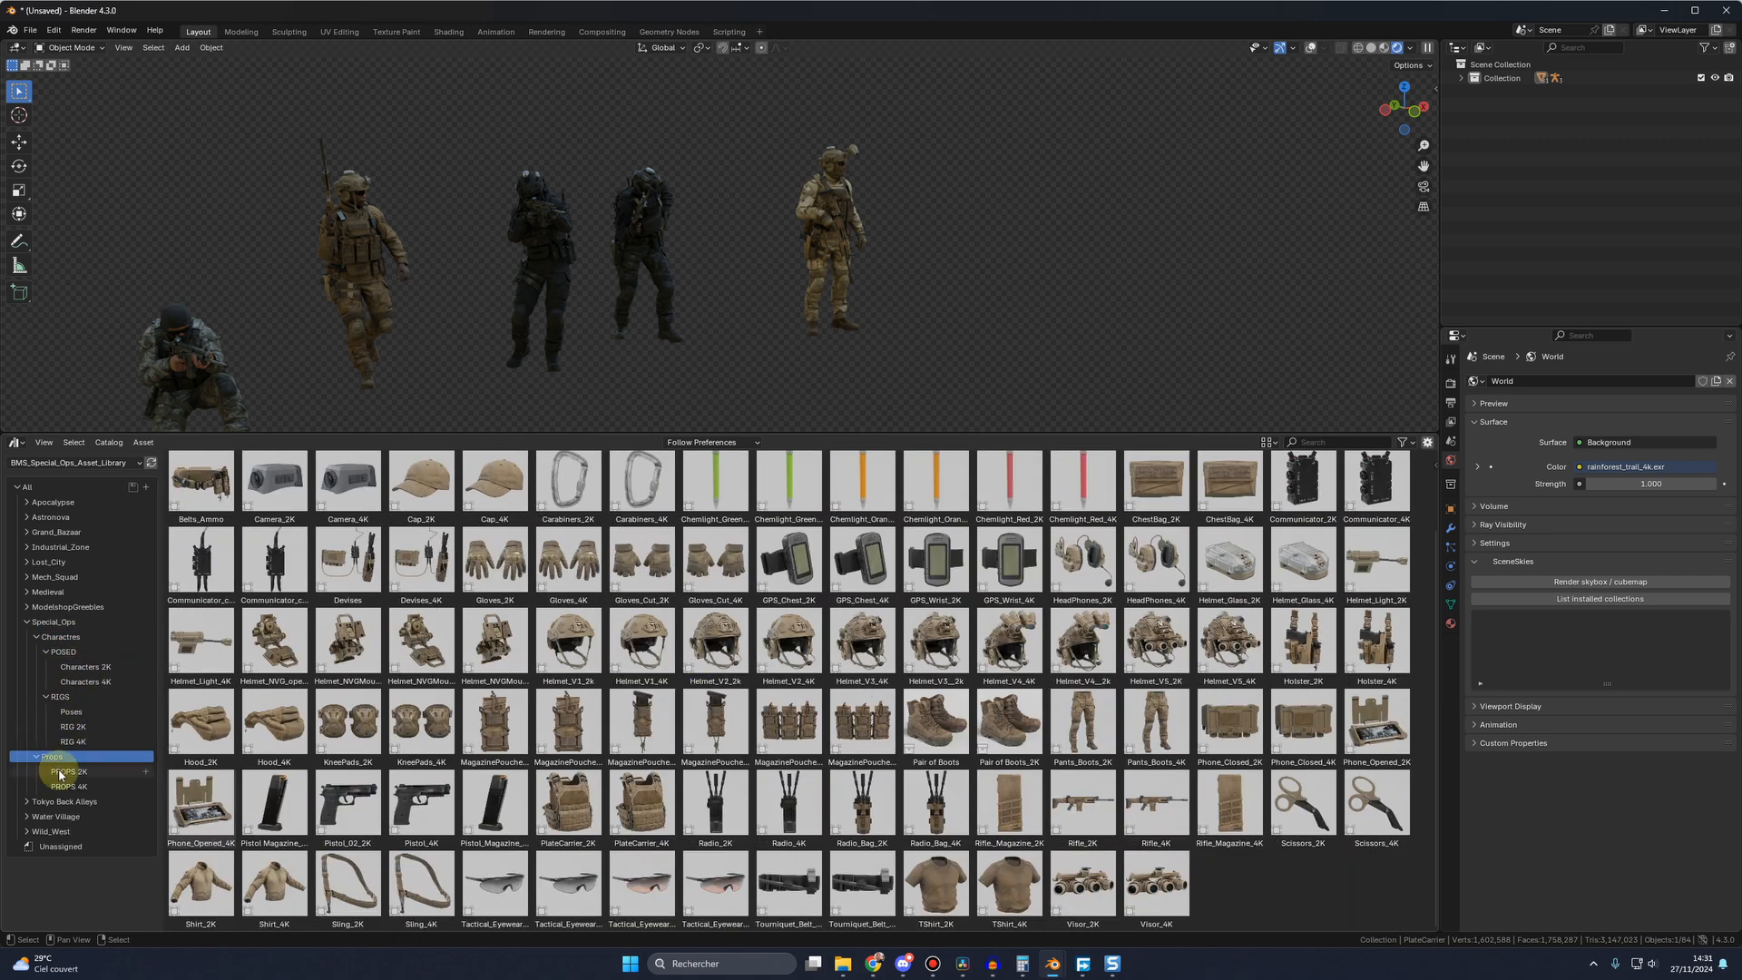
click(64, 651)
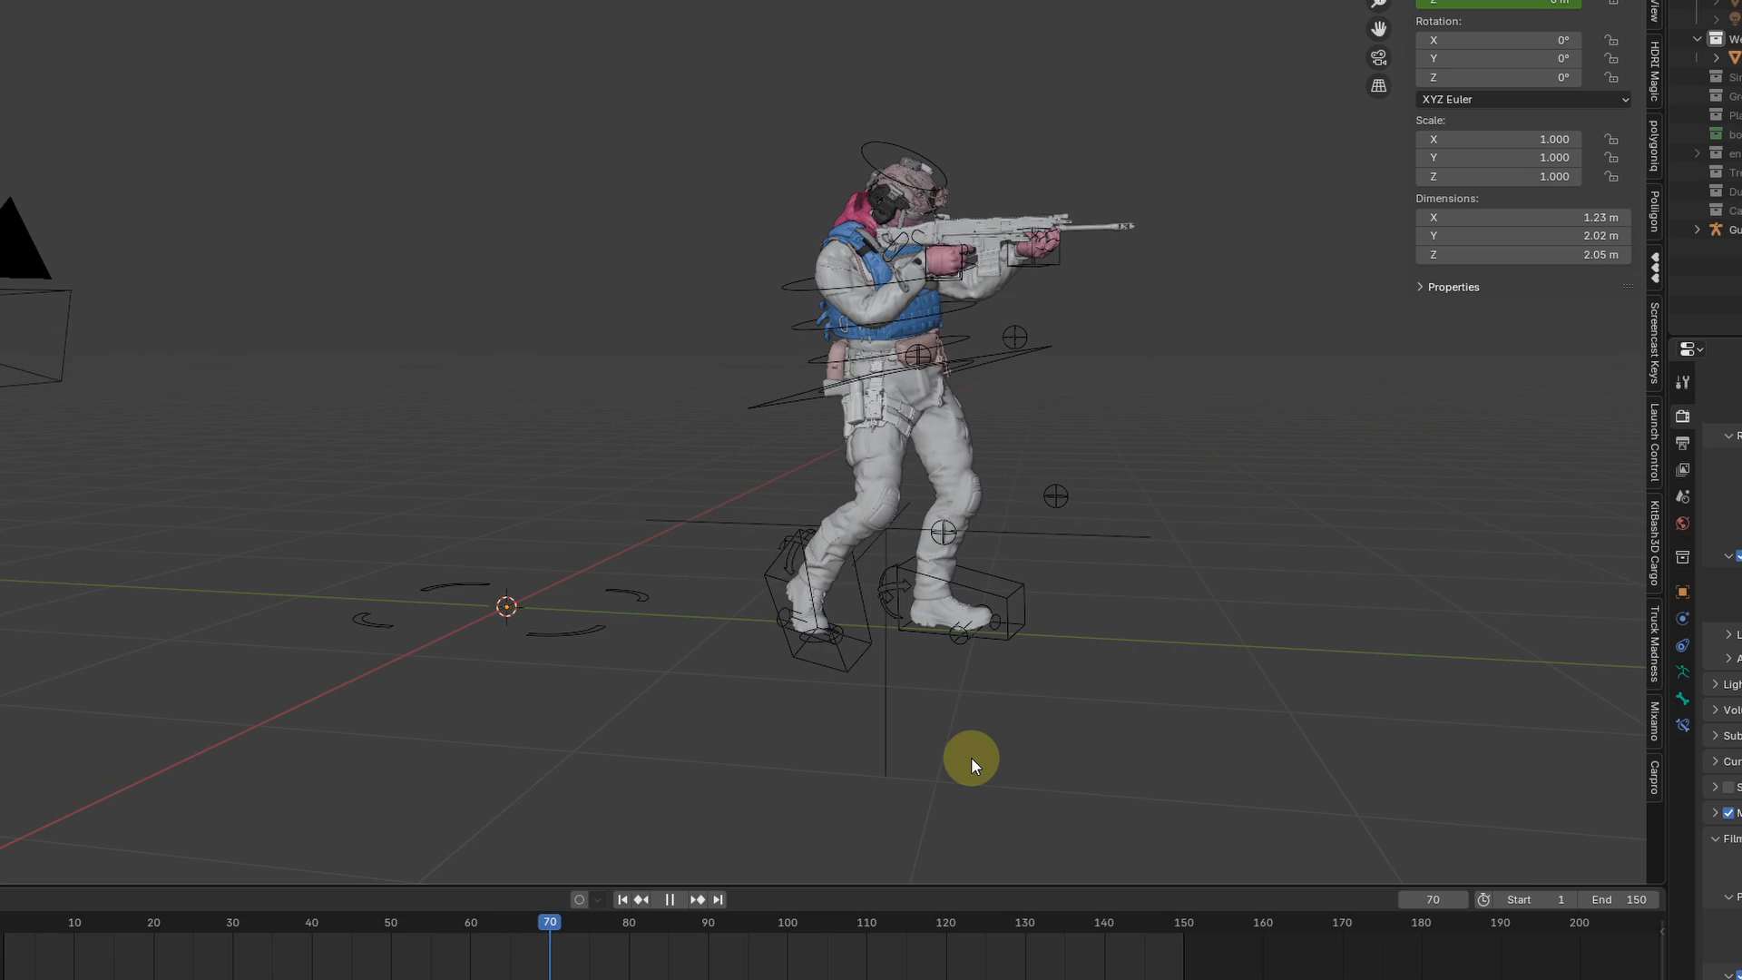
Scrub the soldier's 150-frame walk animation to frame 70
click(697, 898)
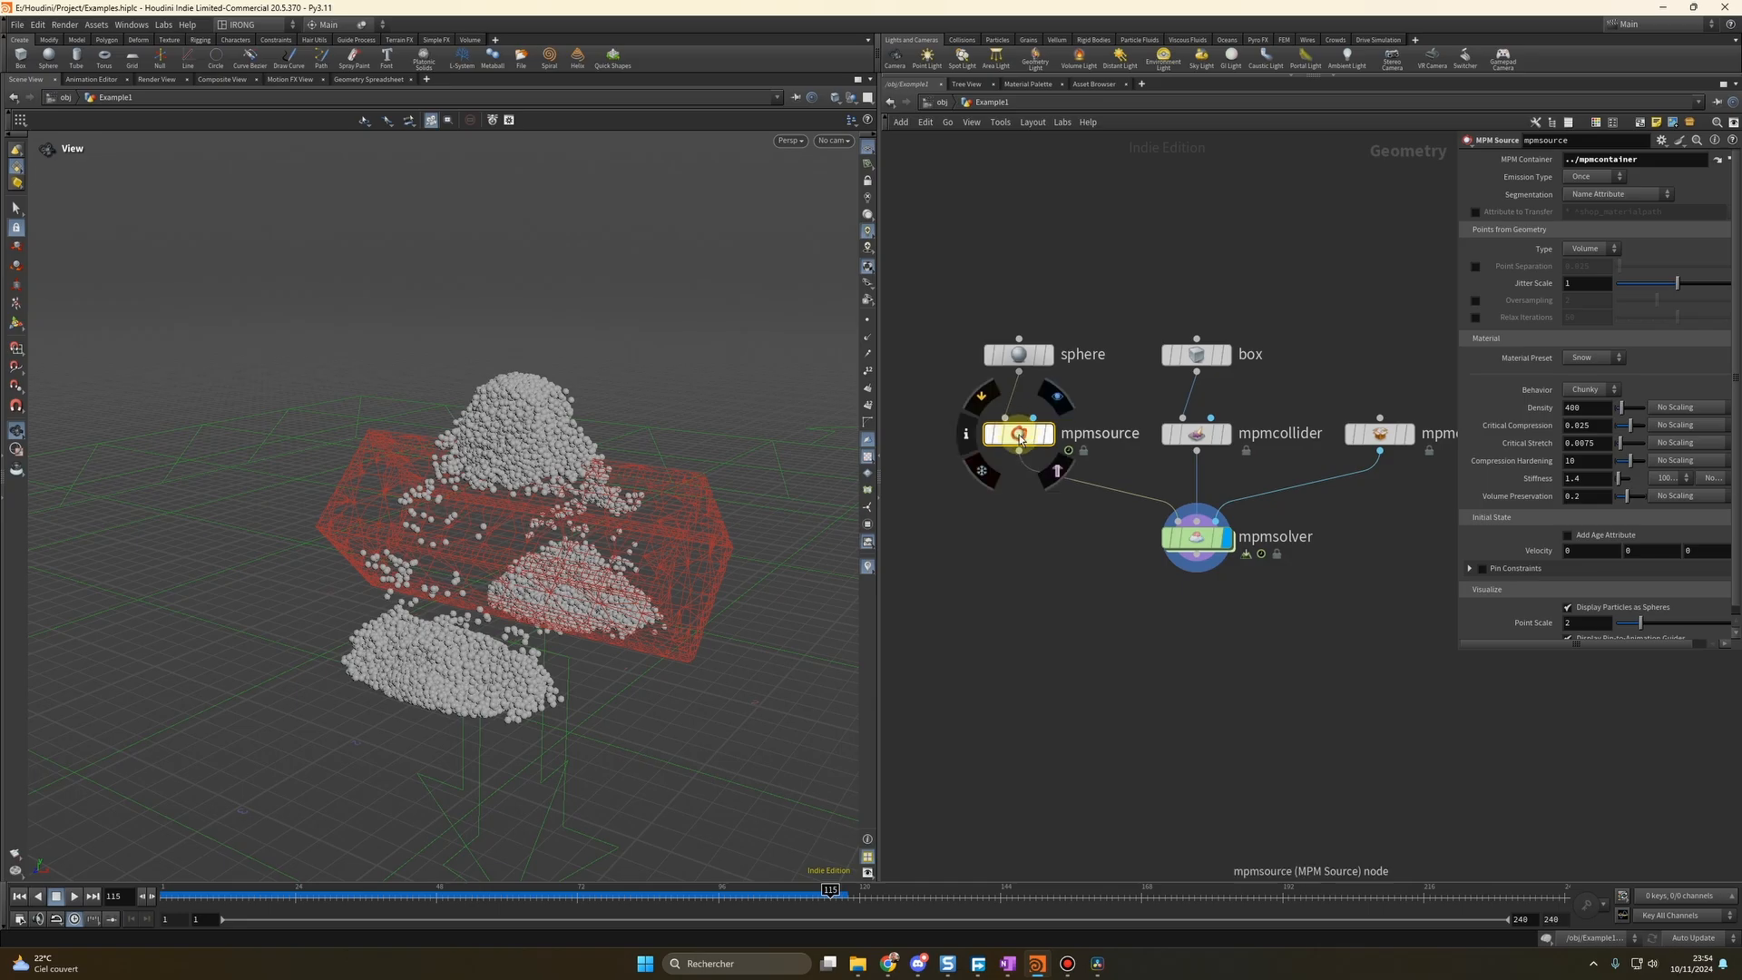
Switch the mpmsource sphere's Material Preset, then inspect the mpmcollider box settings
click(1595, 358)
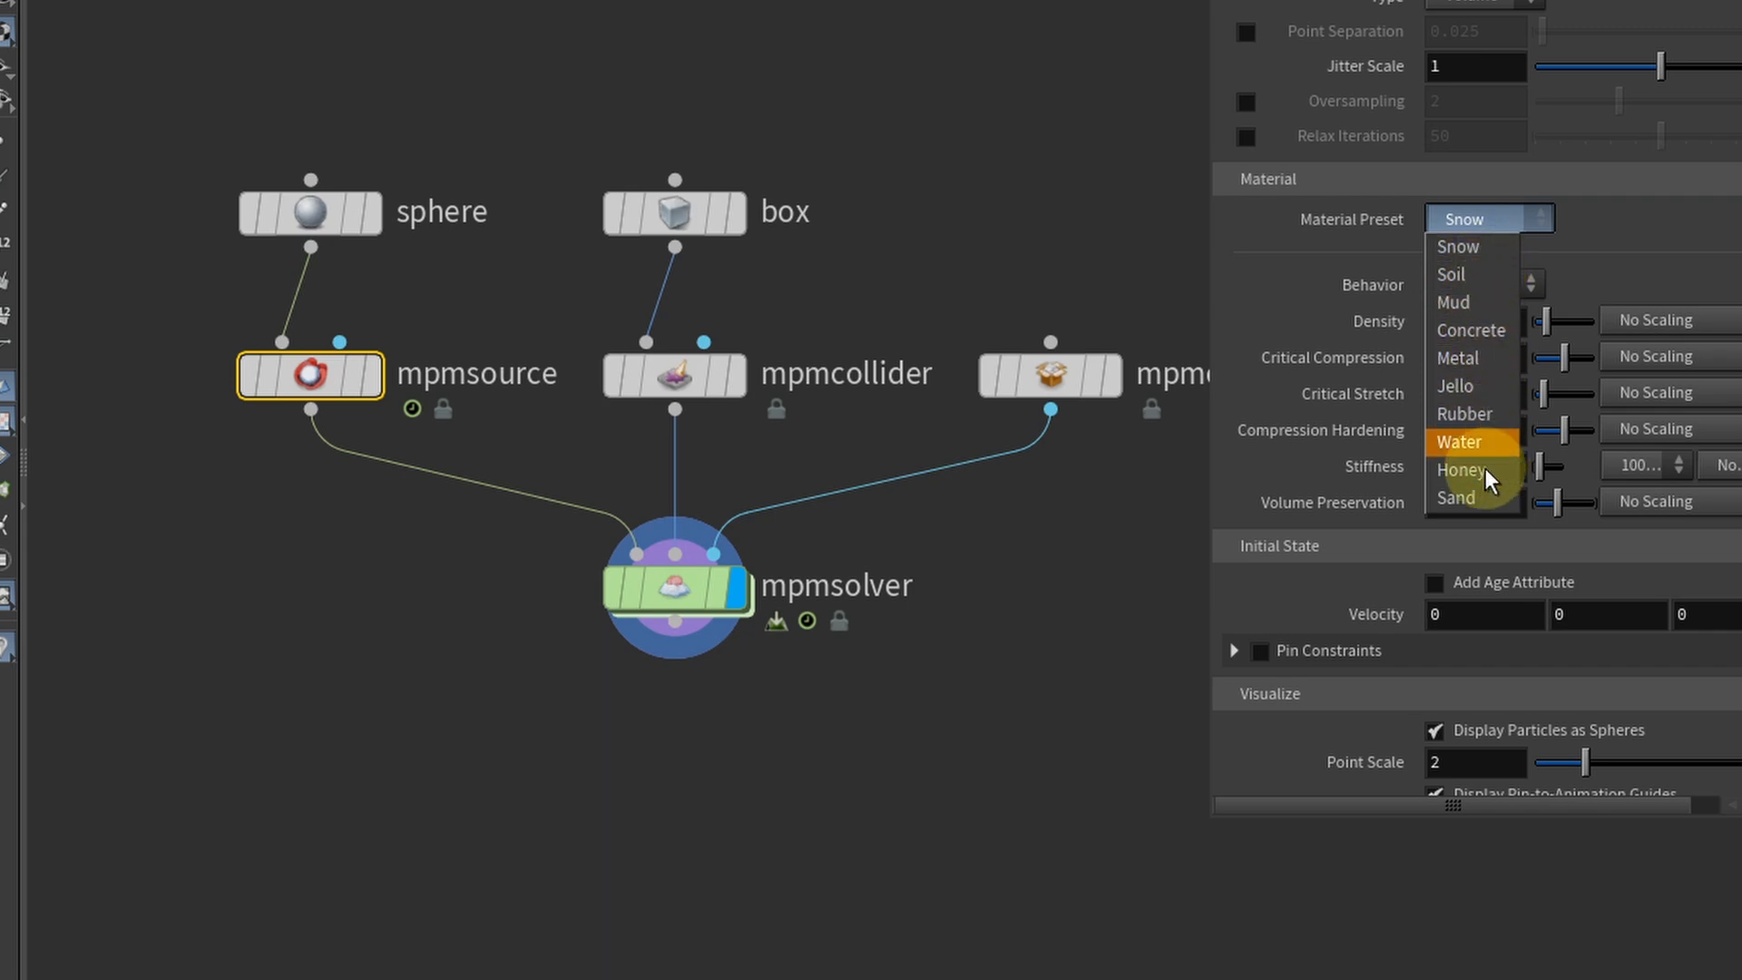
click(1462, 468)
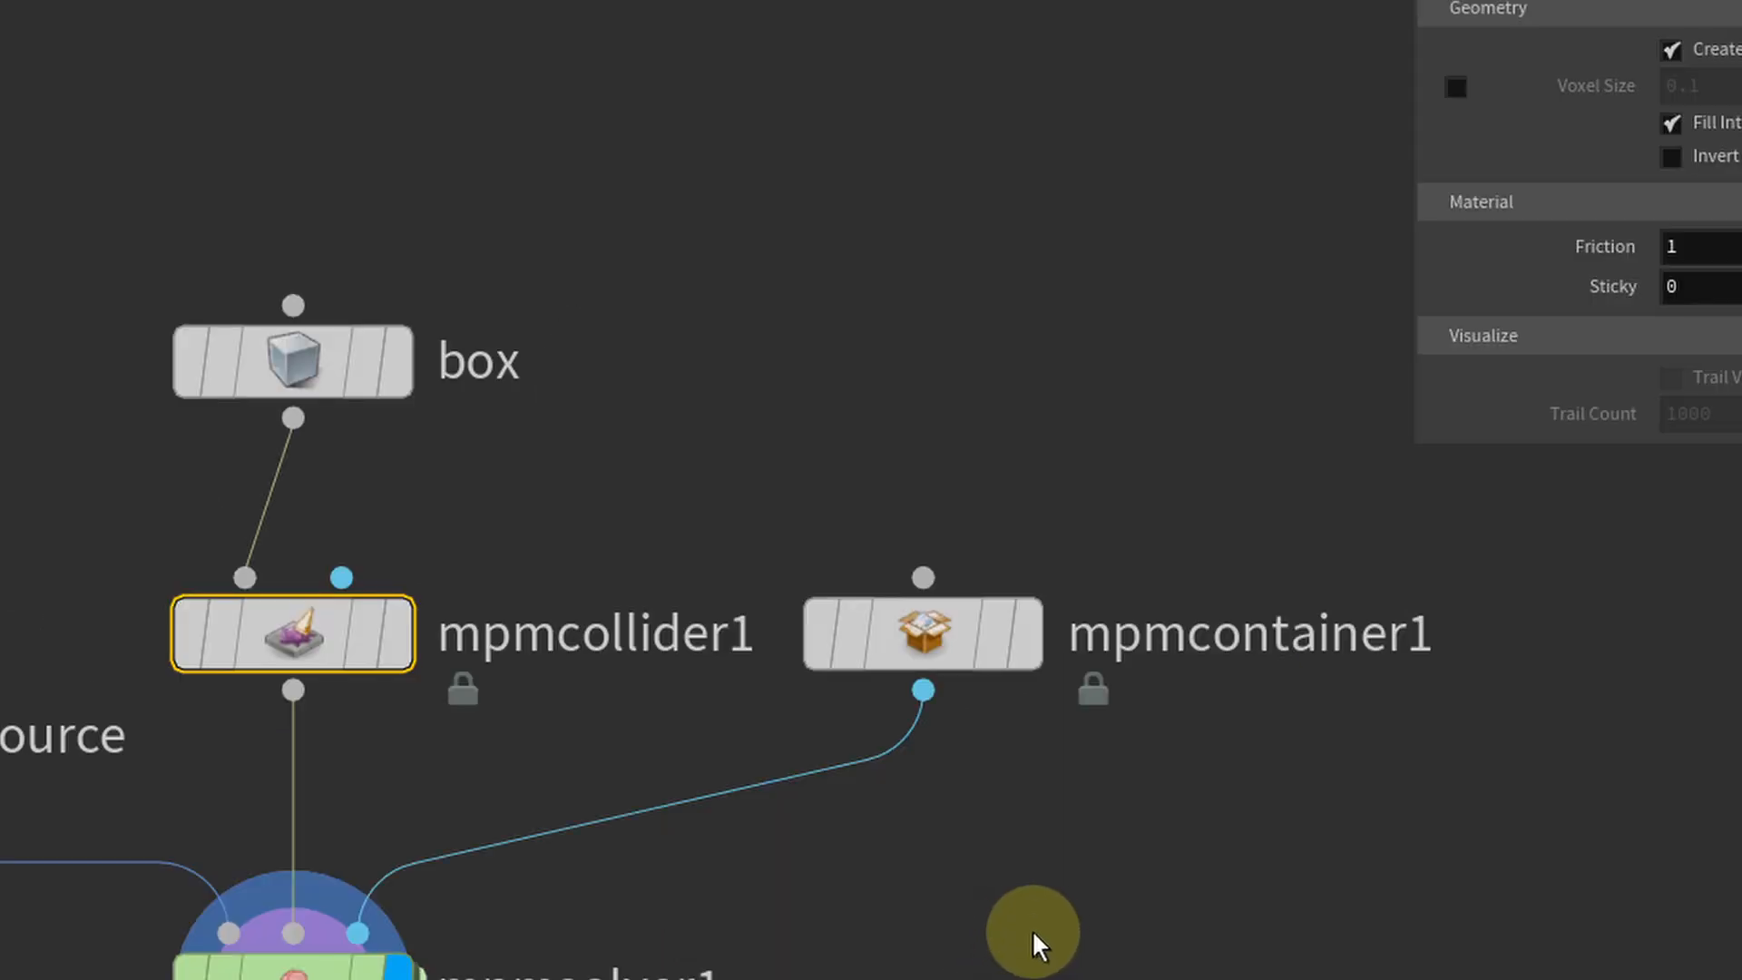
click(921, 634)
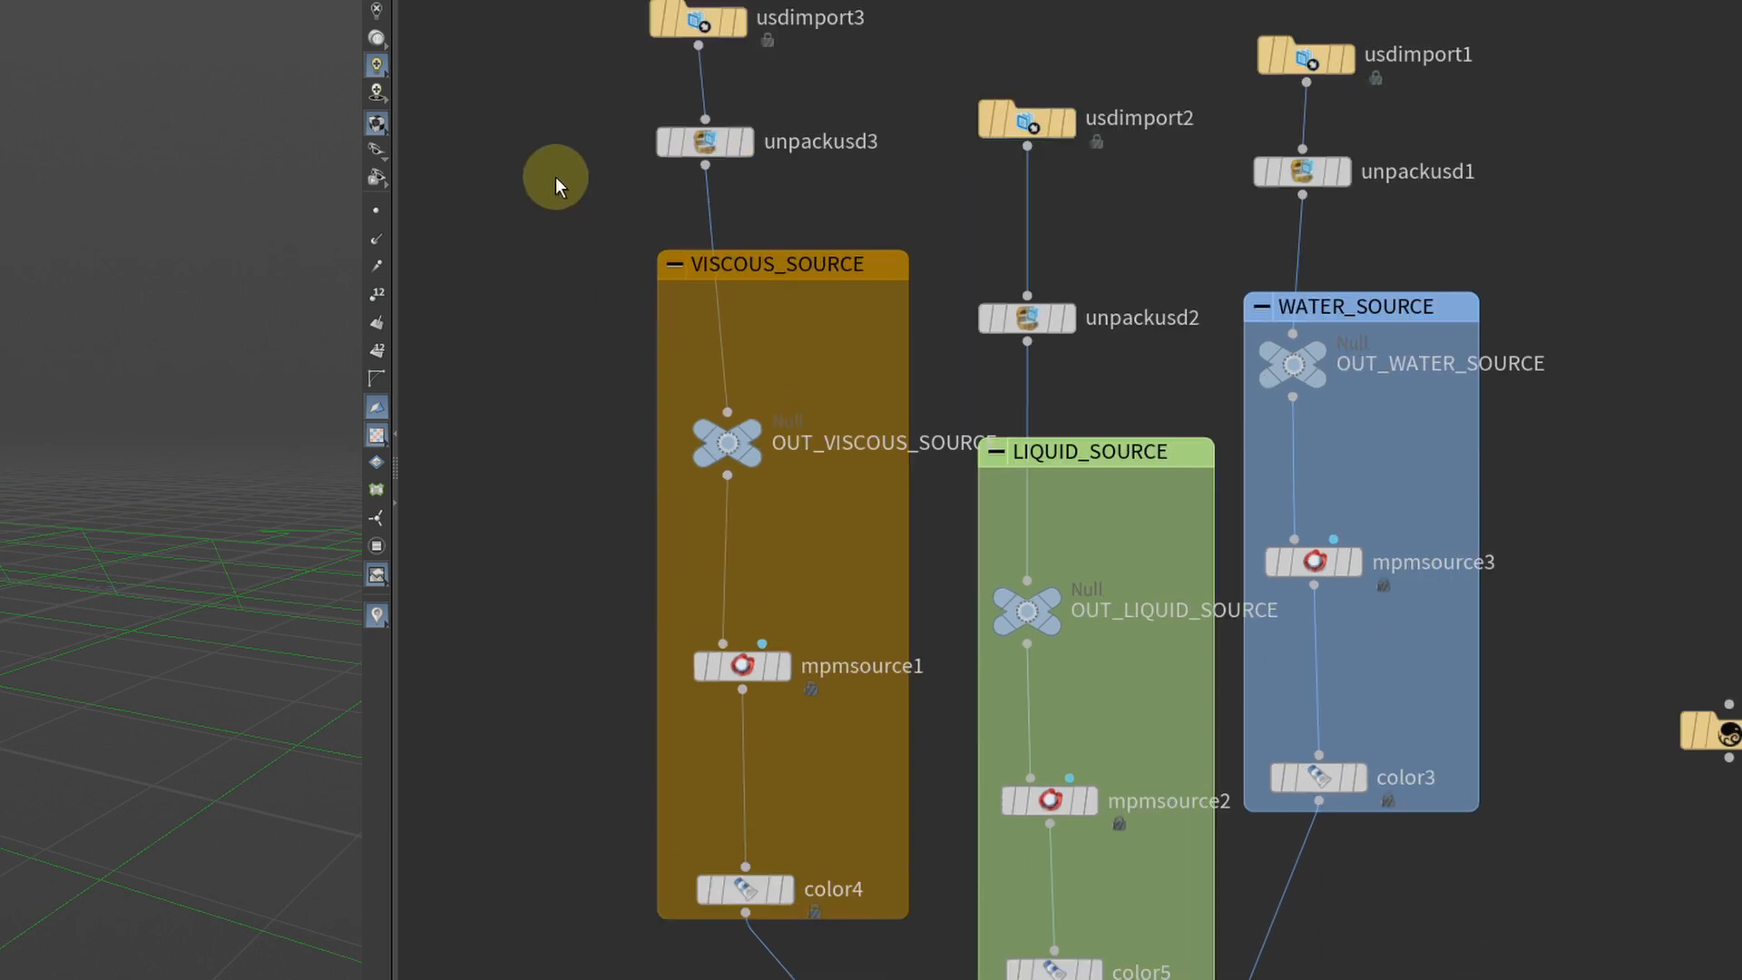
mouse_move(885, 276)
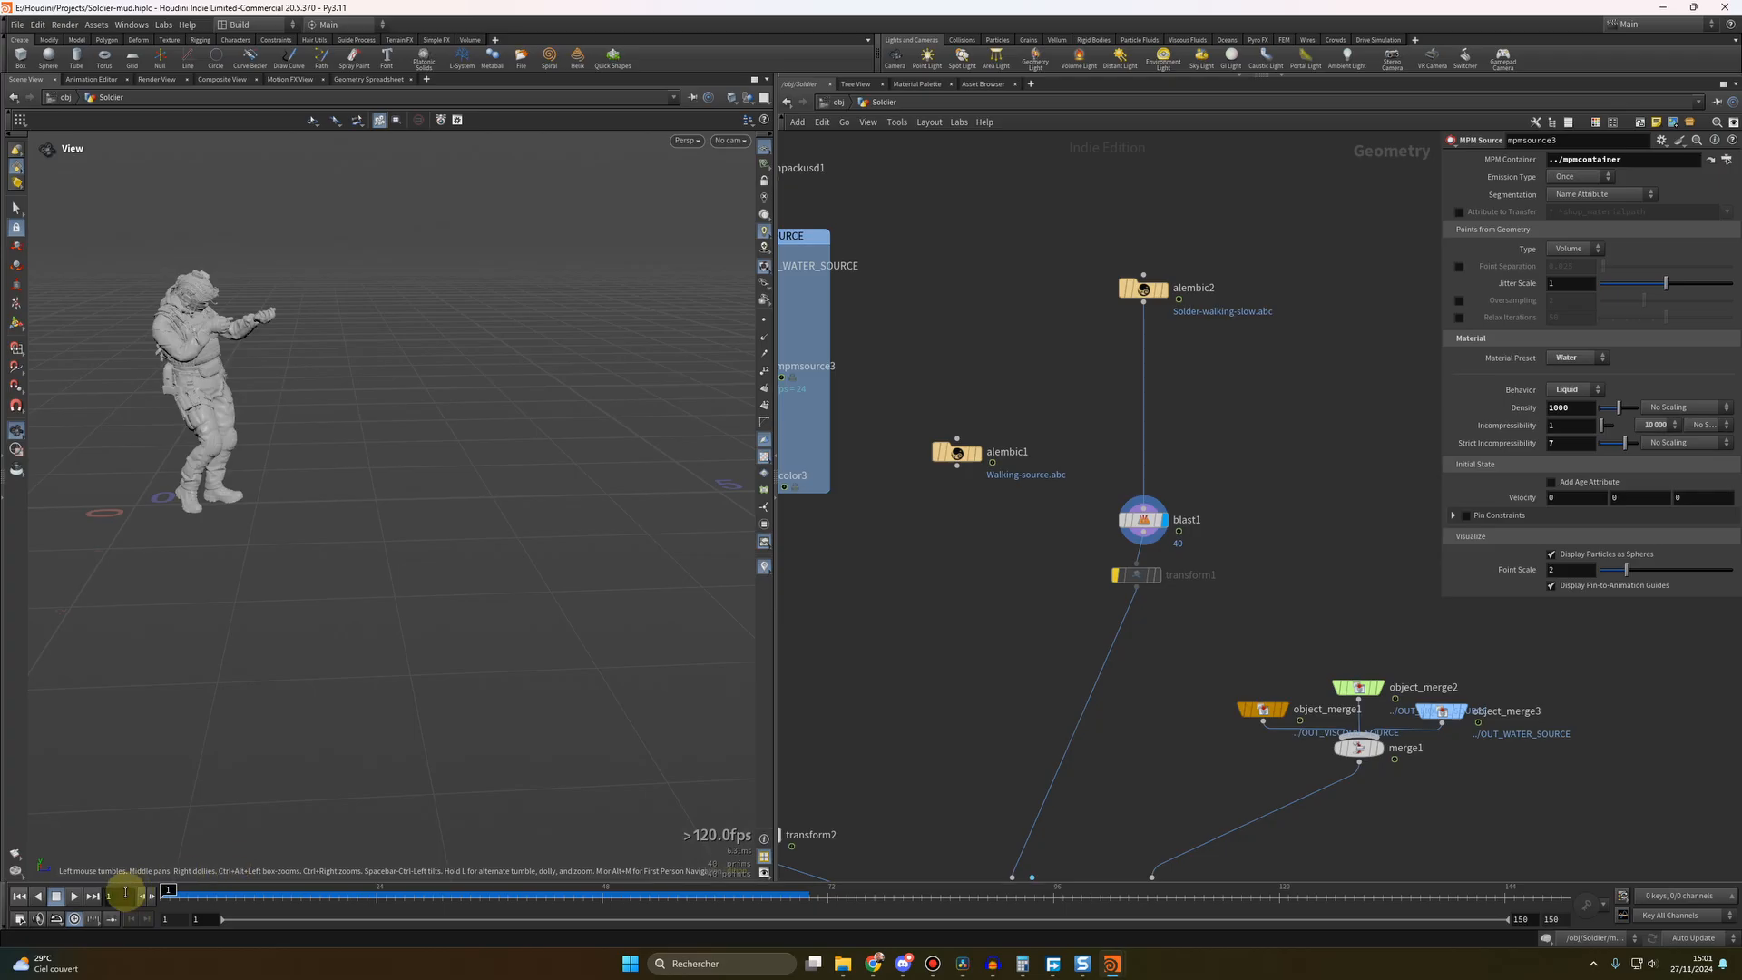
Review the soldier's walk playback and set the MPM Collider Type to Animated (Deforming)
click(72, 896)
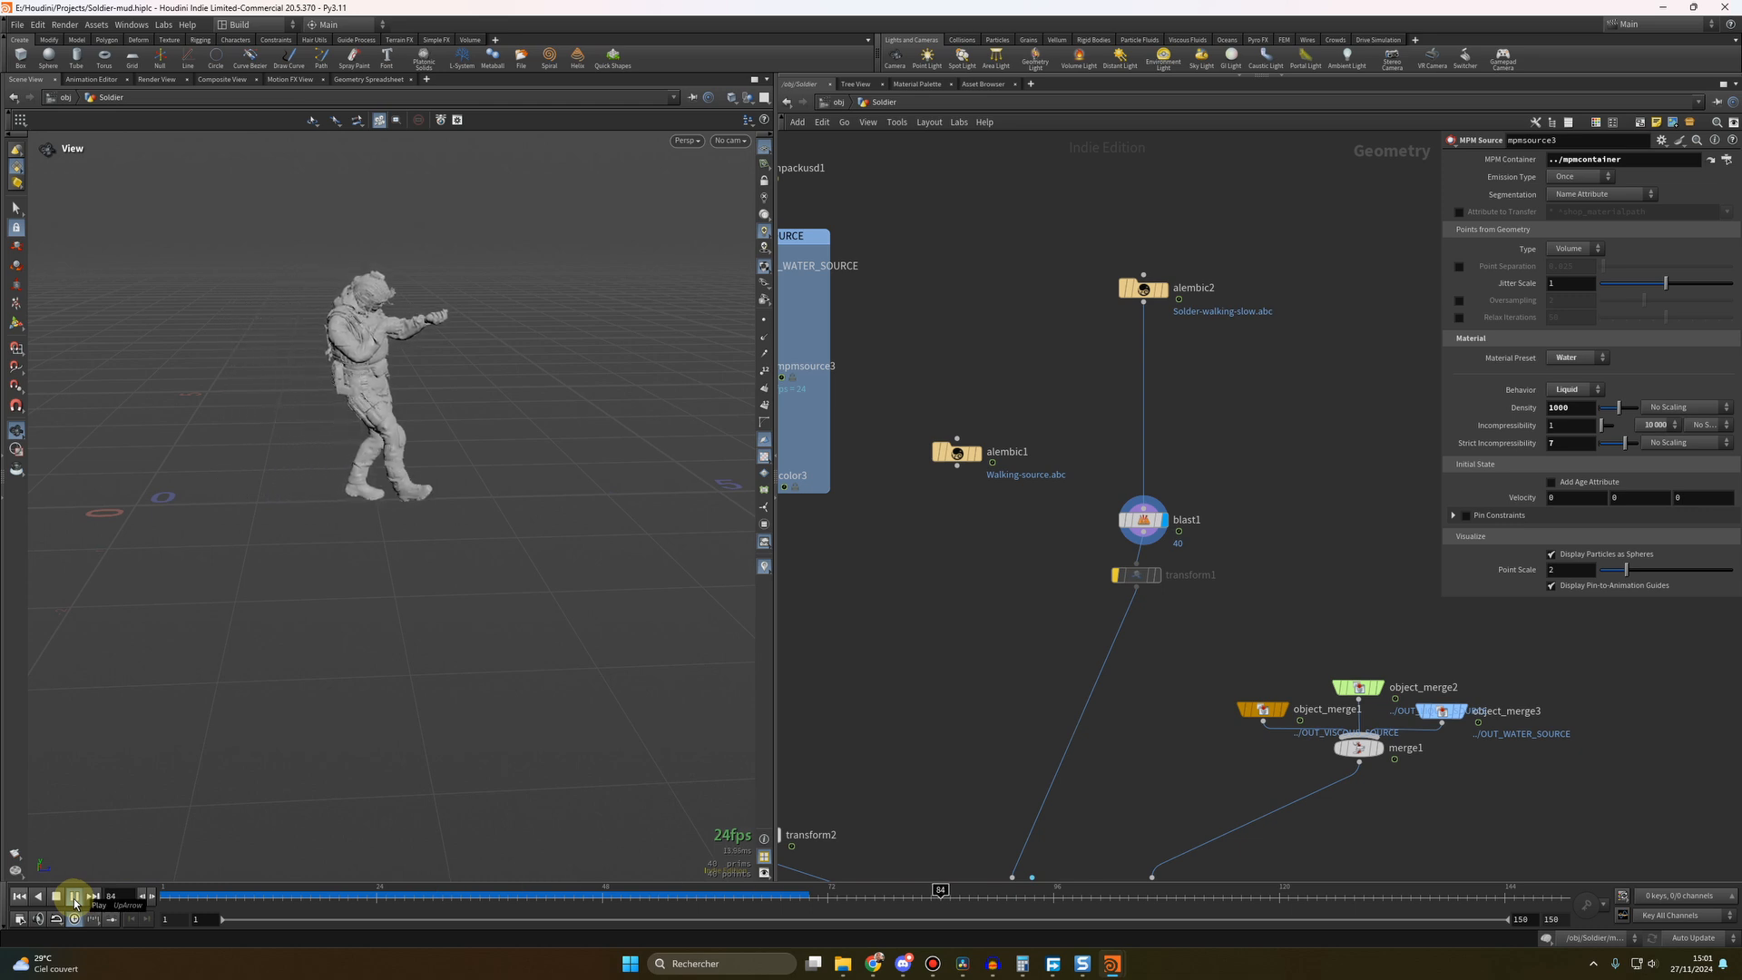
click(72, 896)
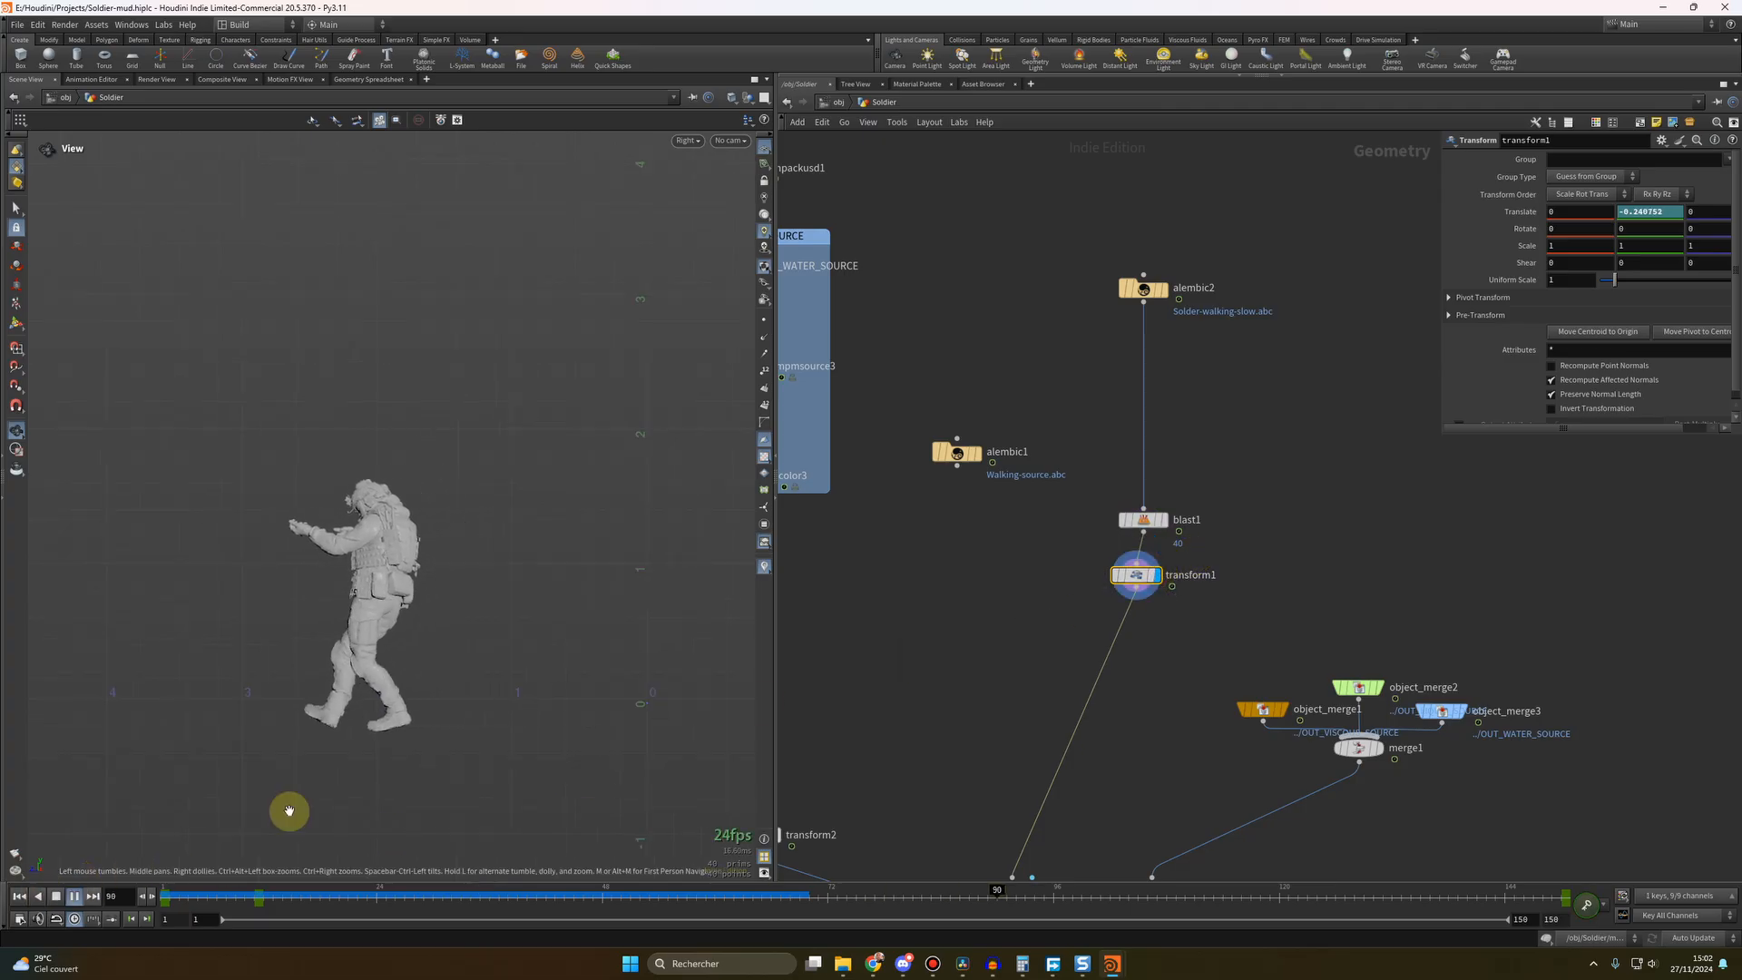
click(72, 895)
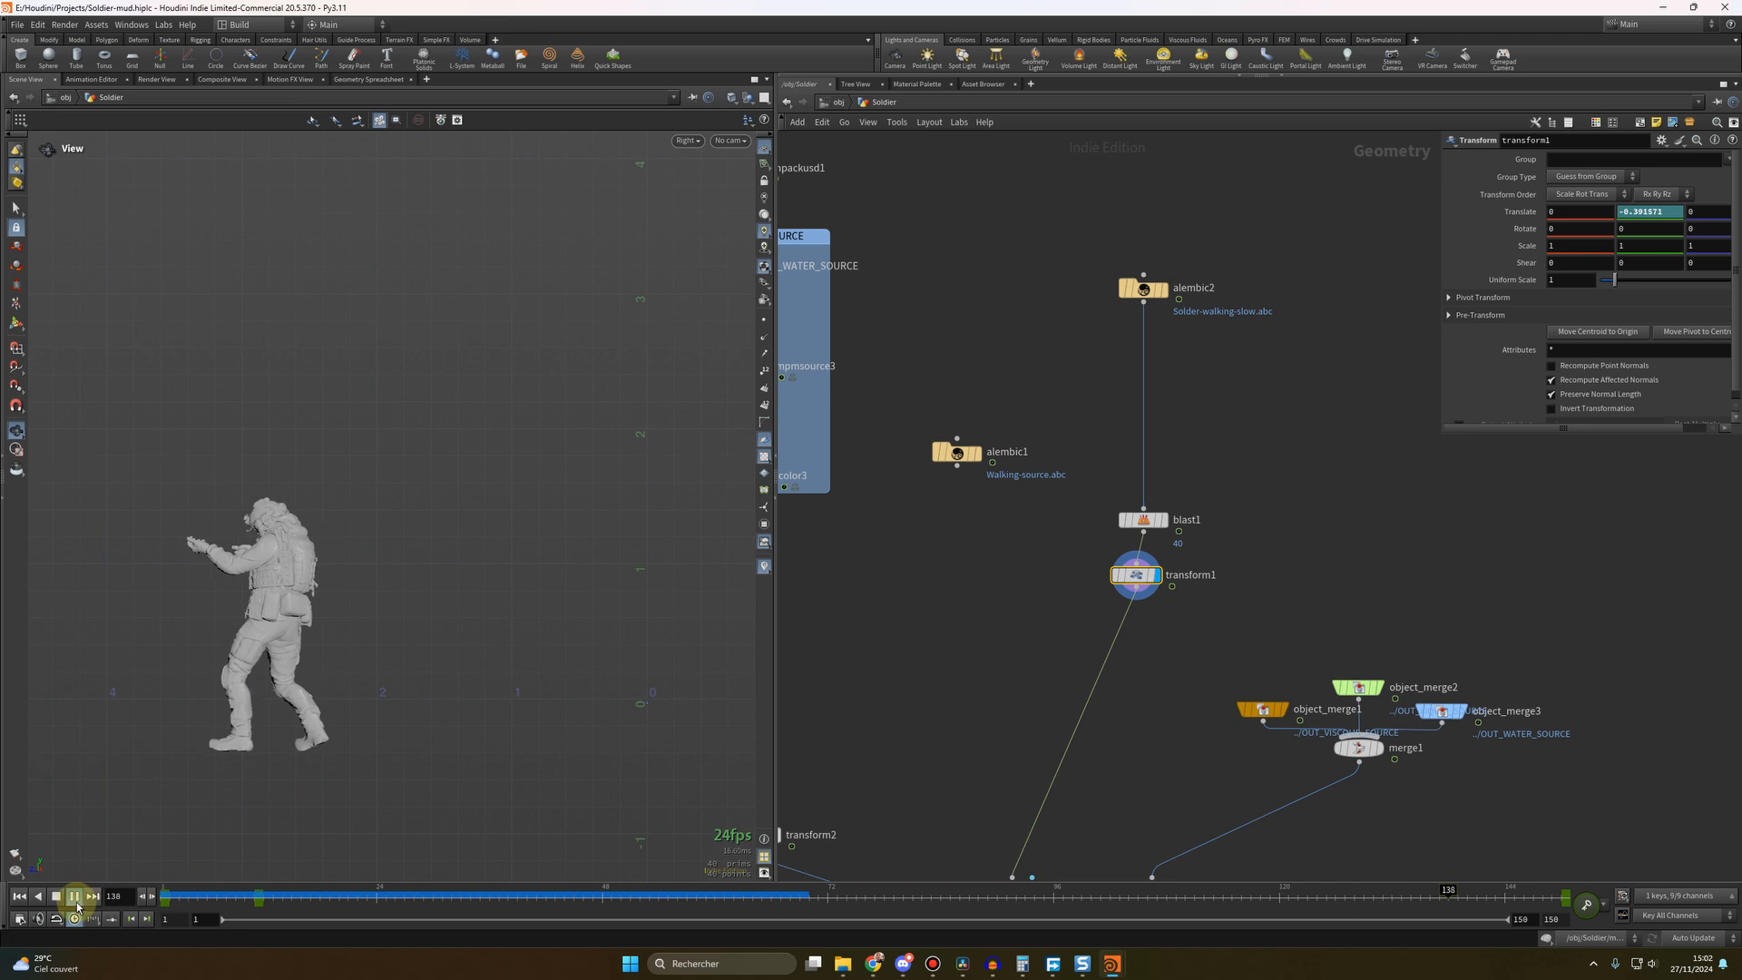
click(73, 894)
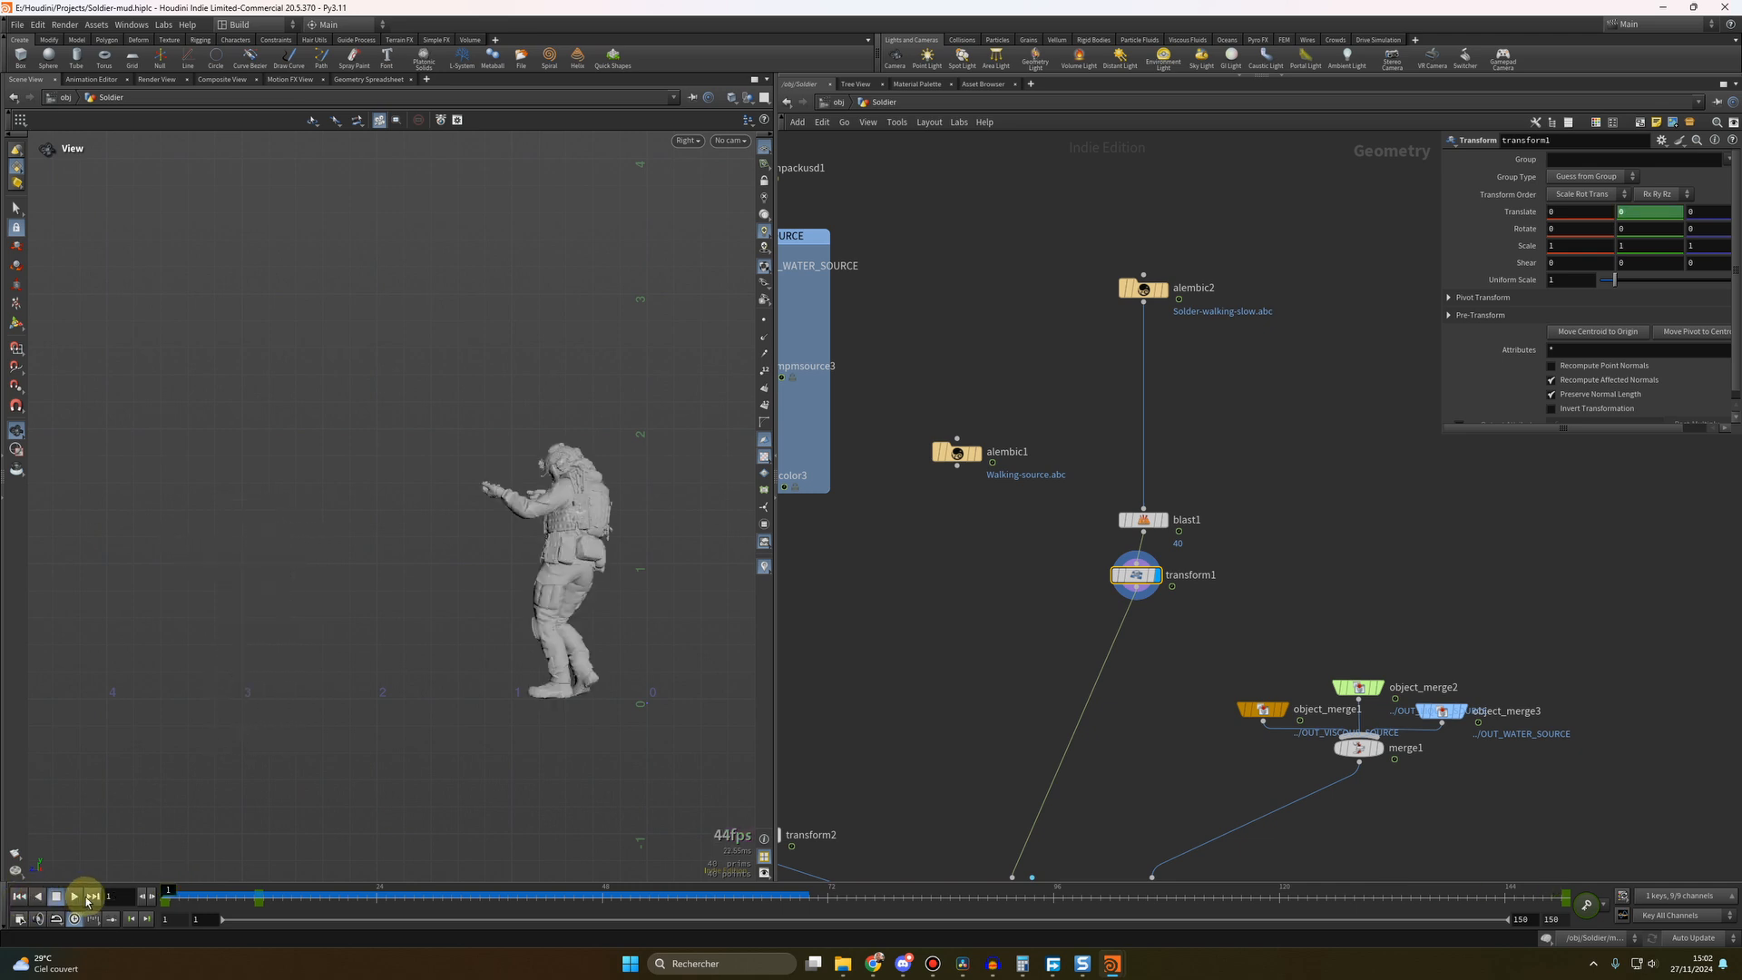
mouse_move(91, 896)
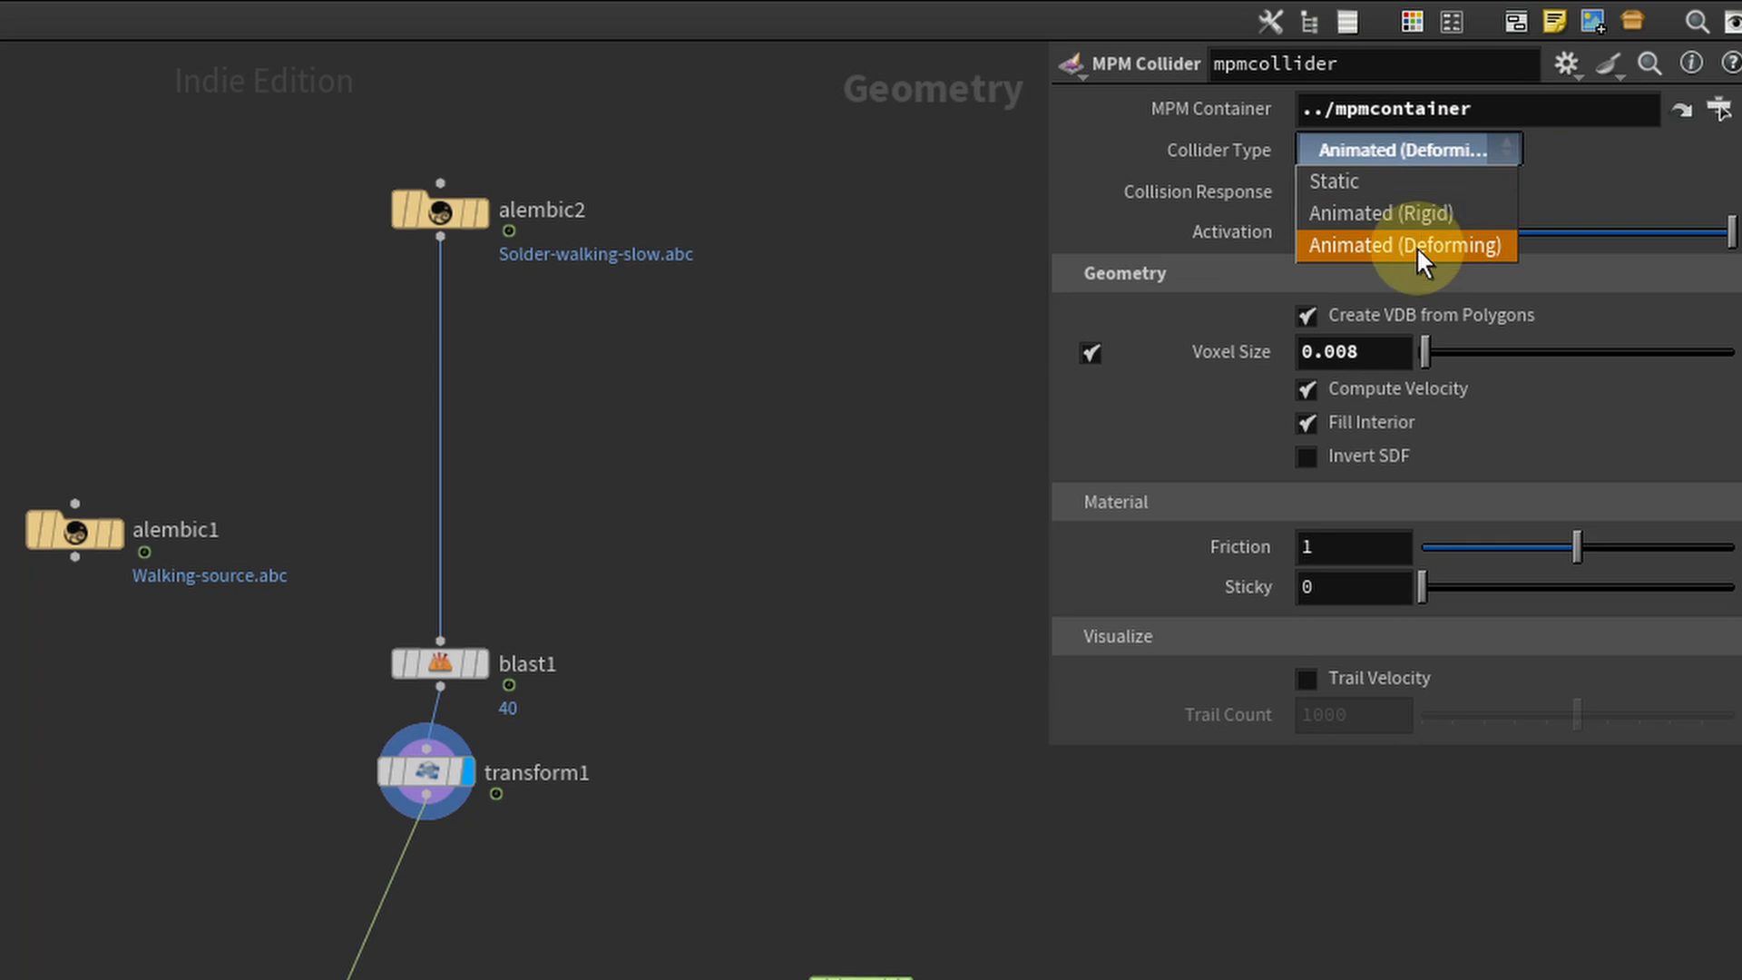
click(1406, 245)
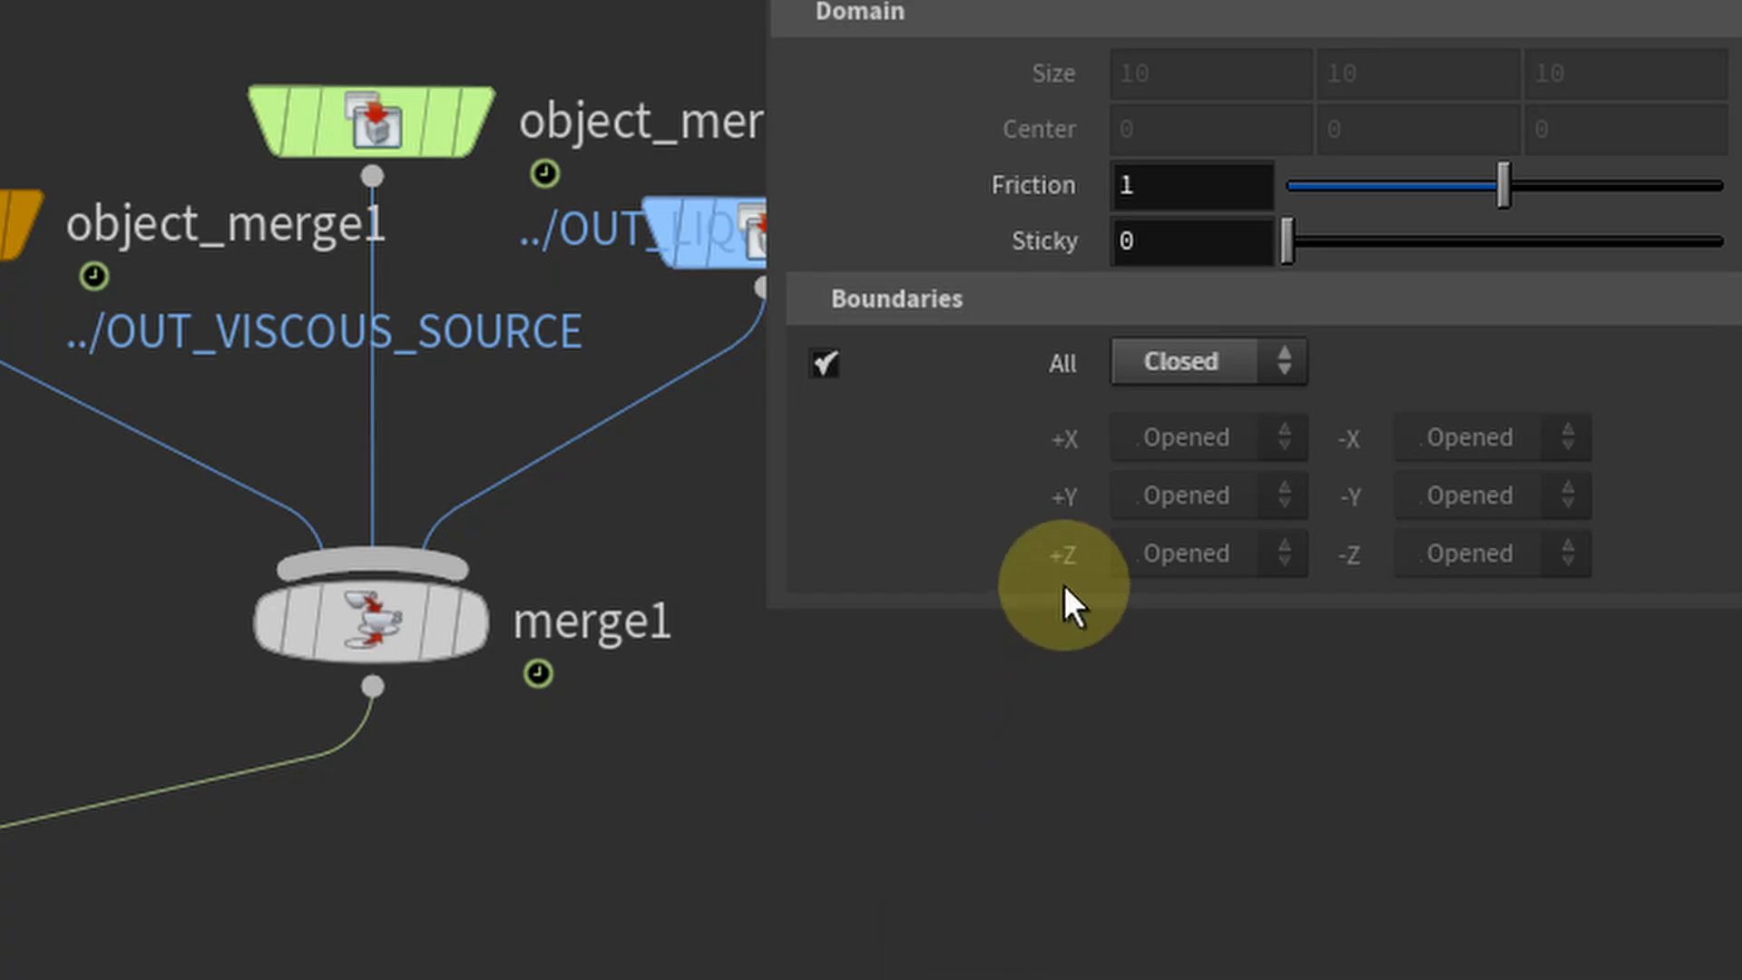
Set the mpmcontainer Boundaries All option to Closed
click(1205, 361)
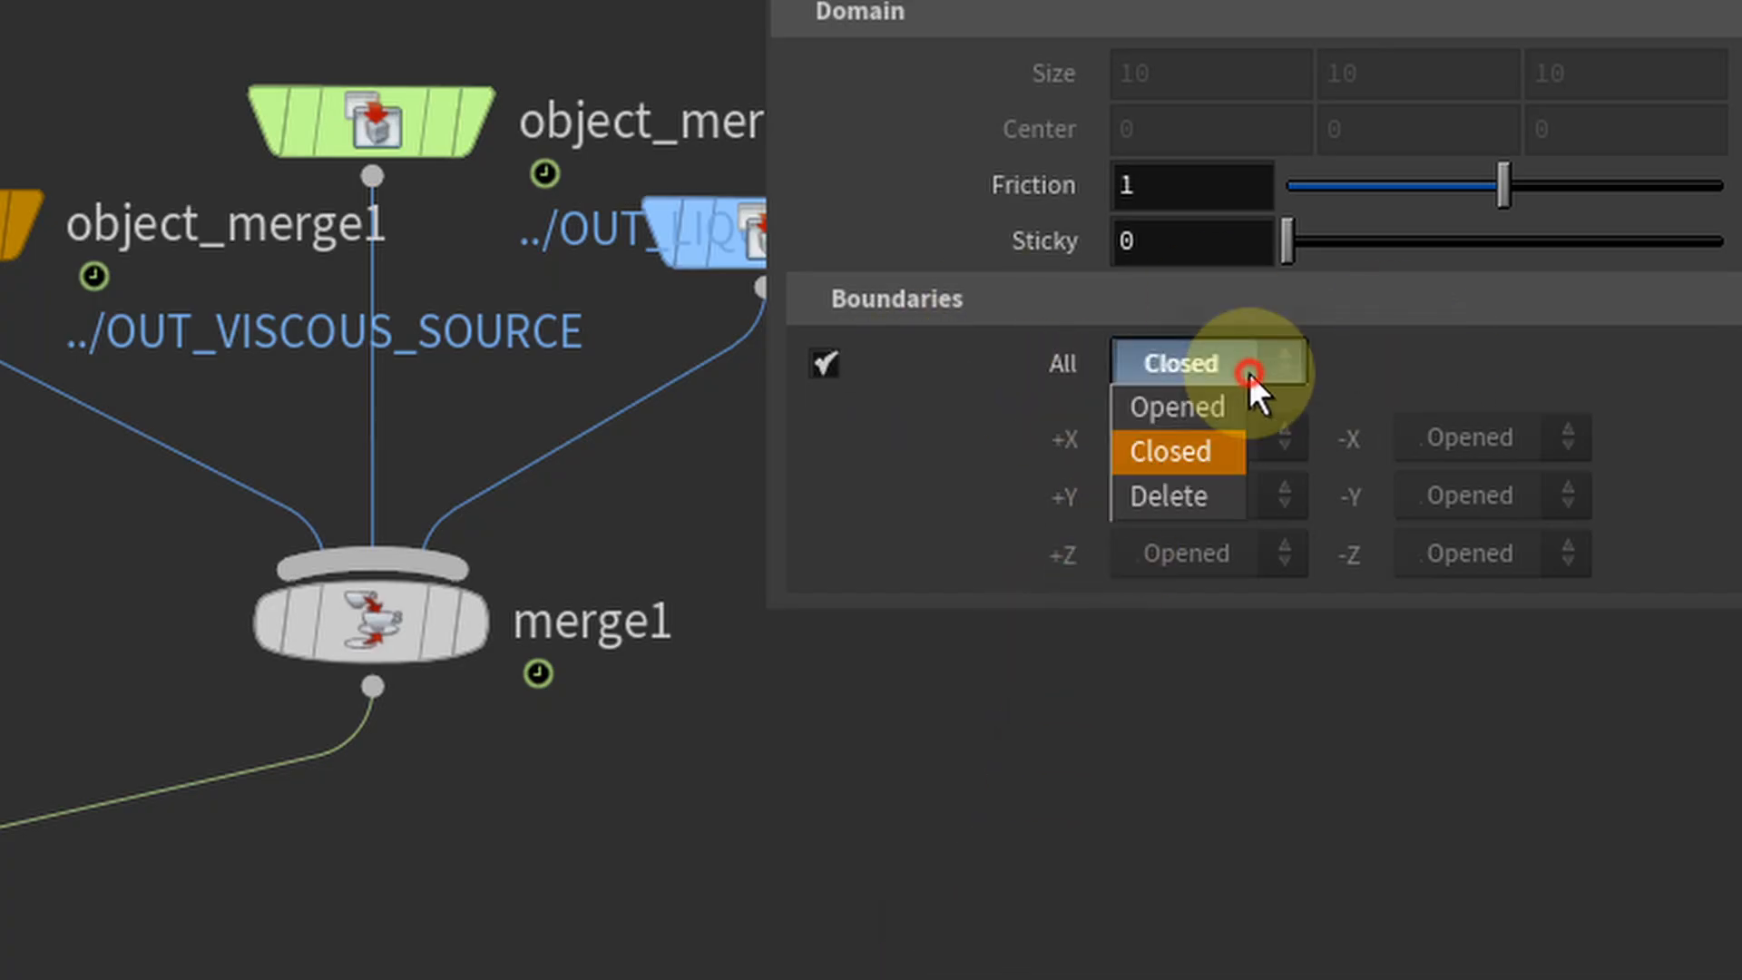
click(1177, 452)
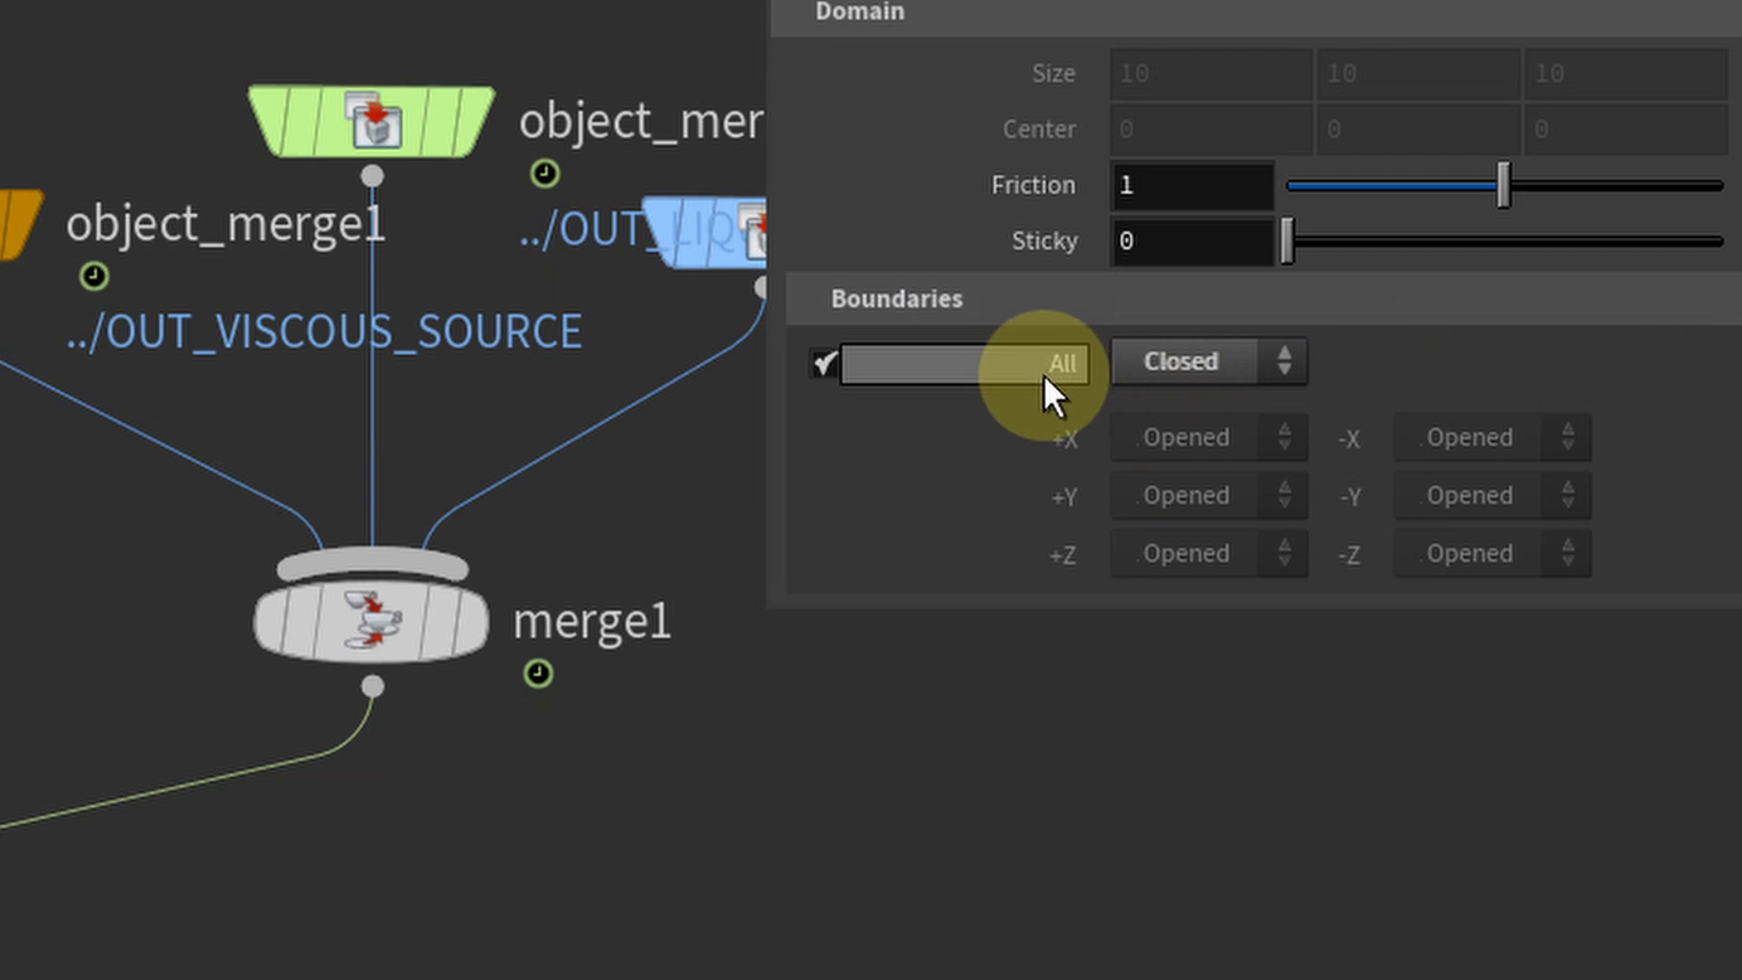
mouse_move(1050, 363)
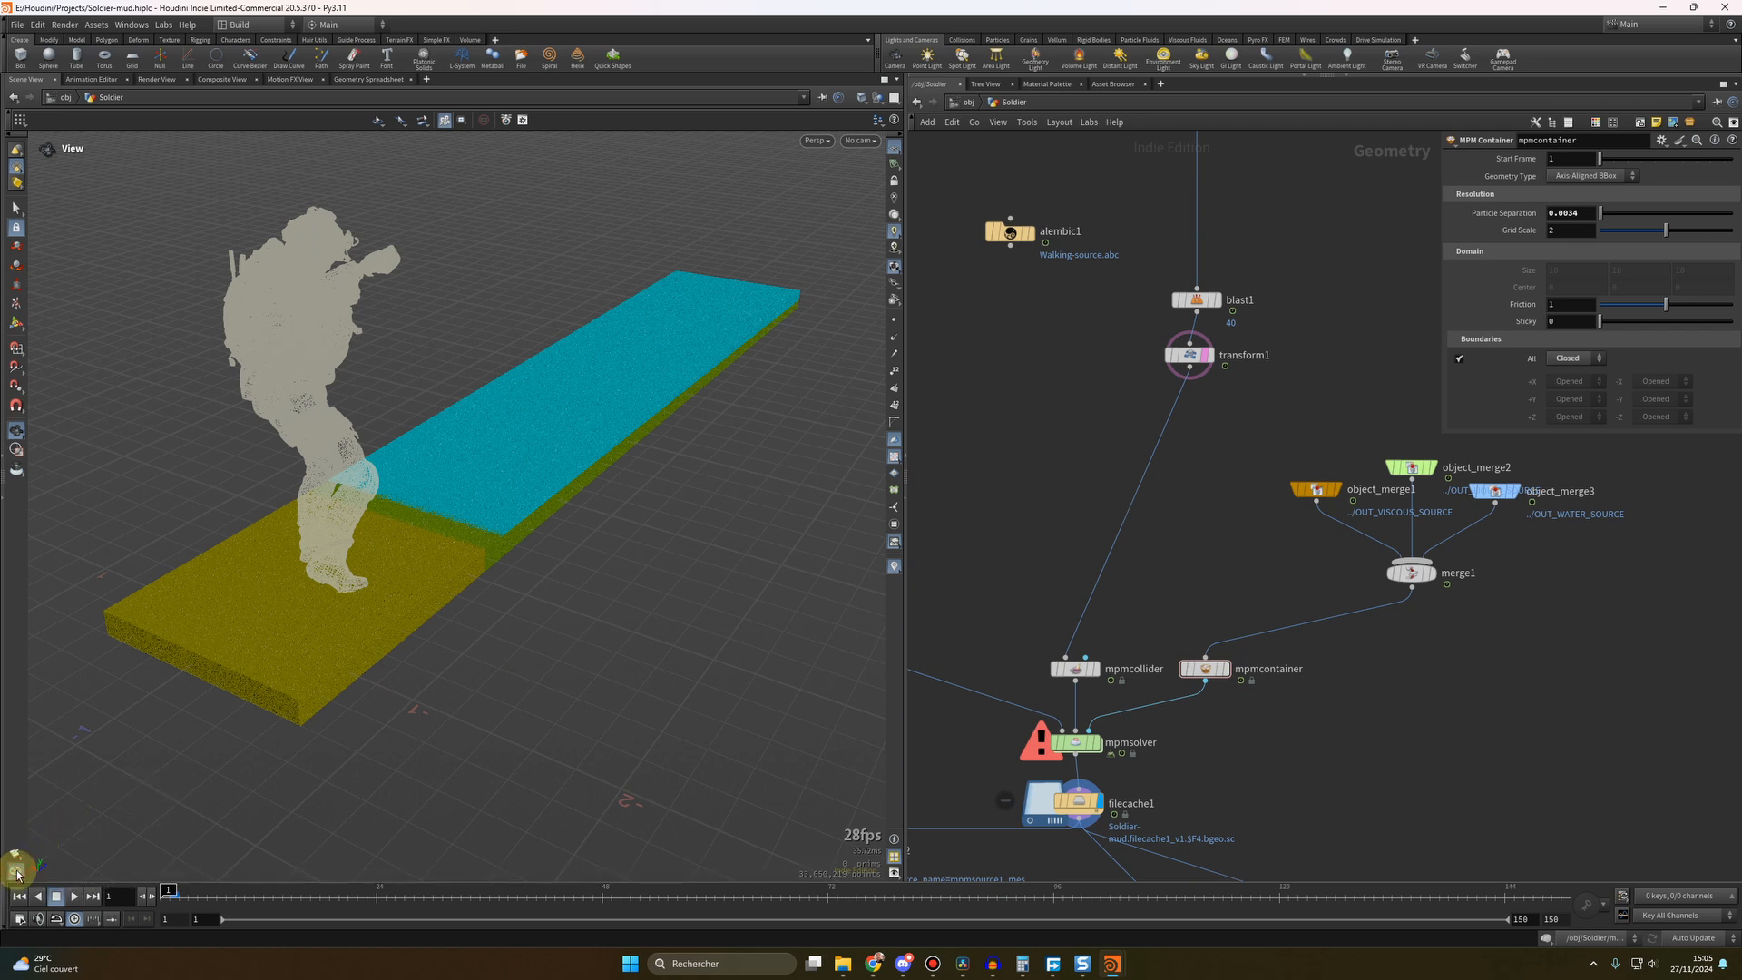
mouse_move(394, 726)
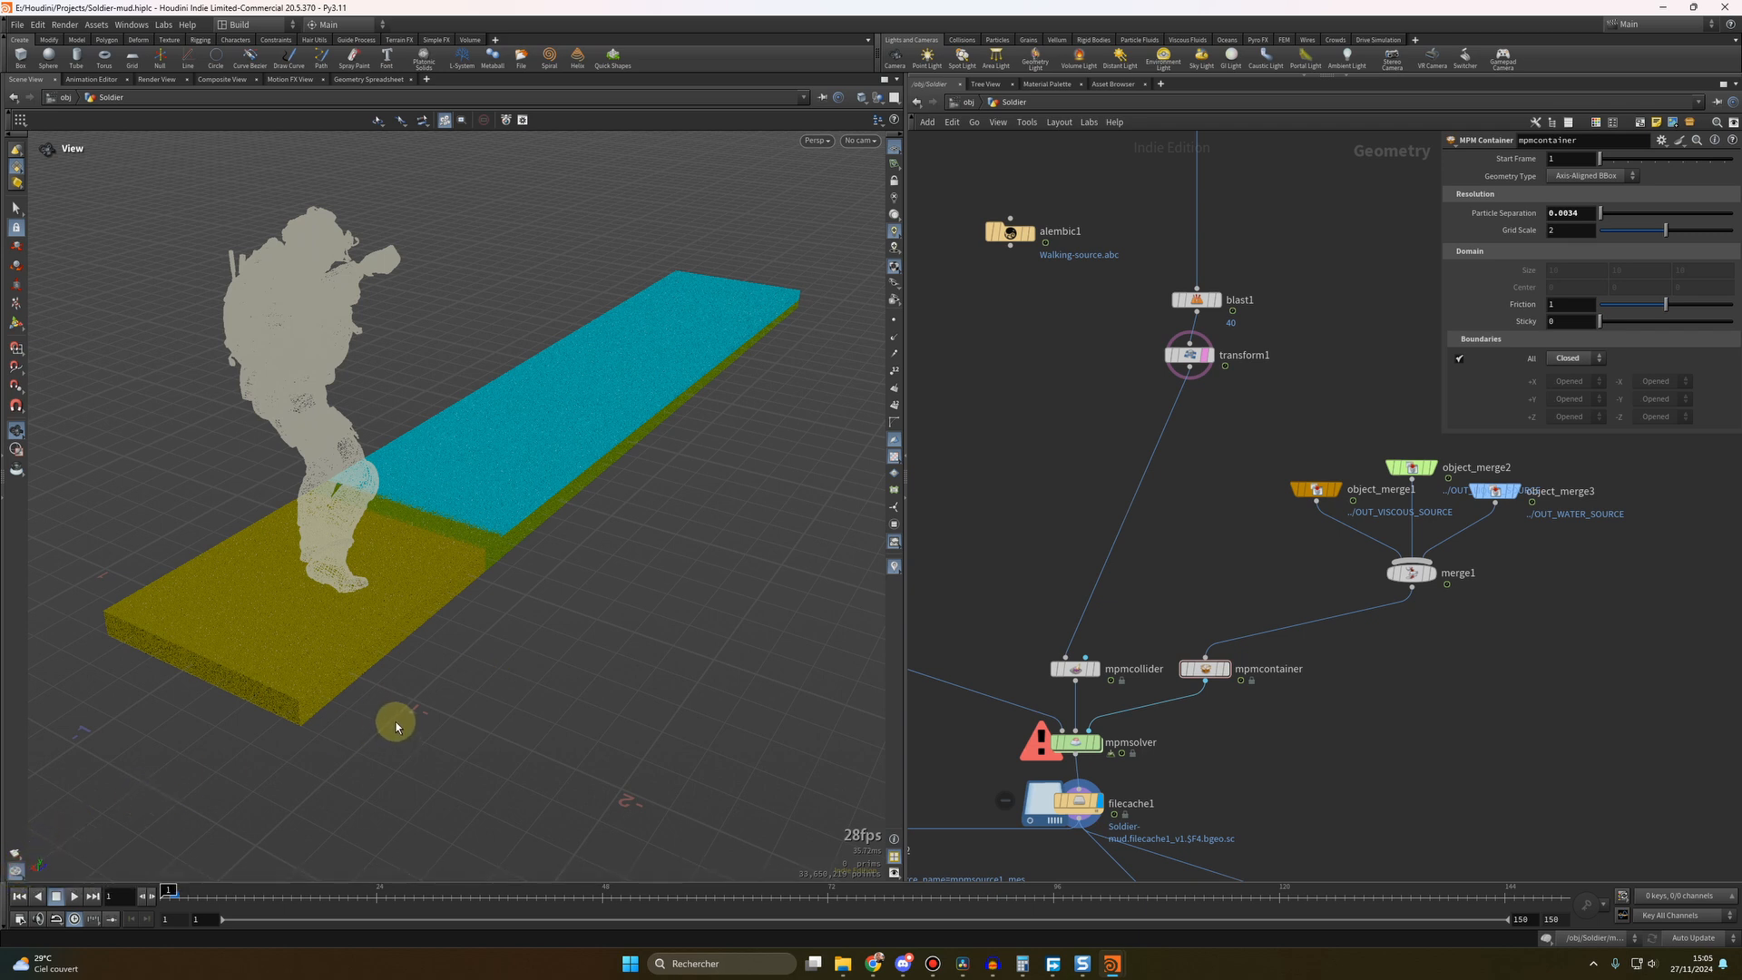
mouse_move(396, 720)
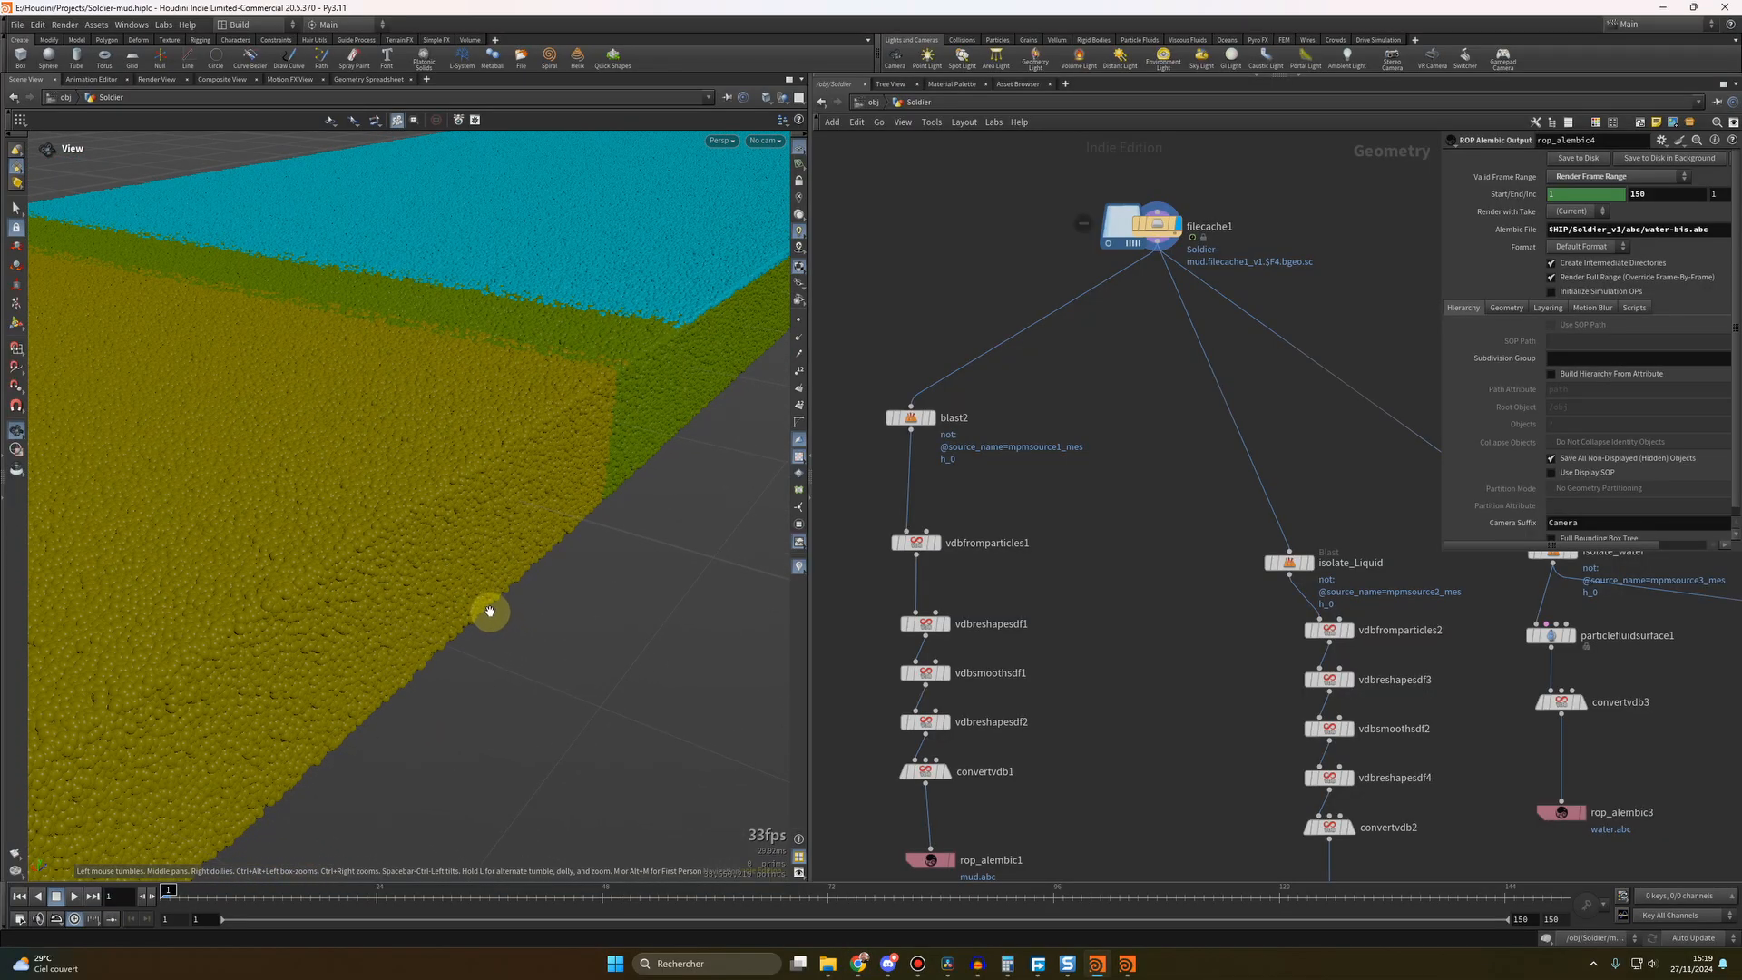
mouse_move(715, 640)
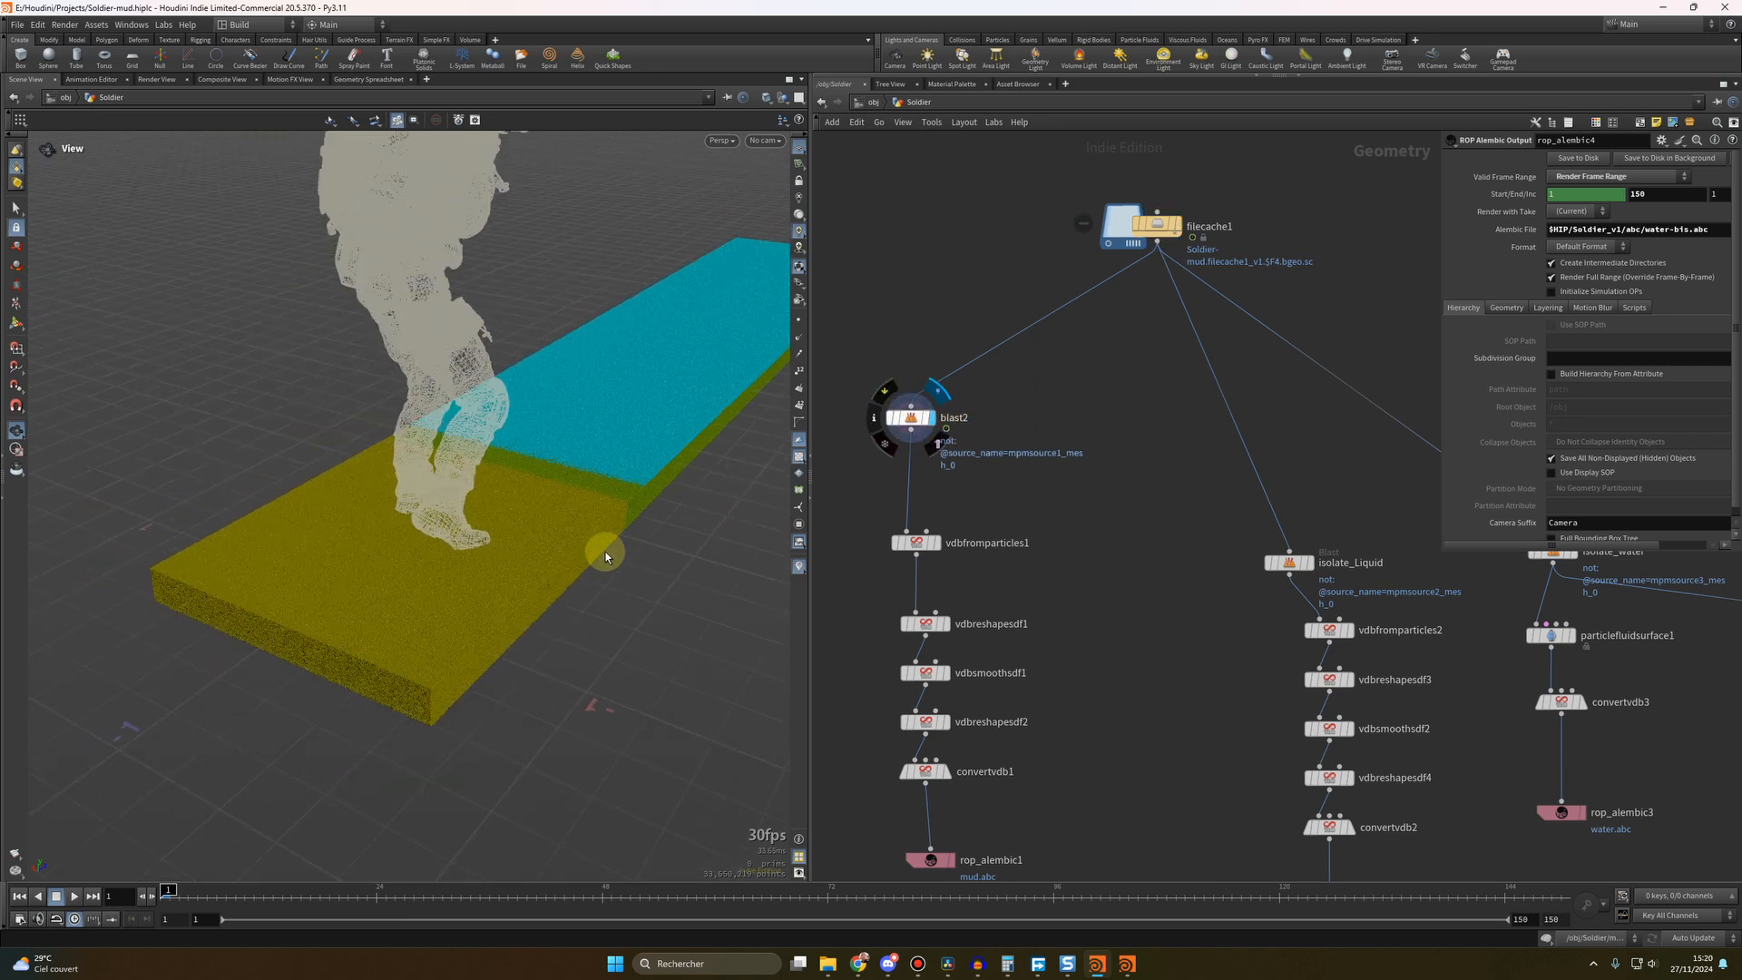
Inspect the blast filter that separates the mud particles below filecache1
click(946, 428)
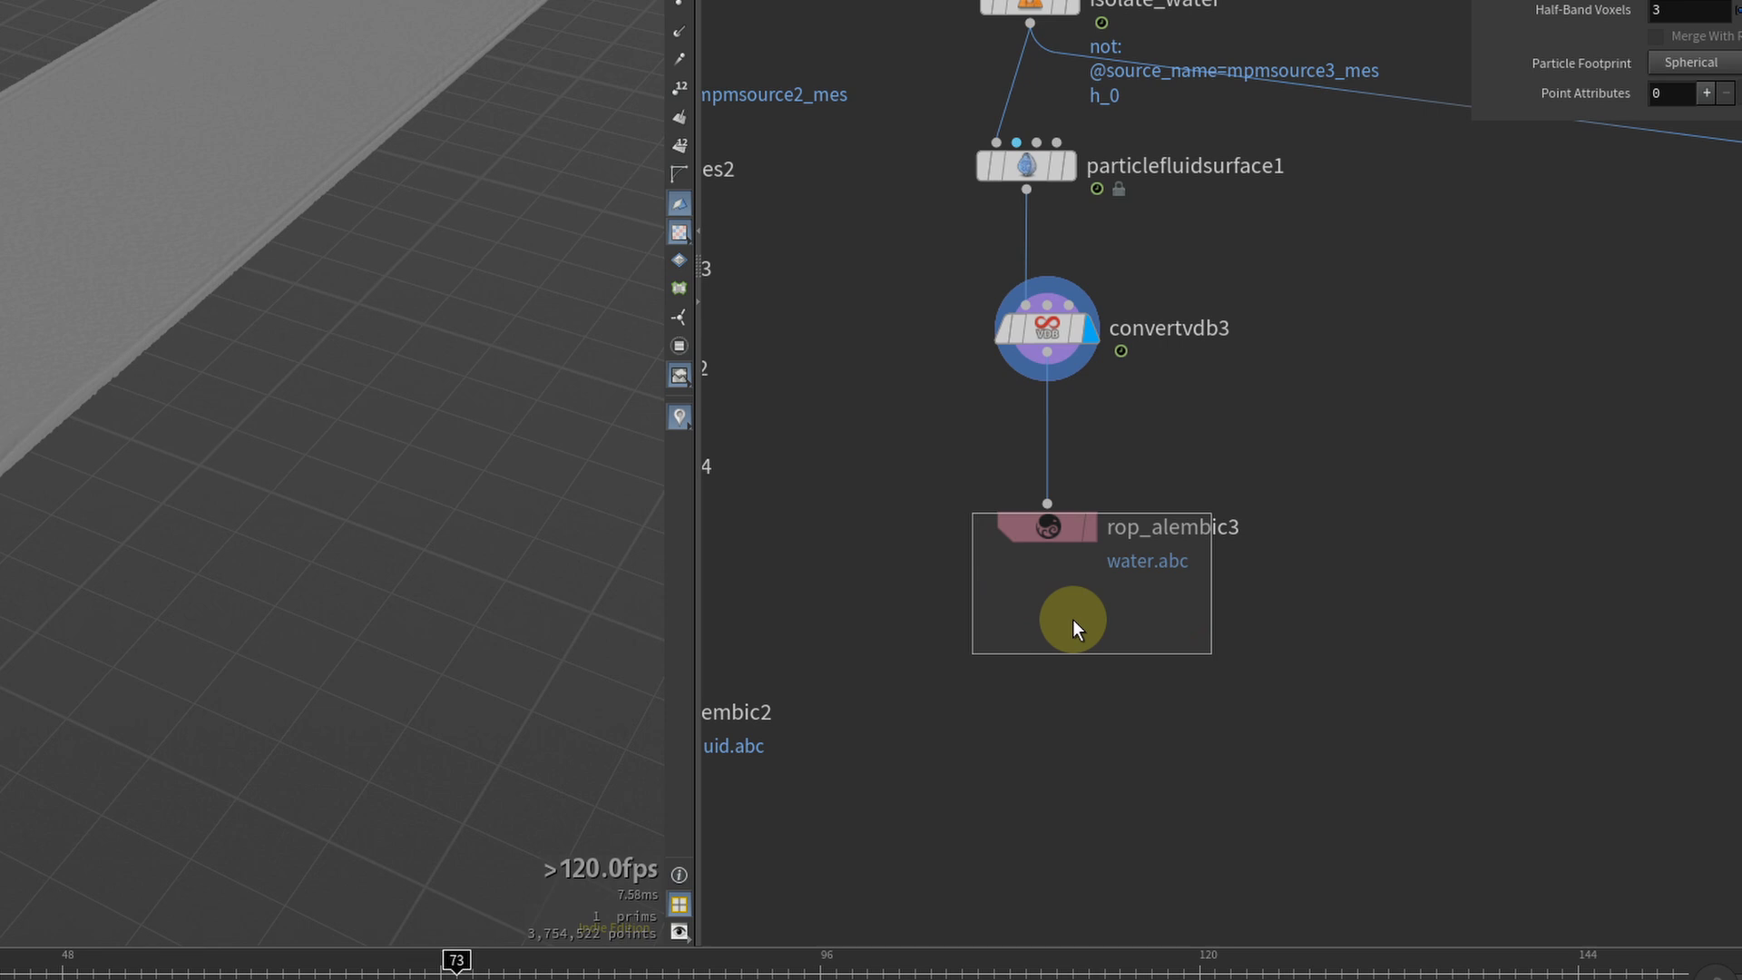
Select rop_alembic3 under convertvdb3 to write the water surface to water.abc
click(1041, 526)
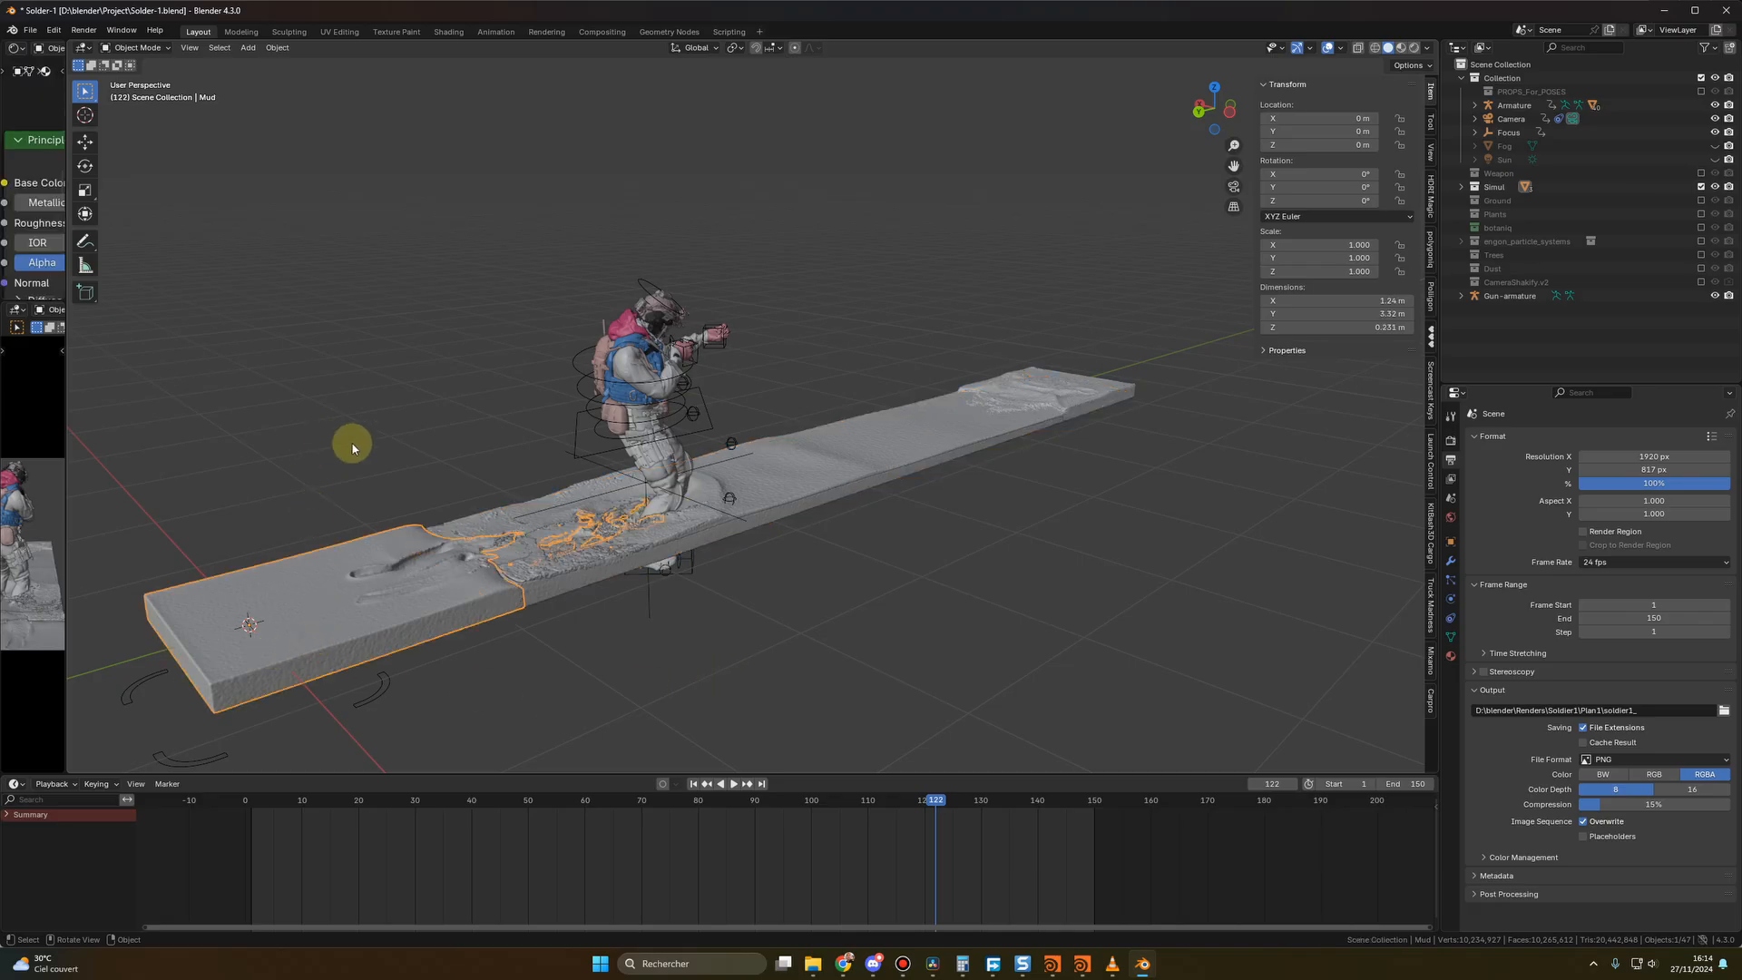
Give the water mesh a Principled BSDF roughness of 0.007 and expand Transmission
click(447, 31)
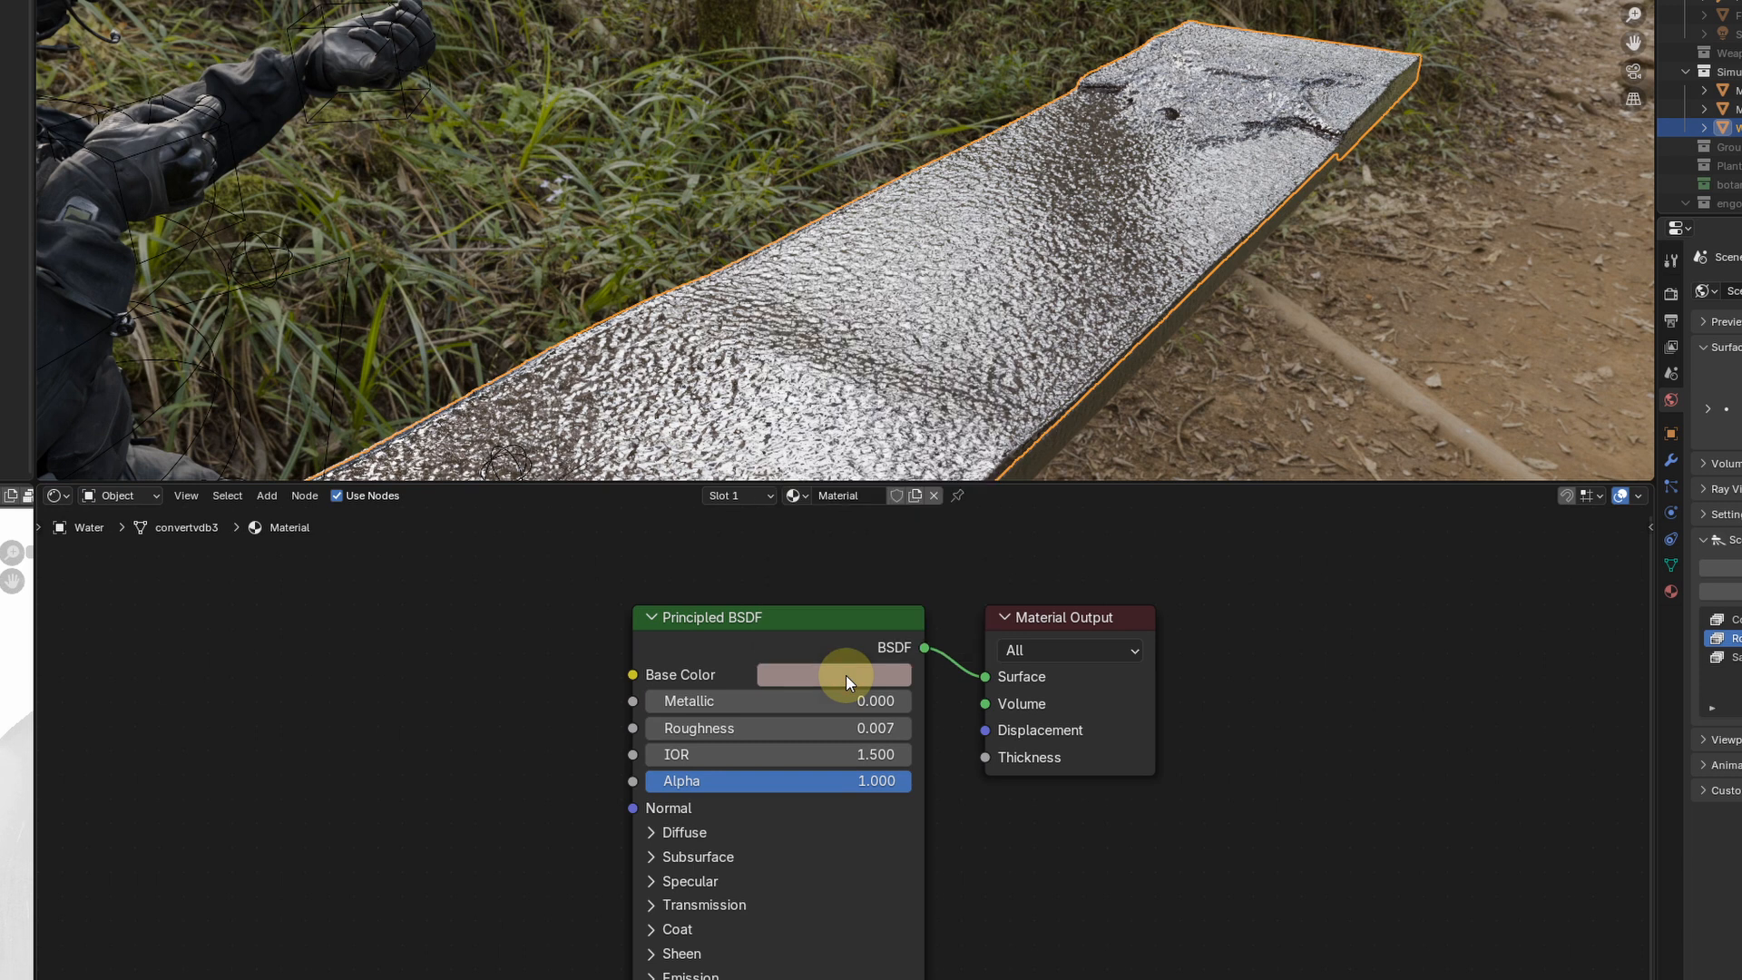
mouse_move(646, 921)
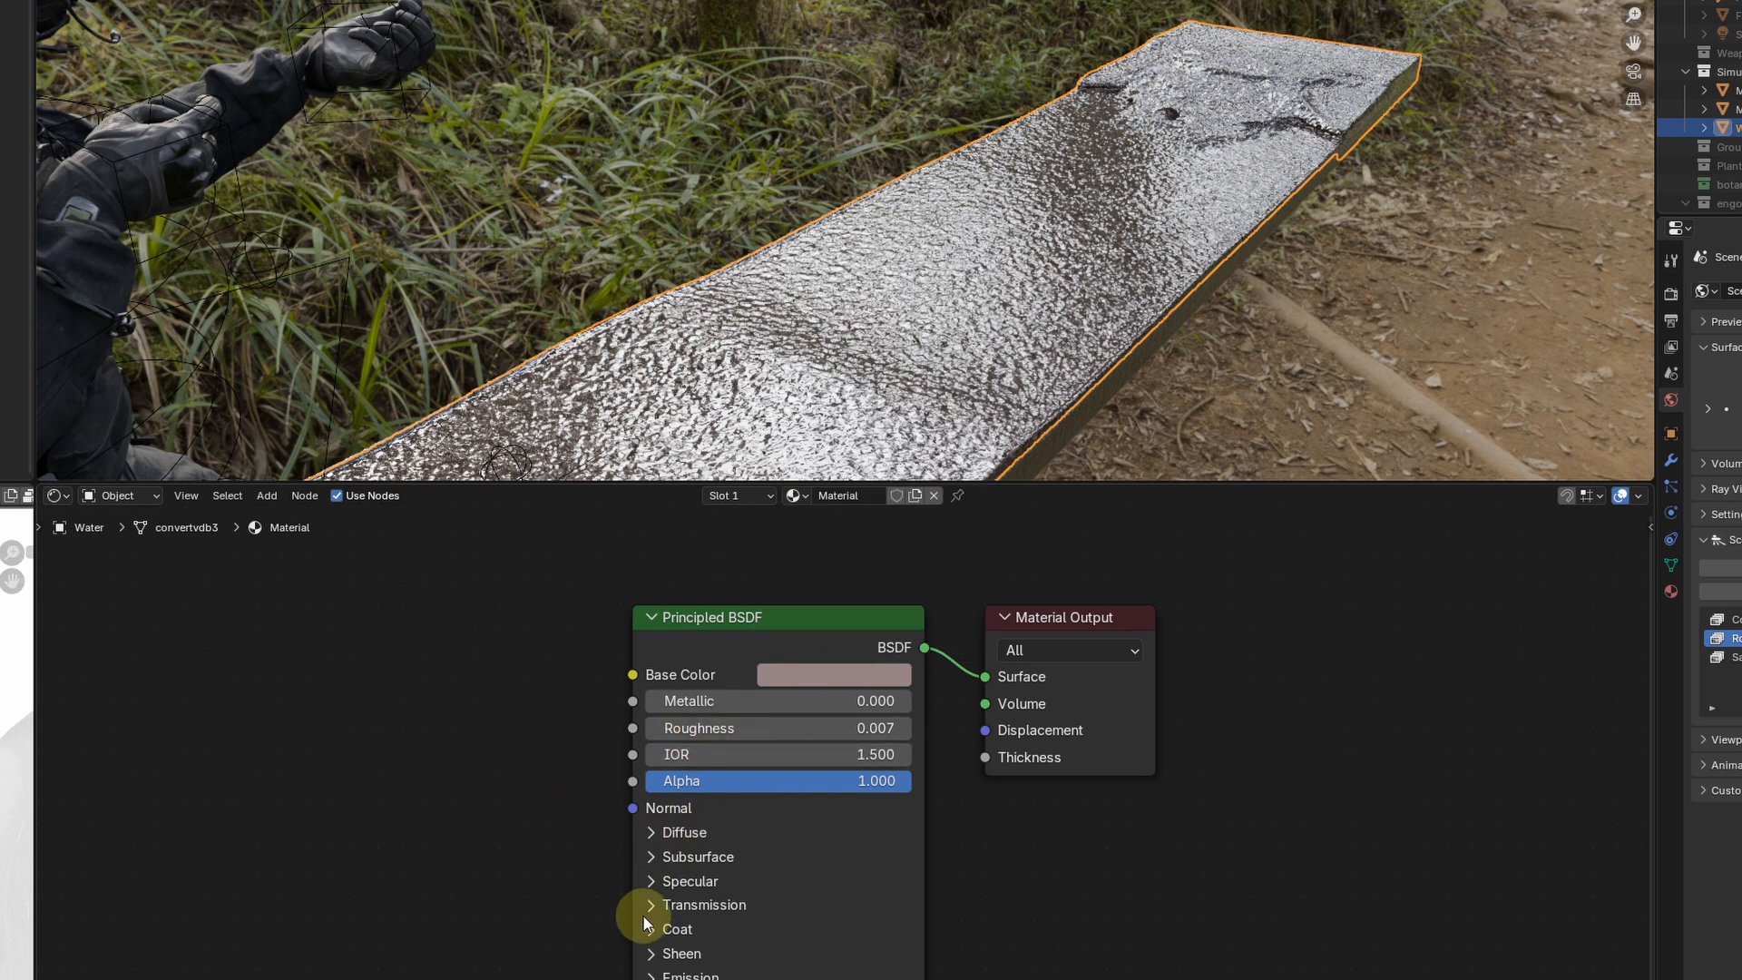
click(649, 903)
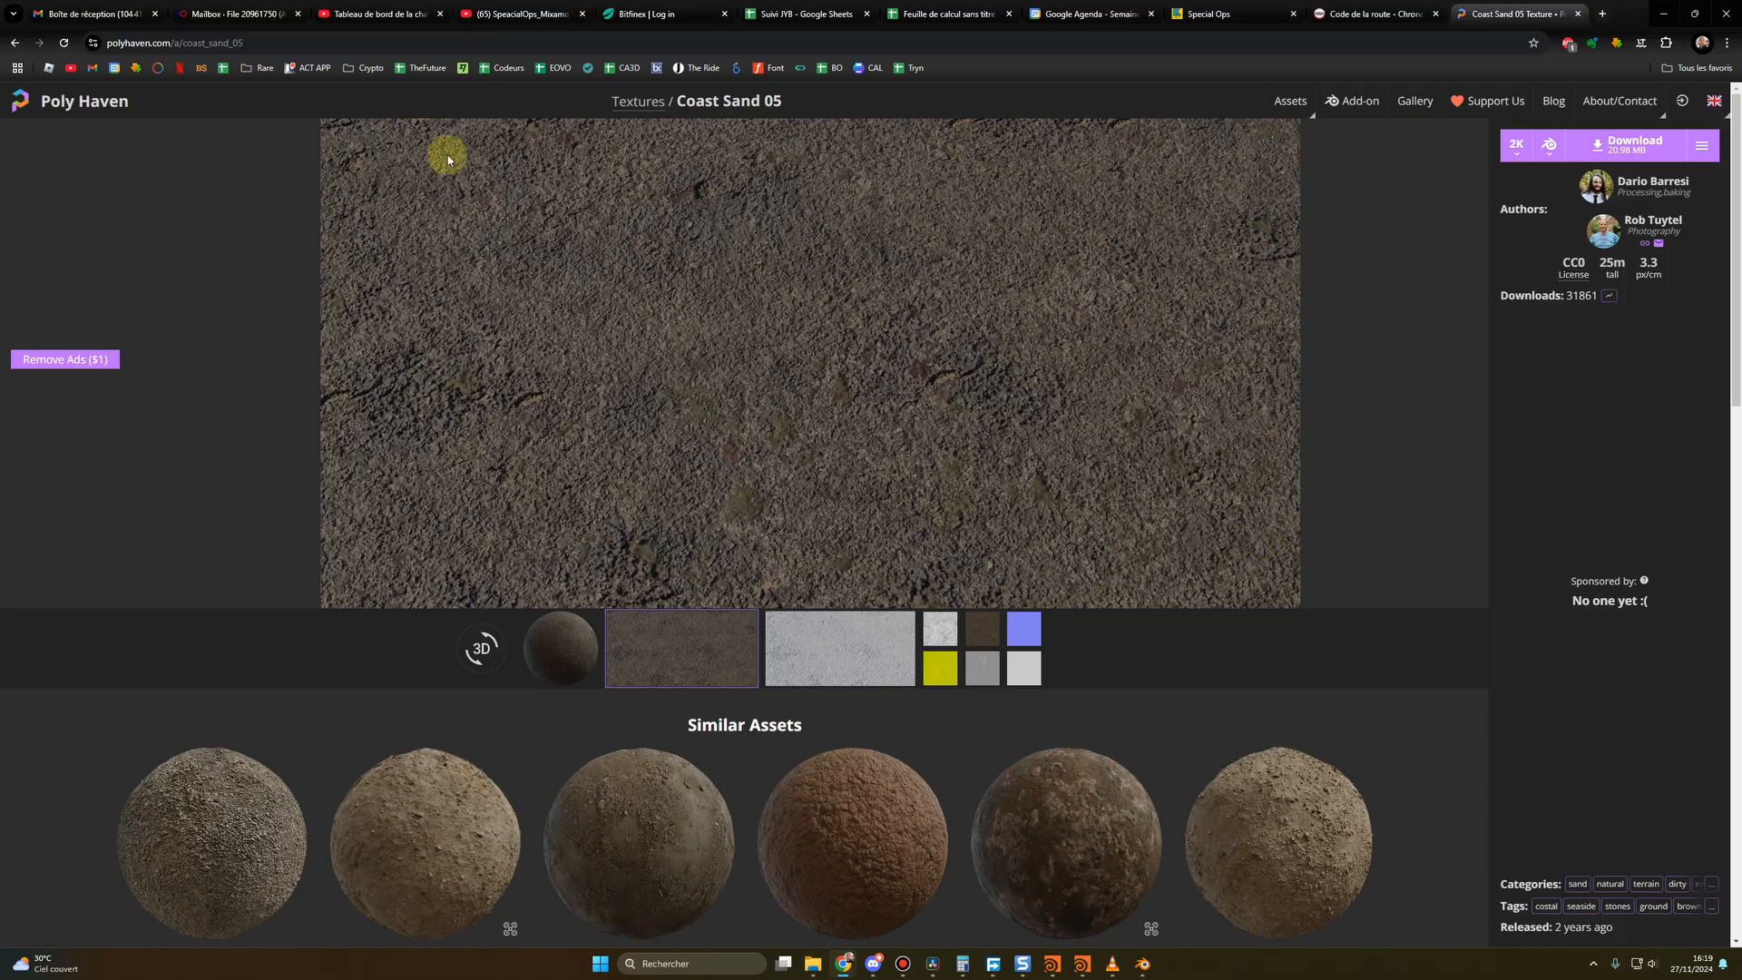
mouse_move(836, 455)
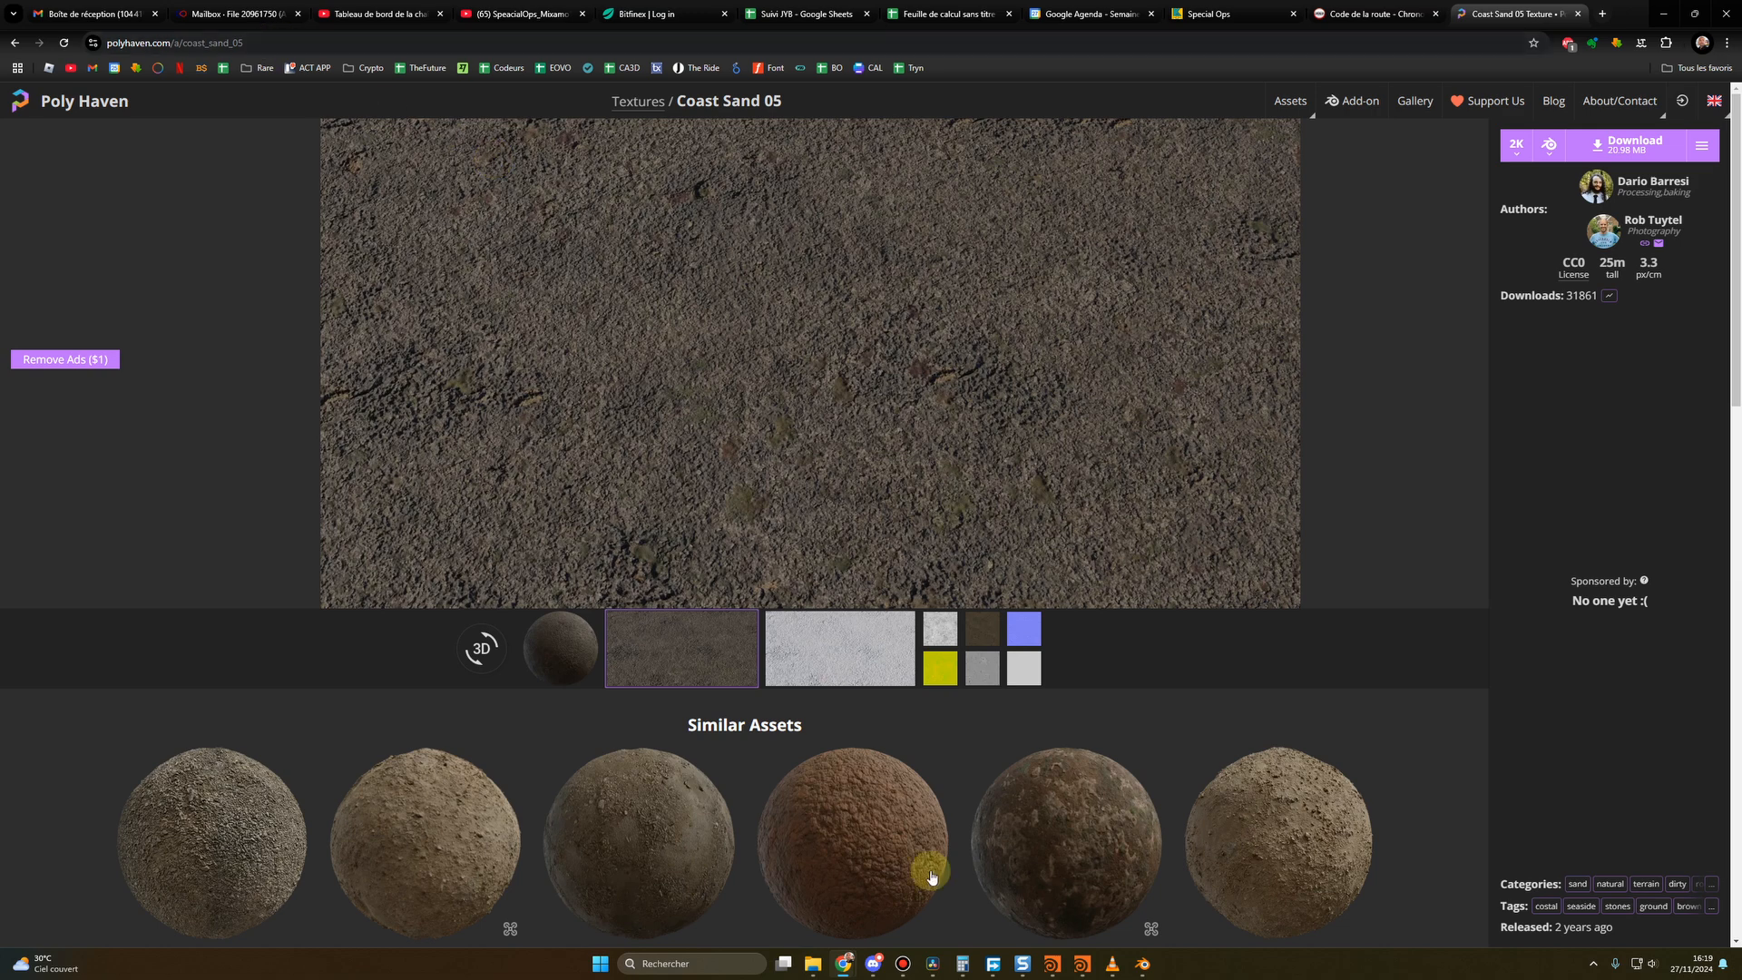
mouse_move(1146, 962)
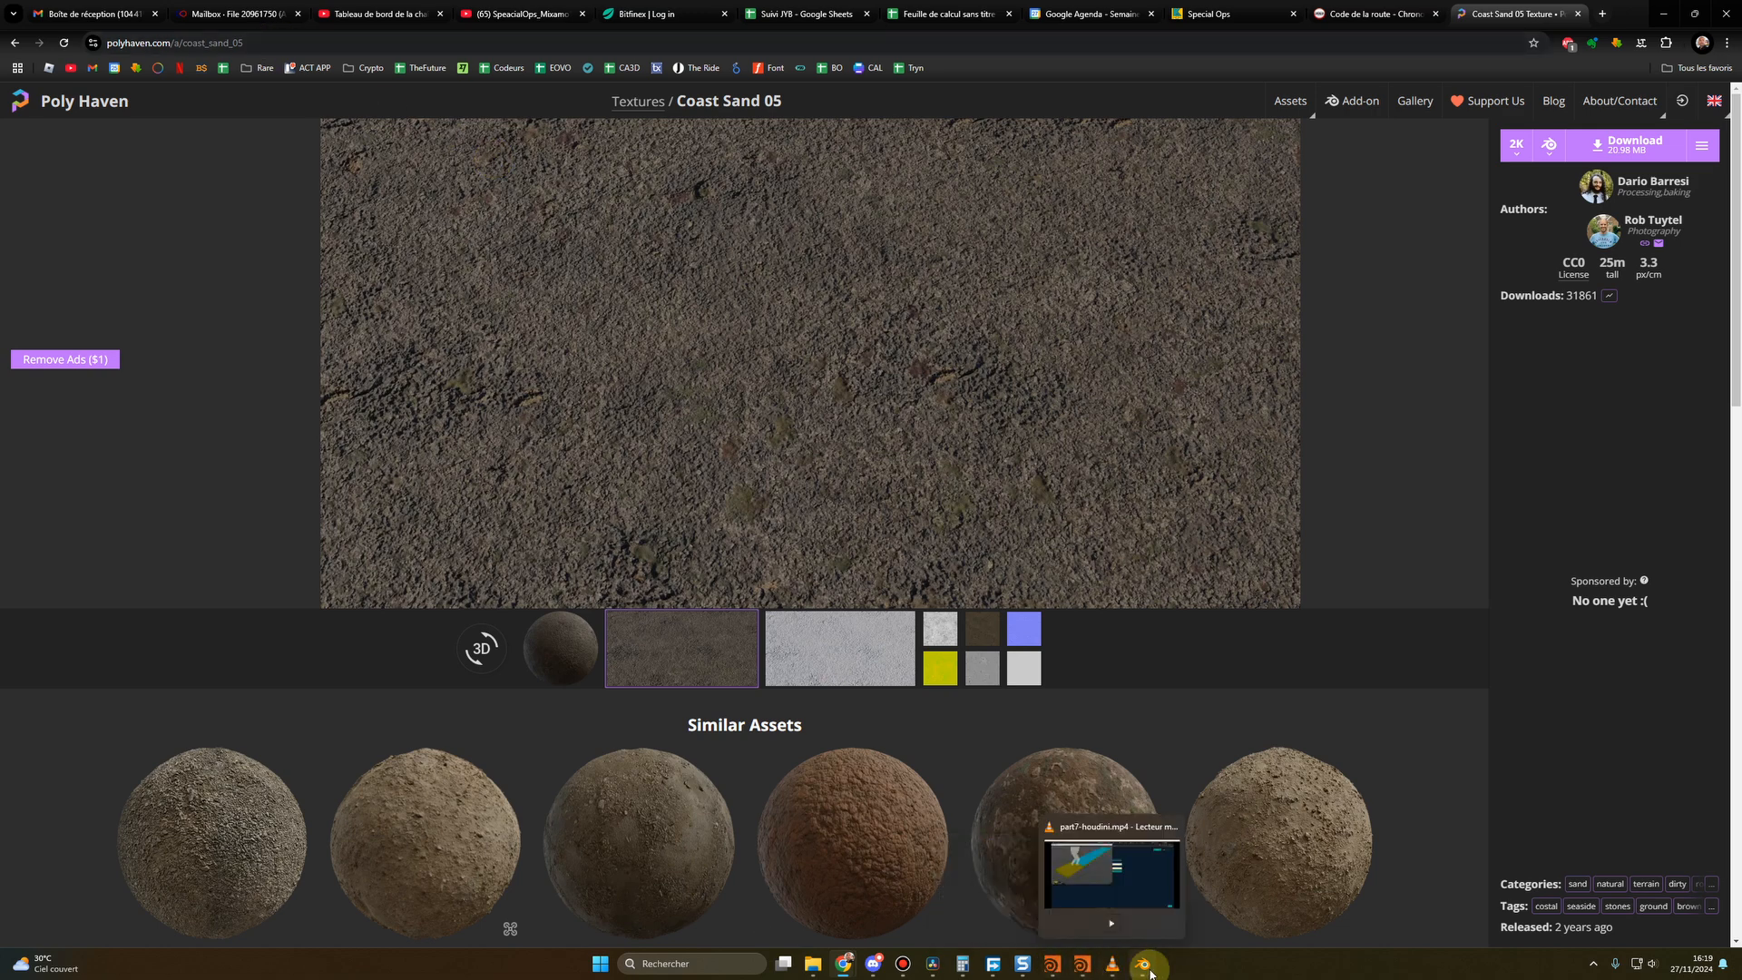
Bring the Houdini recording window back to the front from the taskbar
click(1151, 963)
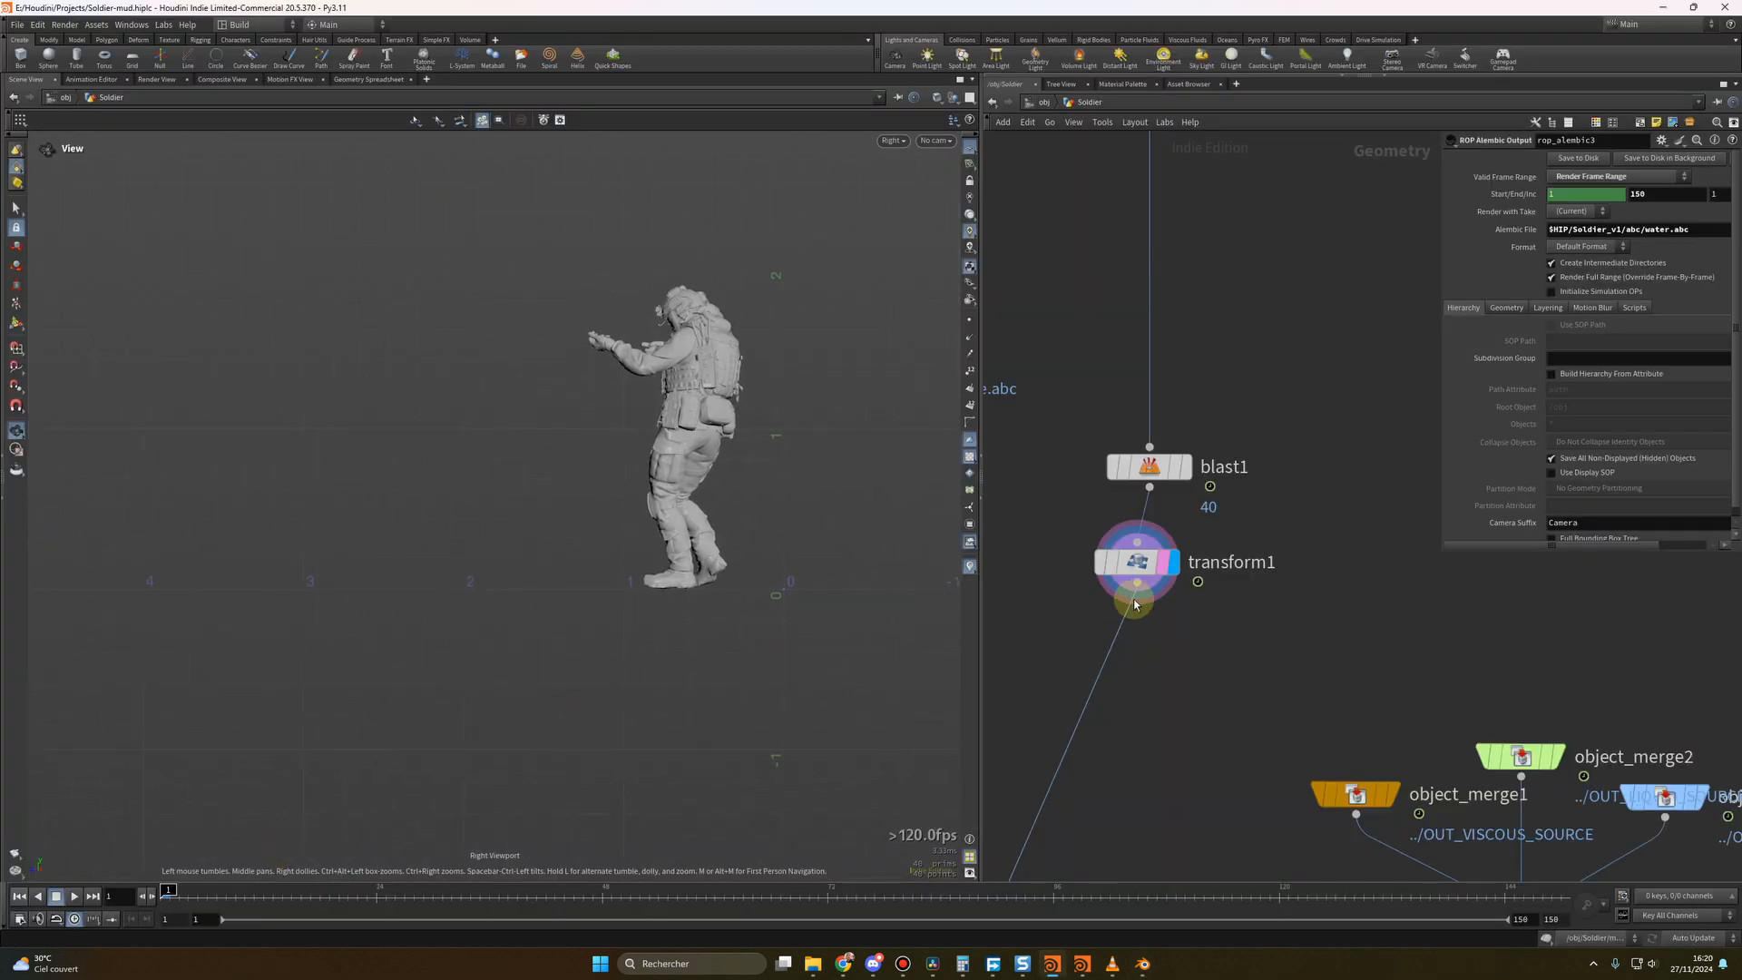
Play the soldier's walk animation, restarting it from the first frame several times
click(74, 895)
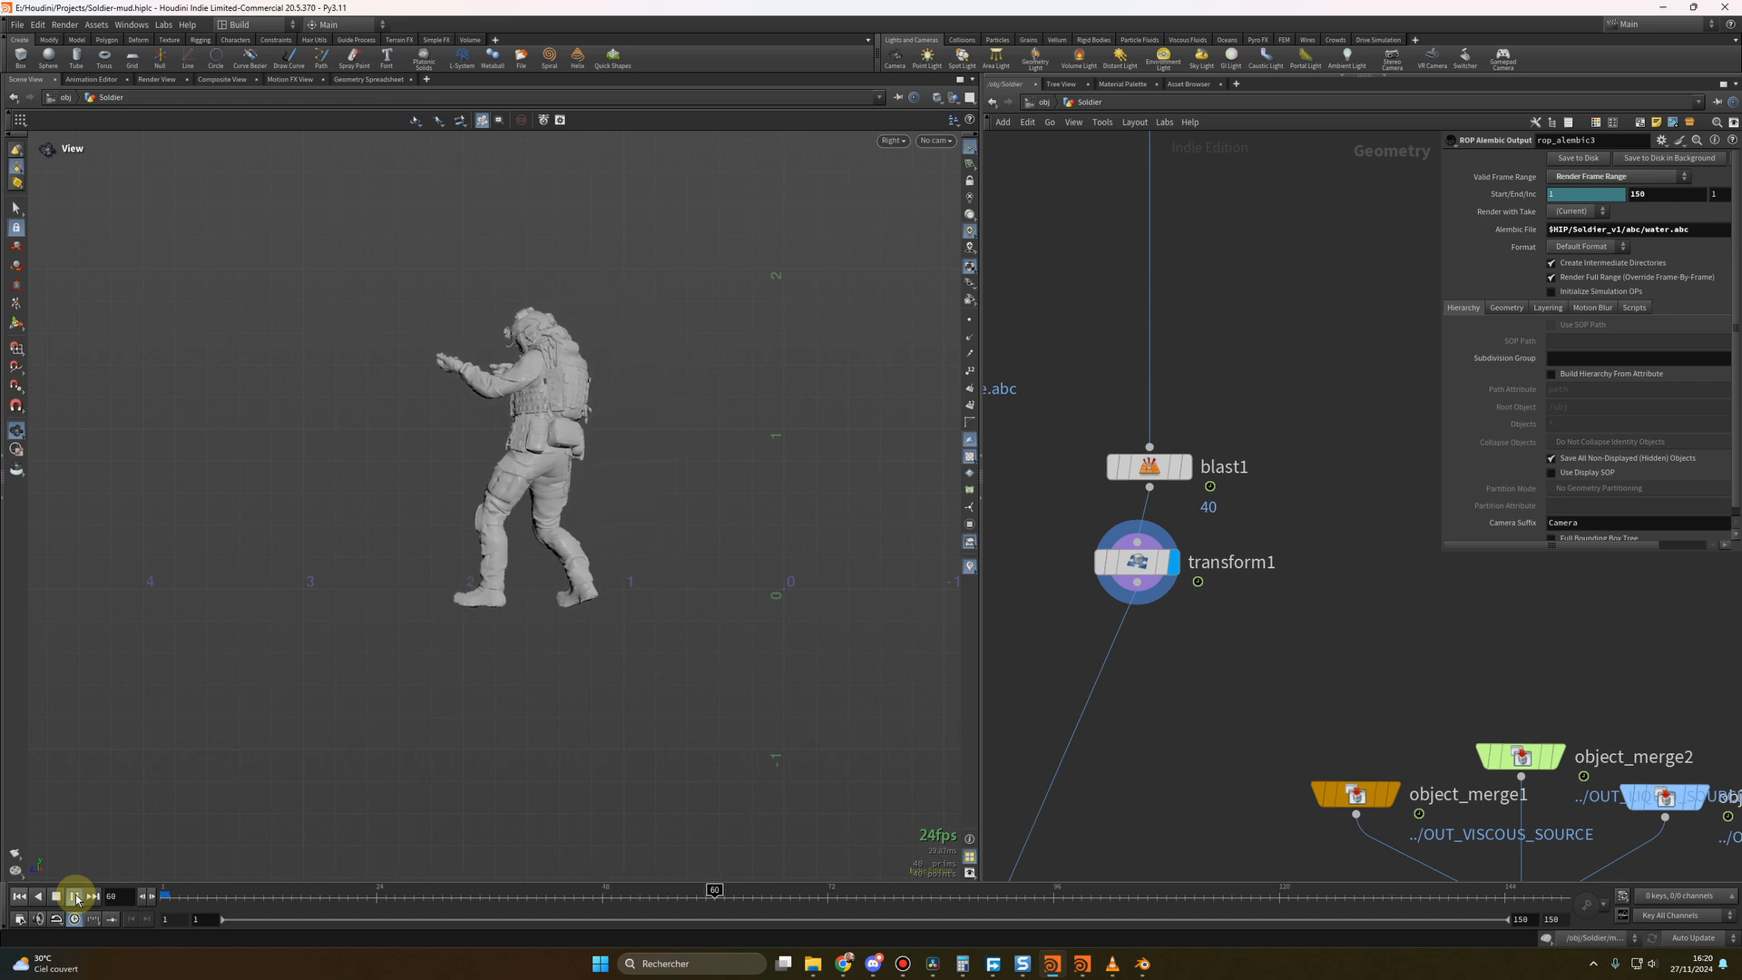
click(73, 896)
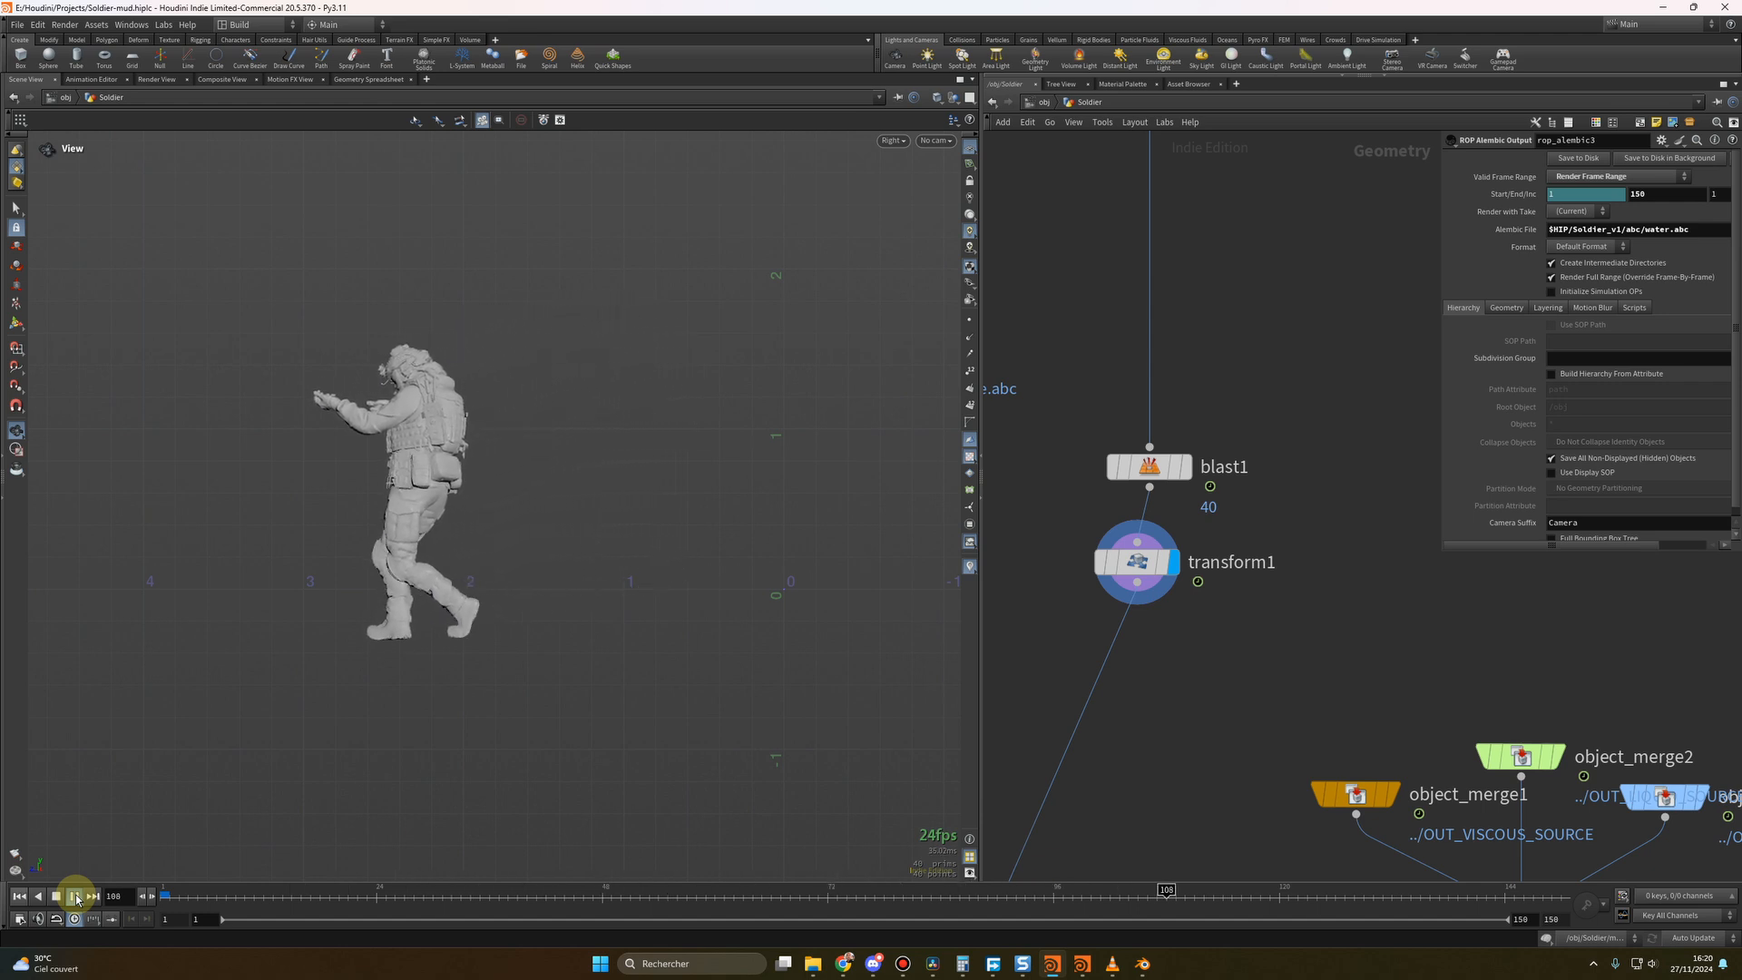
click(76, 894)
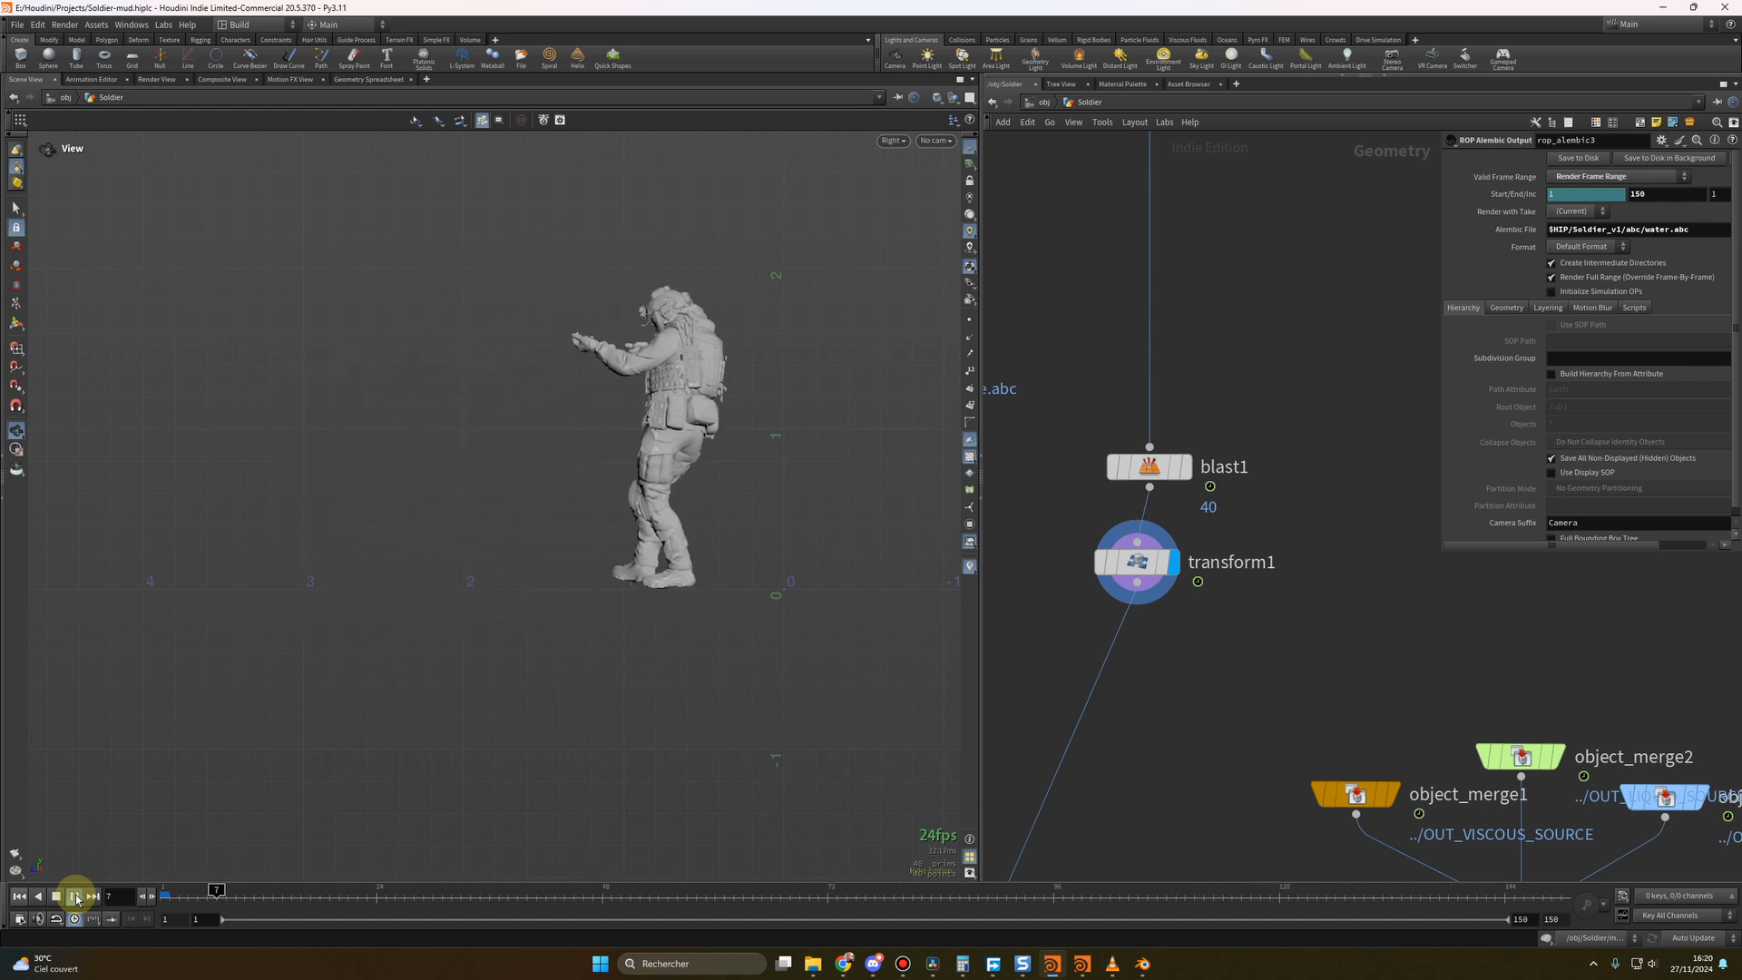
click(73, 896)
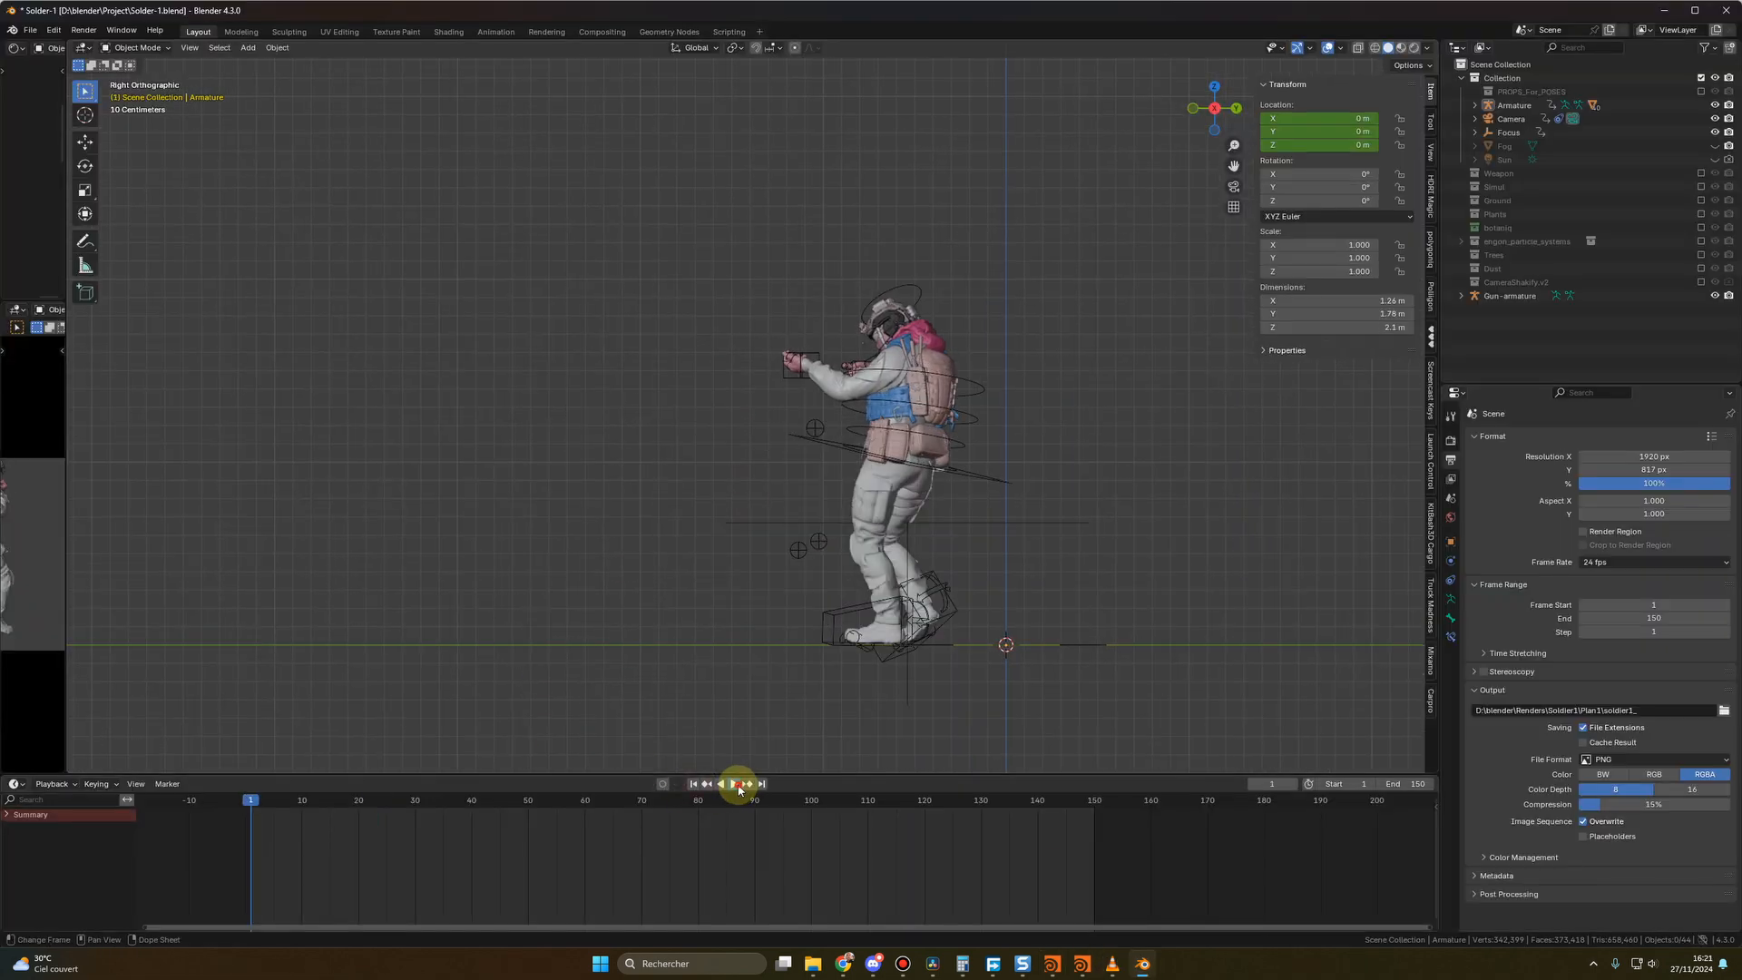
Play the soldier armature's walk cycle from the timeline to compare with the Houdini result
click(739, 784)
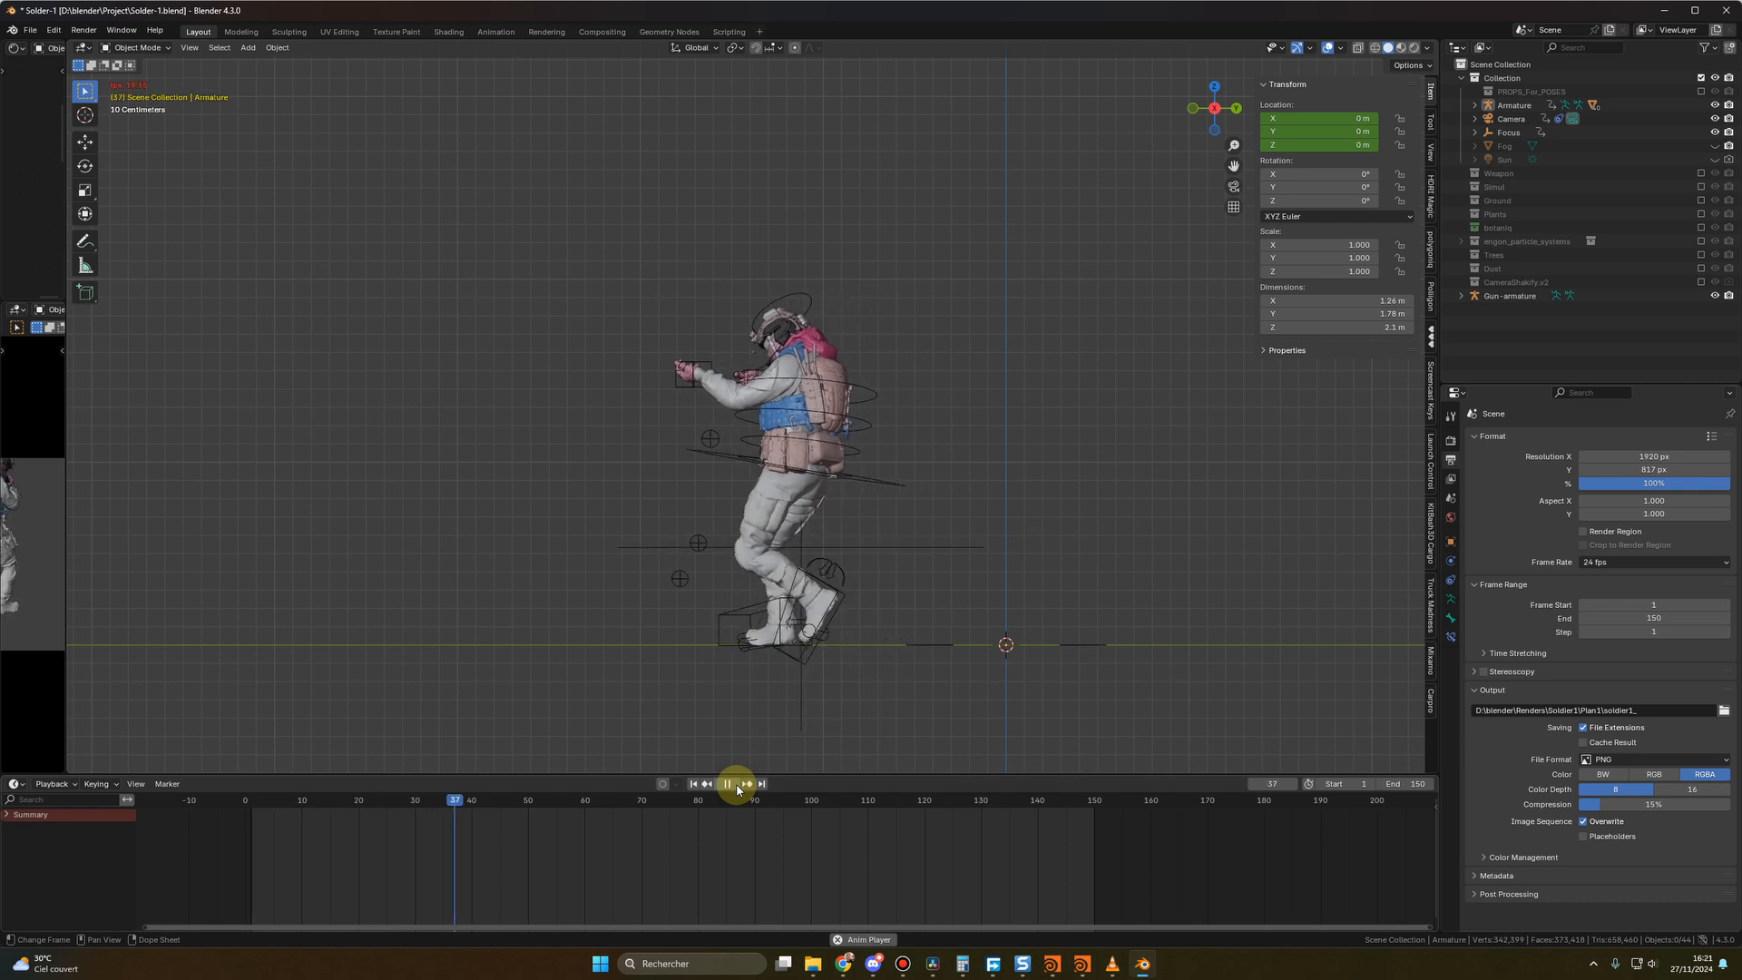
click(726, 784)
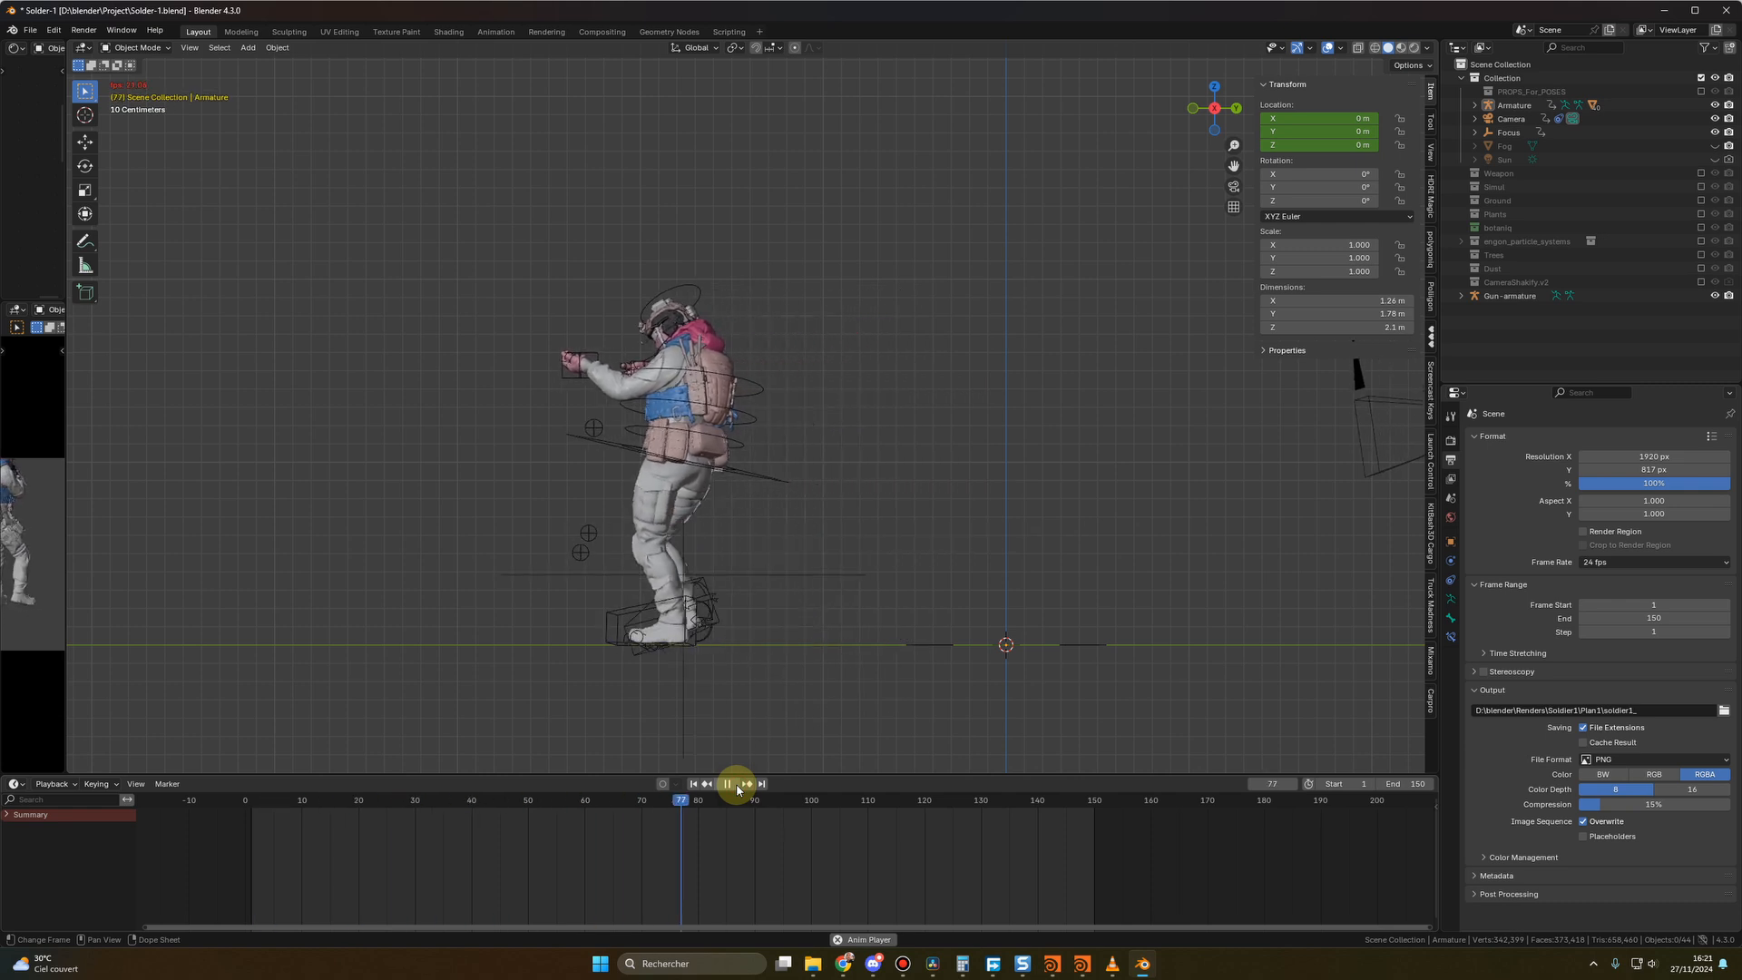
click(728, 784)
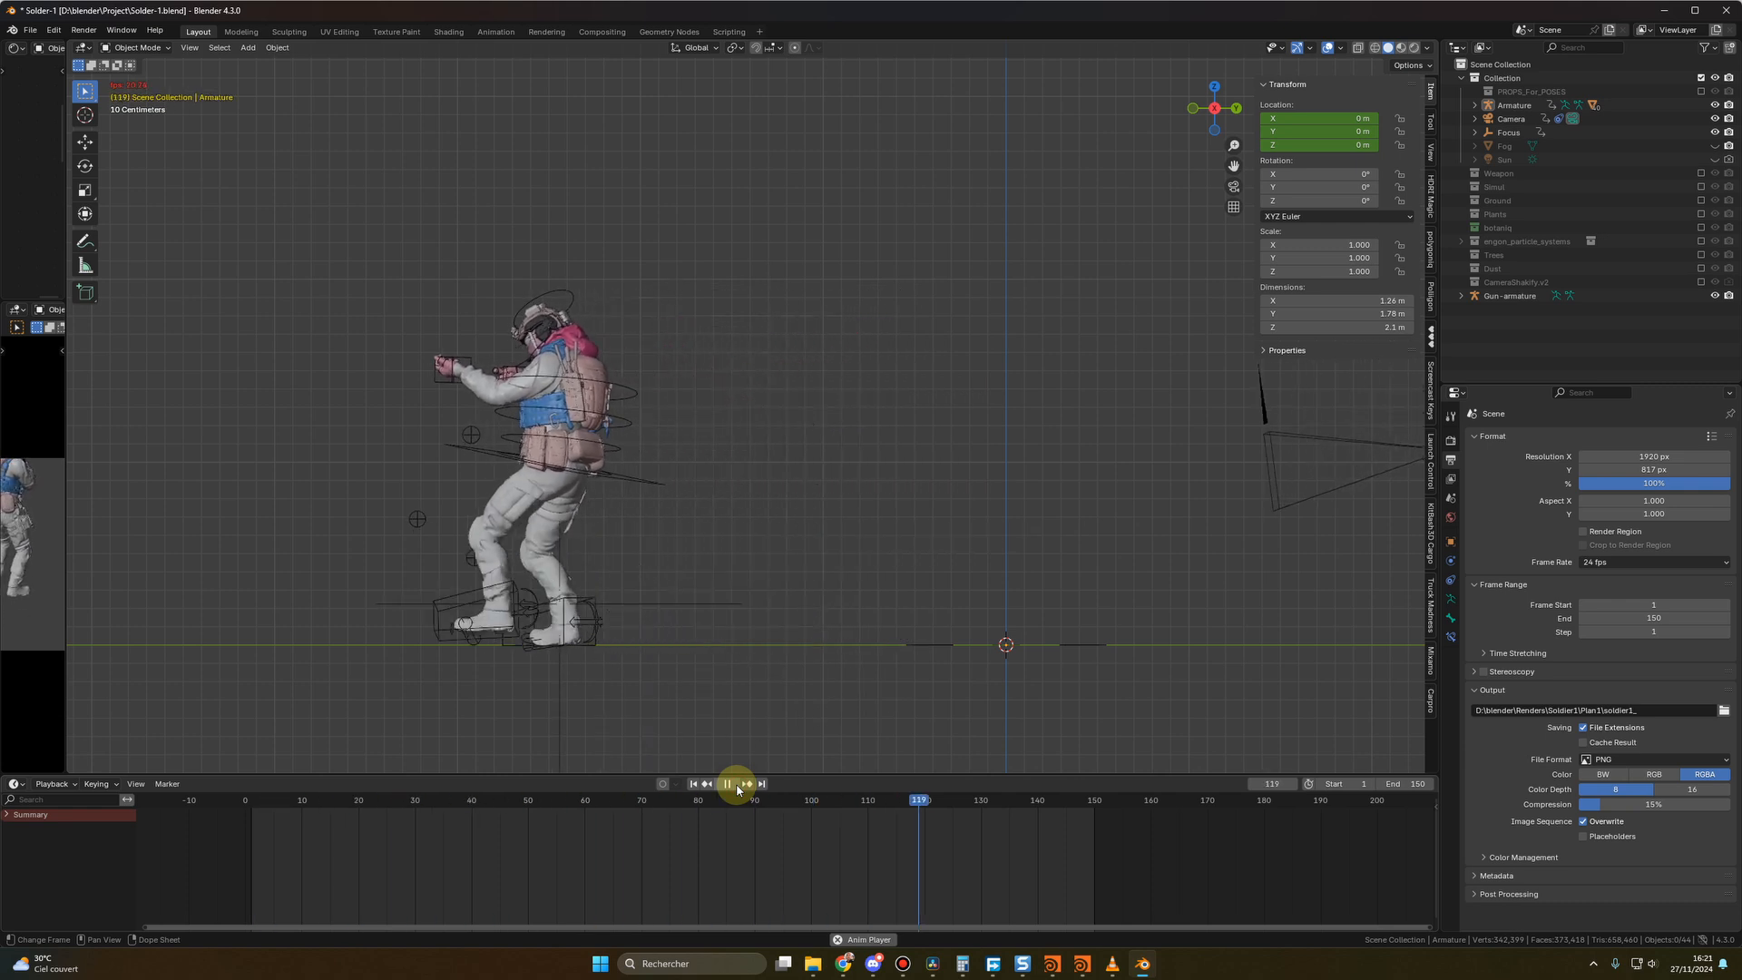
click(726, 784)
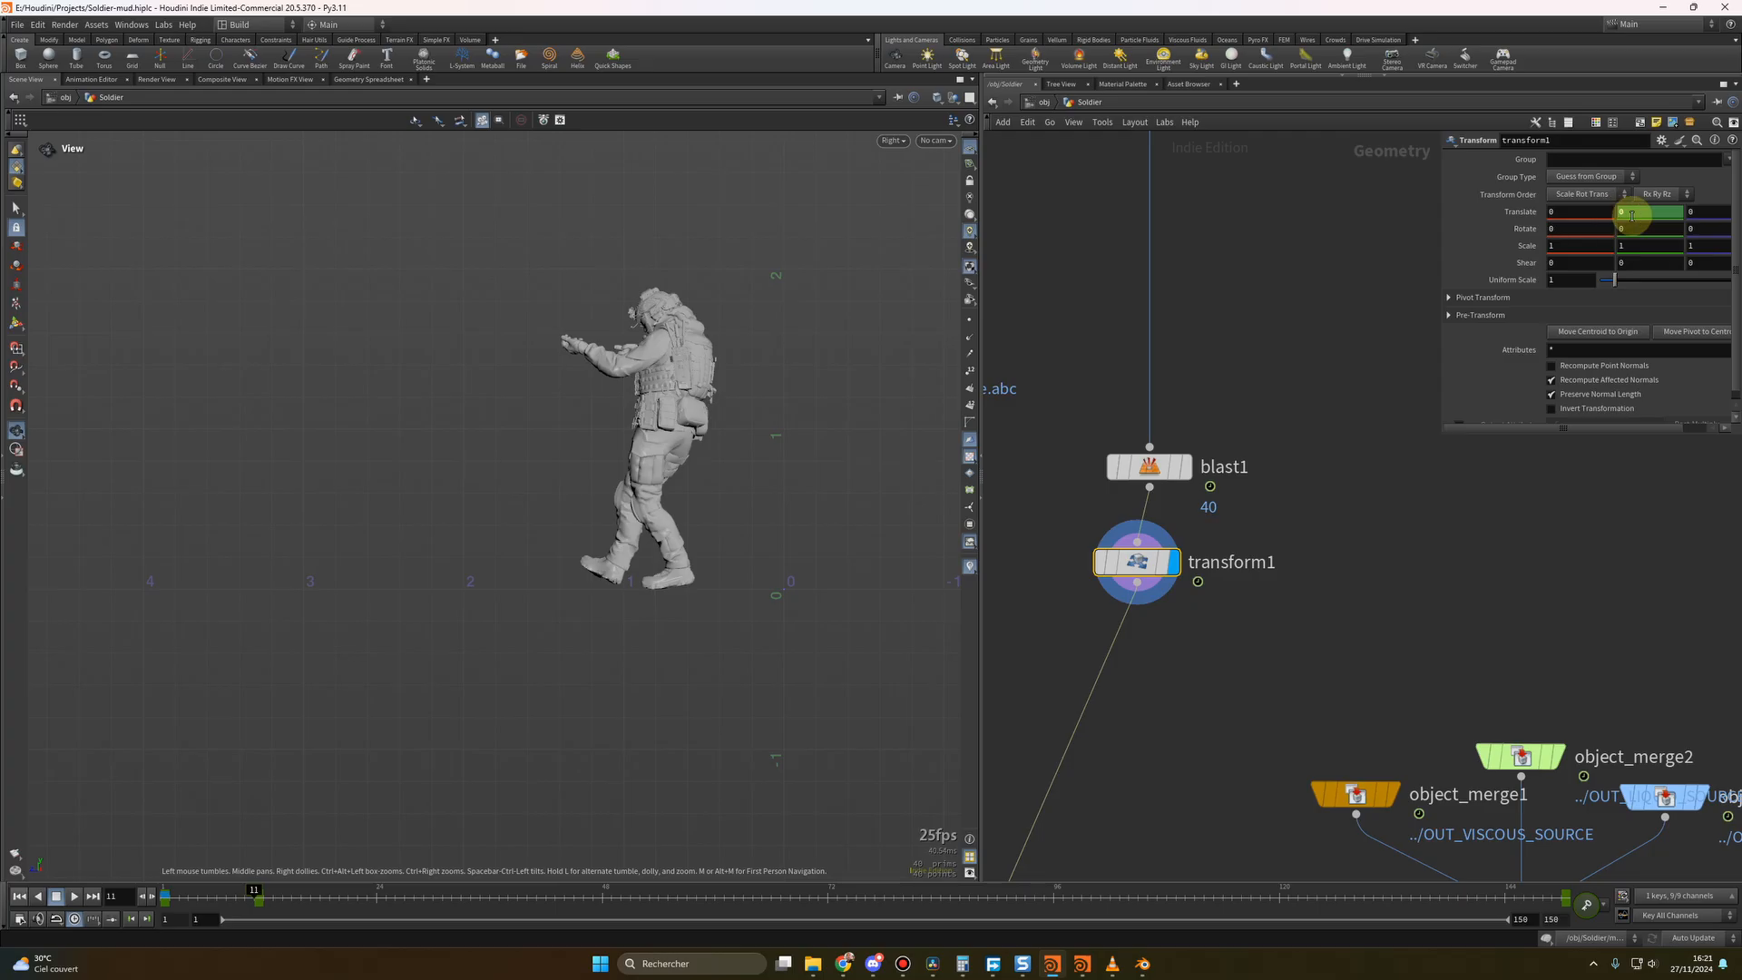
mouse_move(1174, 752)
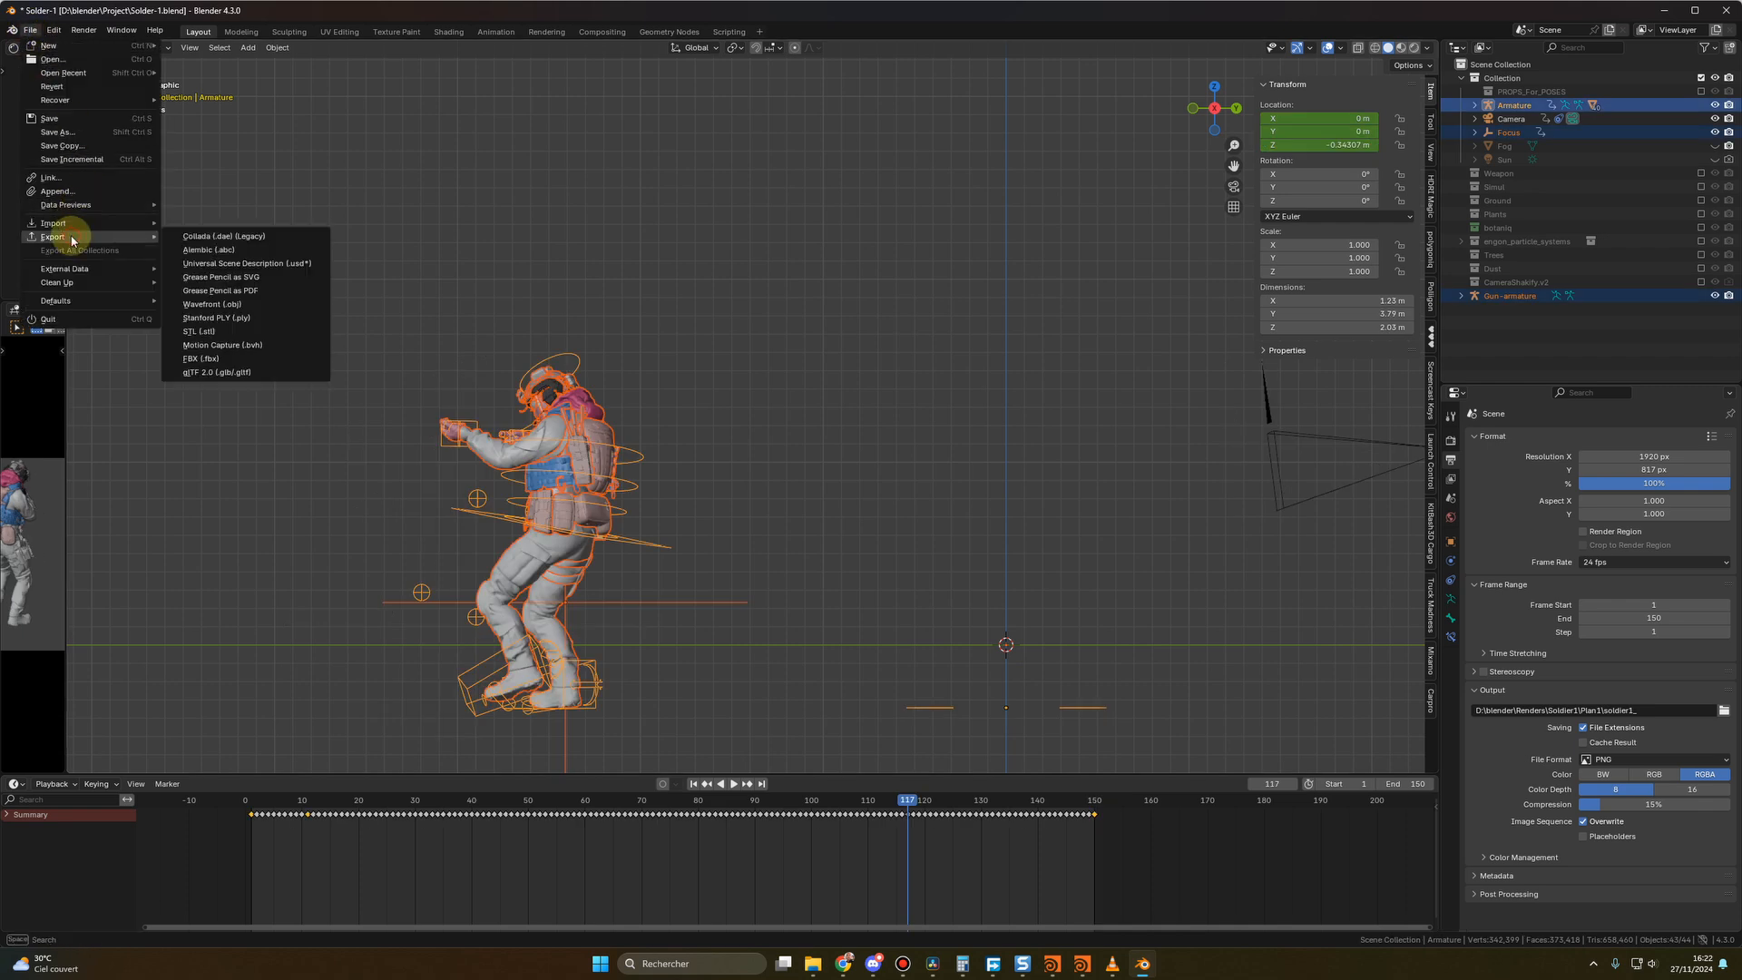
Start exporting the soldier's walking animation from Blender as an Alembic file
click(207, 249)
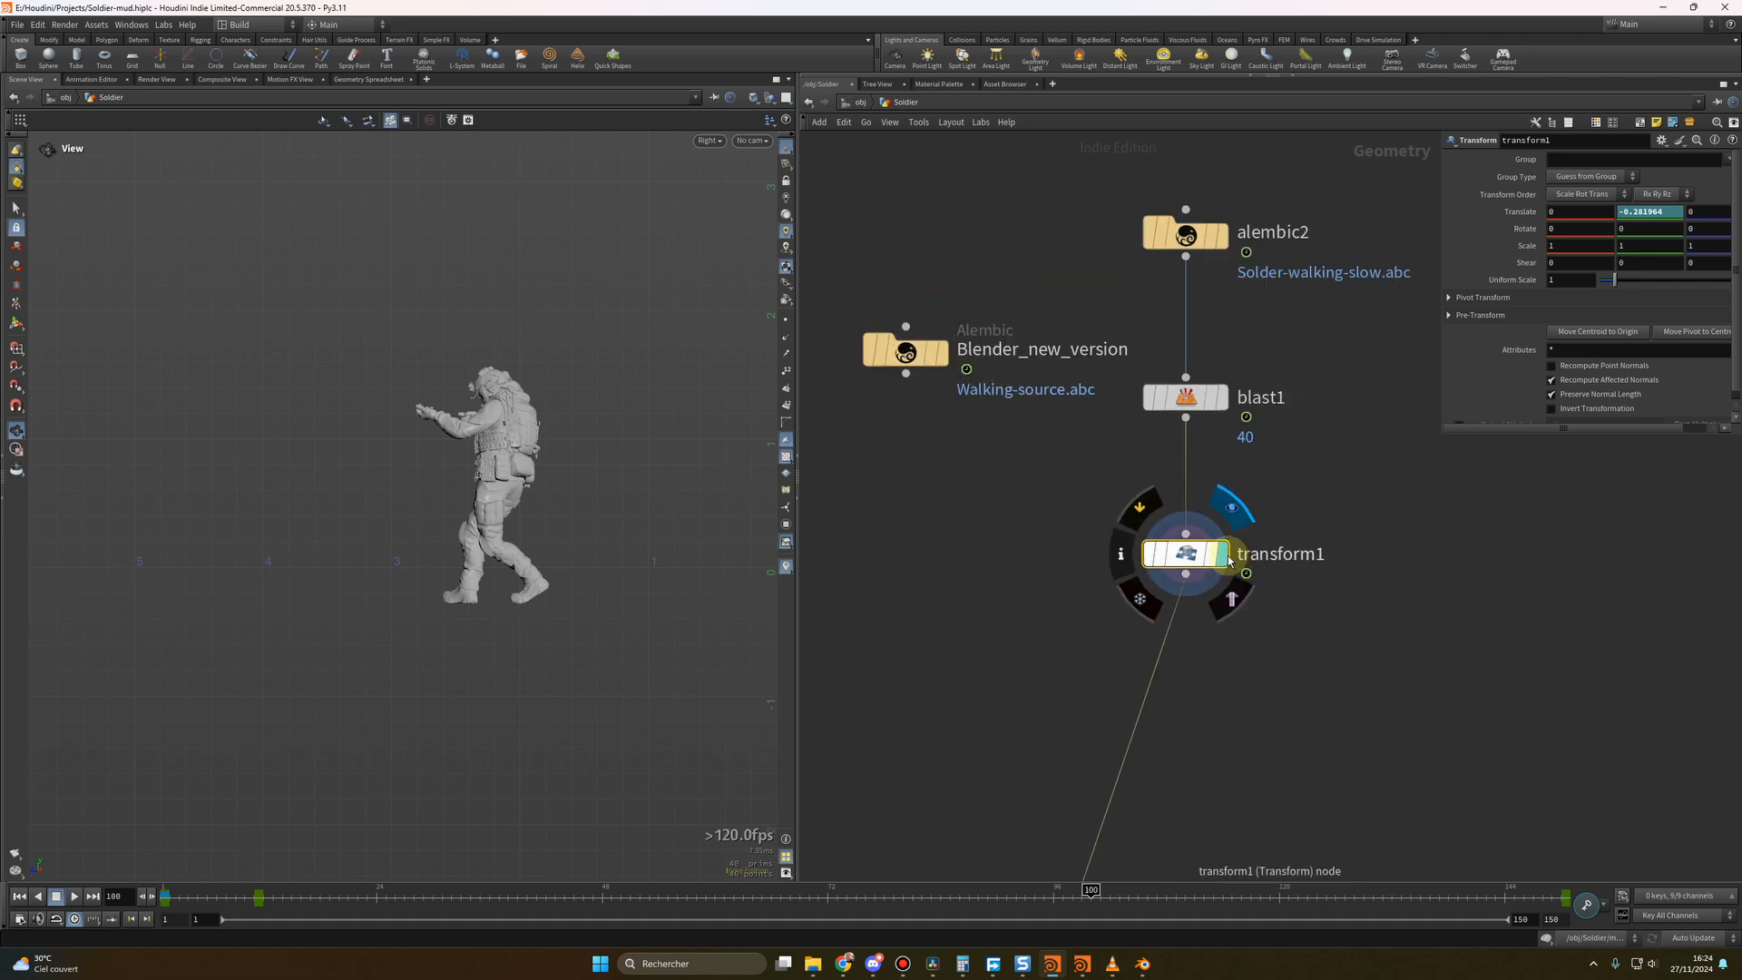
Select the transform1 node that the Solder-walking-slow.abc Alembic feeds into
click(987, 963)
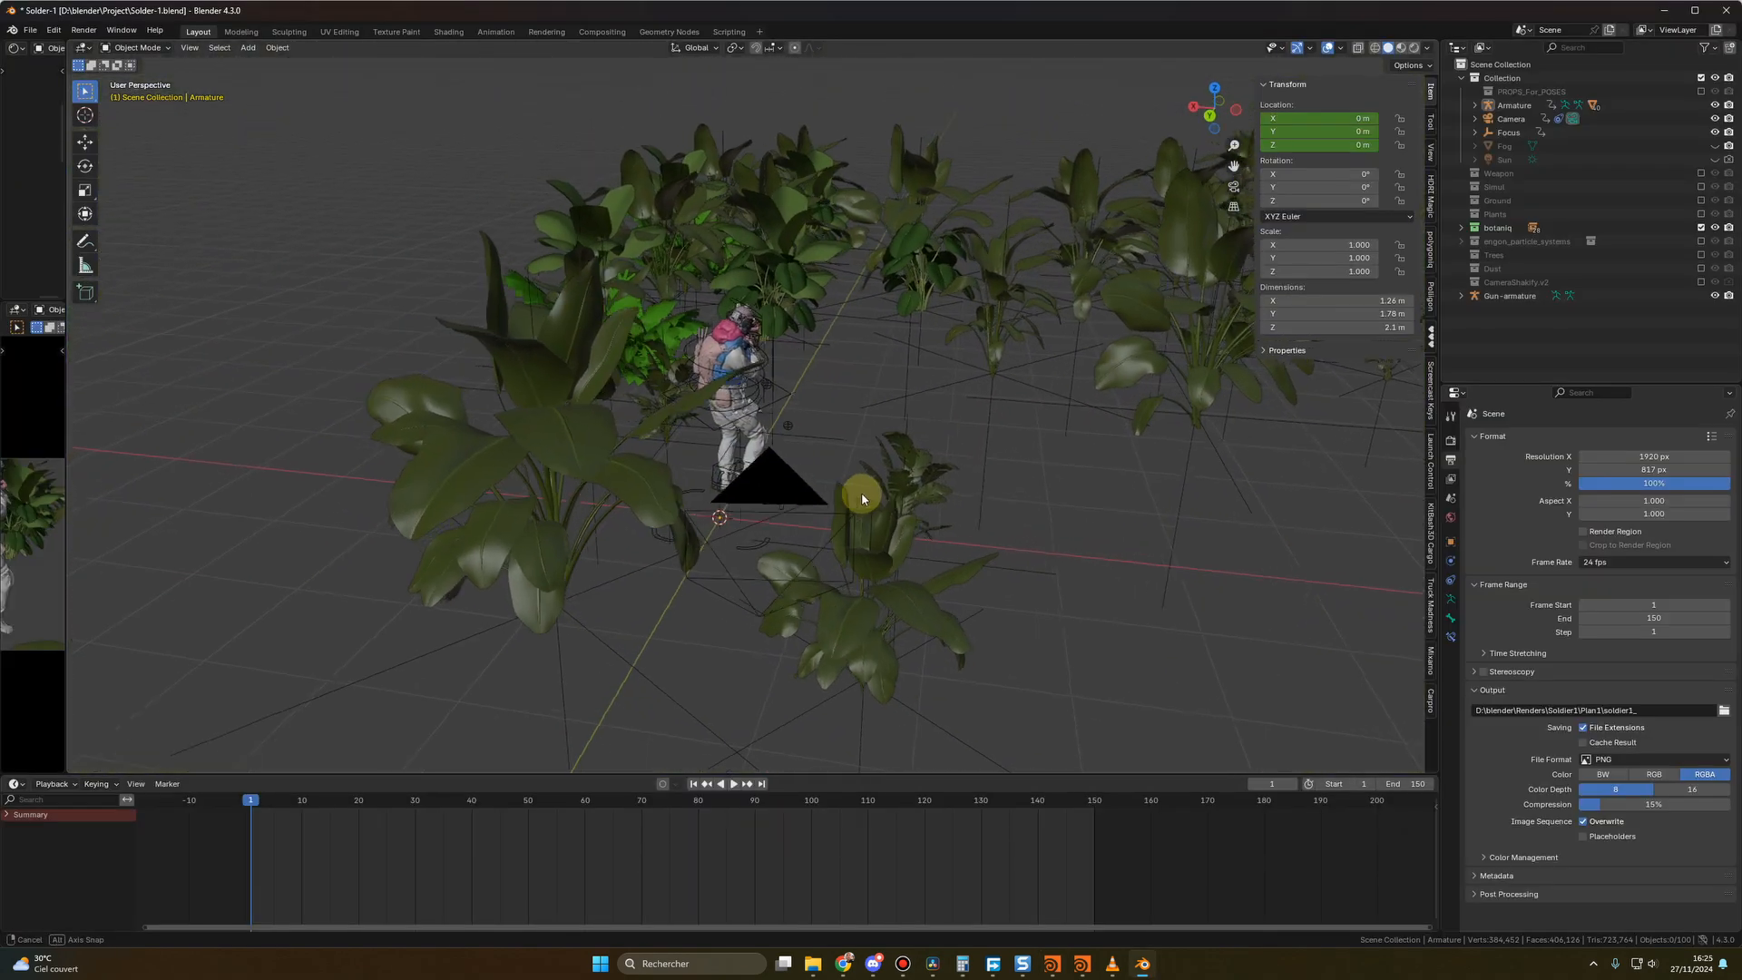
Review the scattered plants along the path and select a moss-covered rock beside it
click(731, 784)
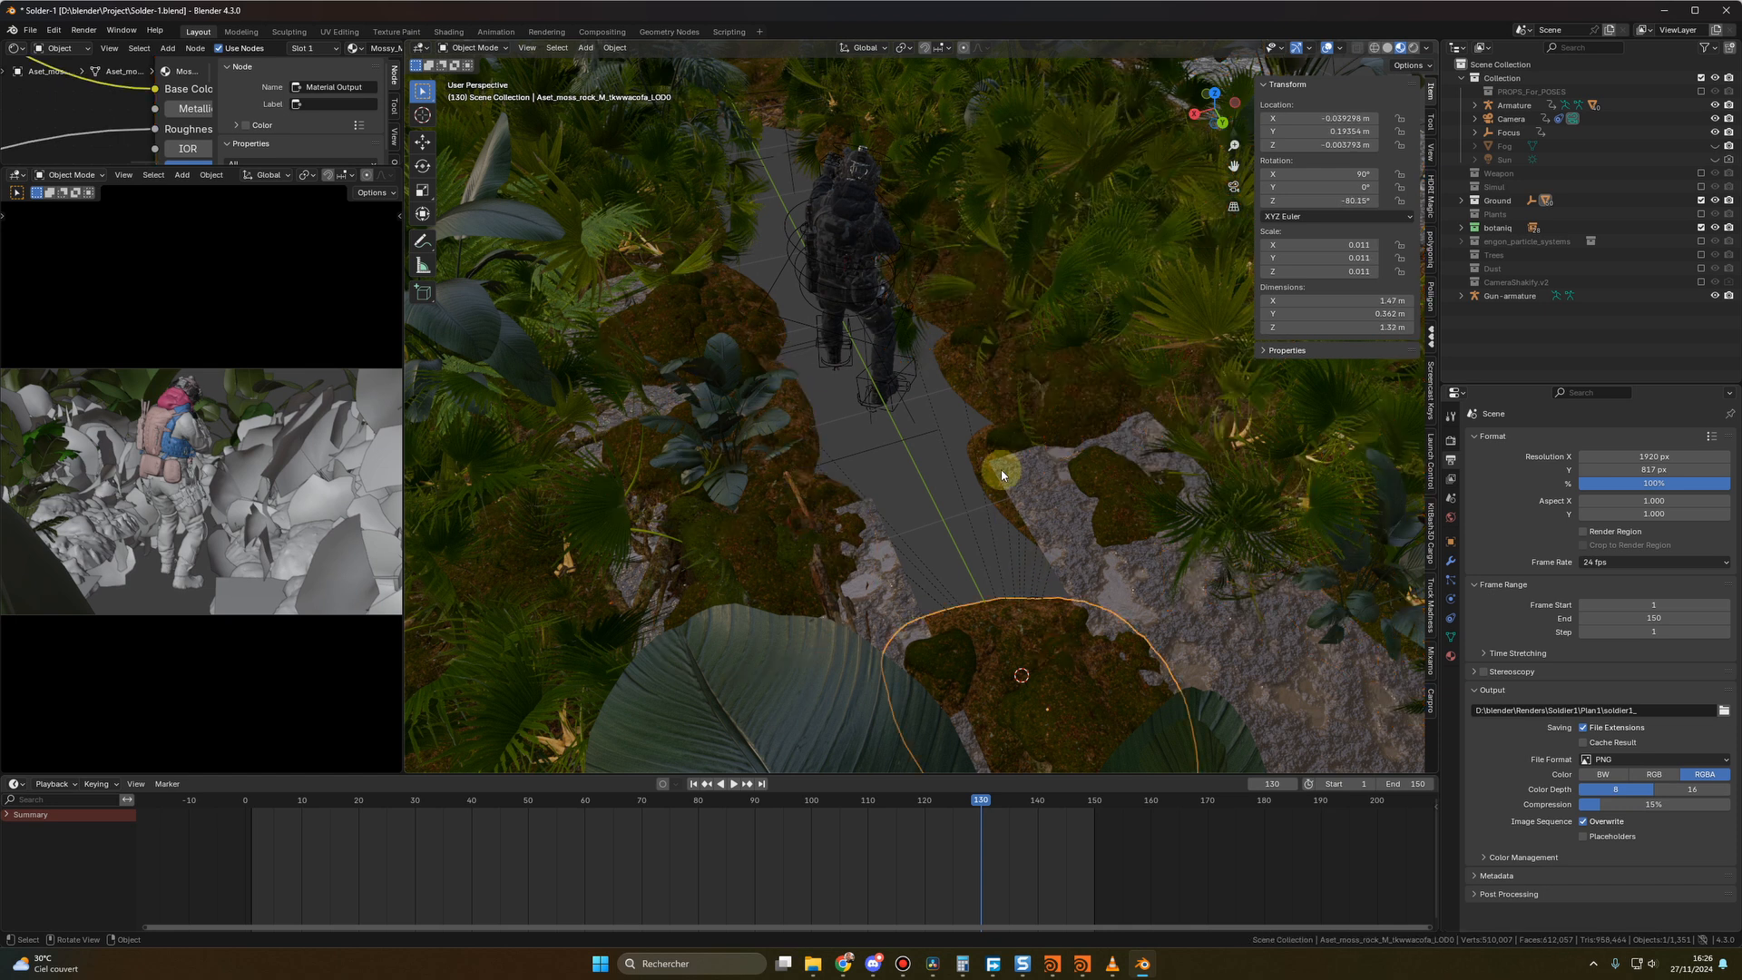
click(956, 373)
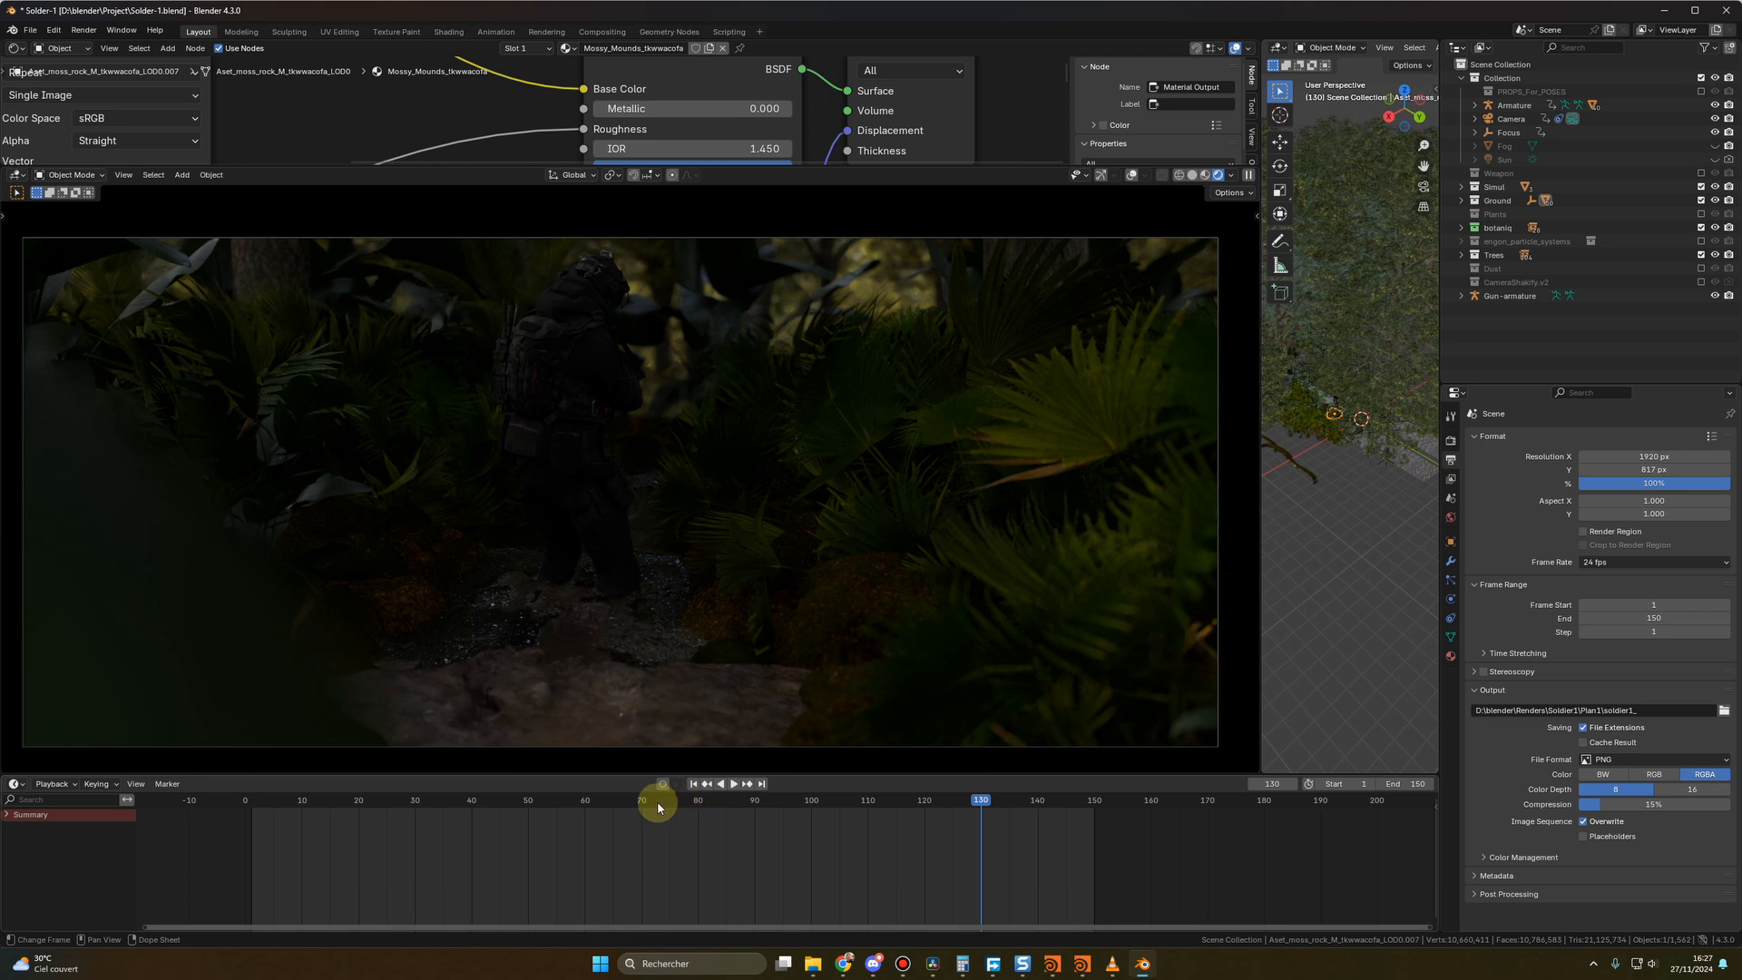
Jump to frame 71 to preview the rendered soldier among the palms and rocks
click(657, 800)
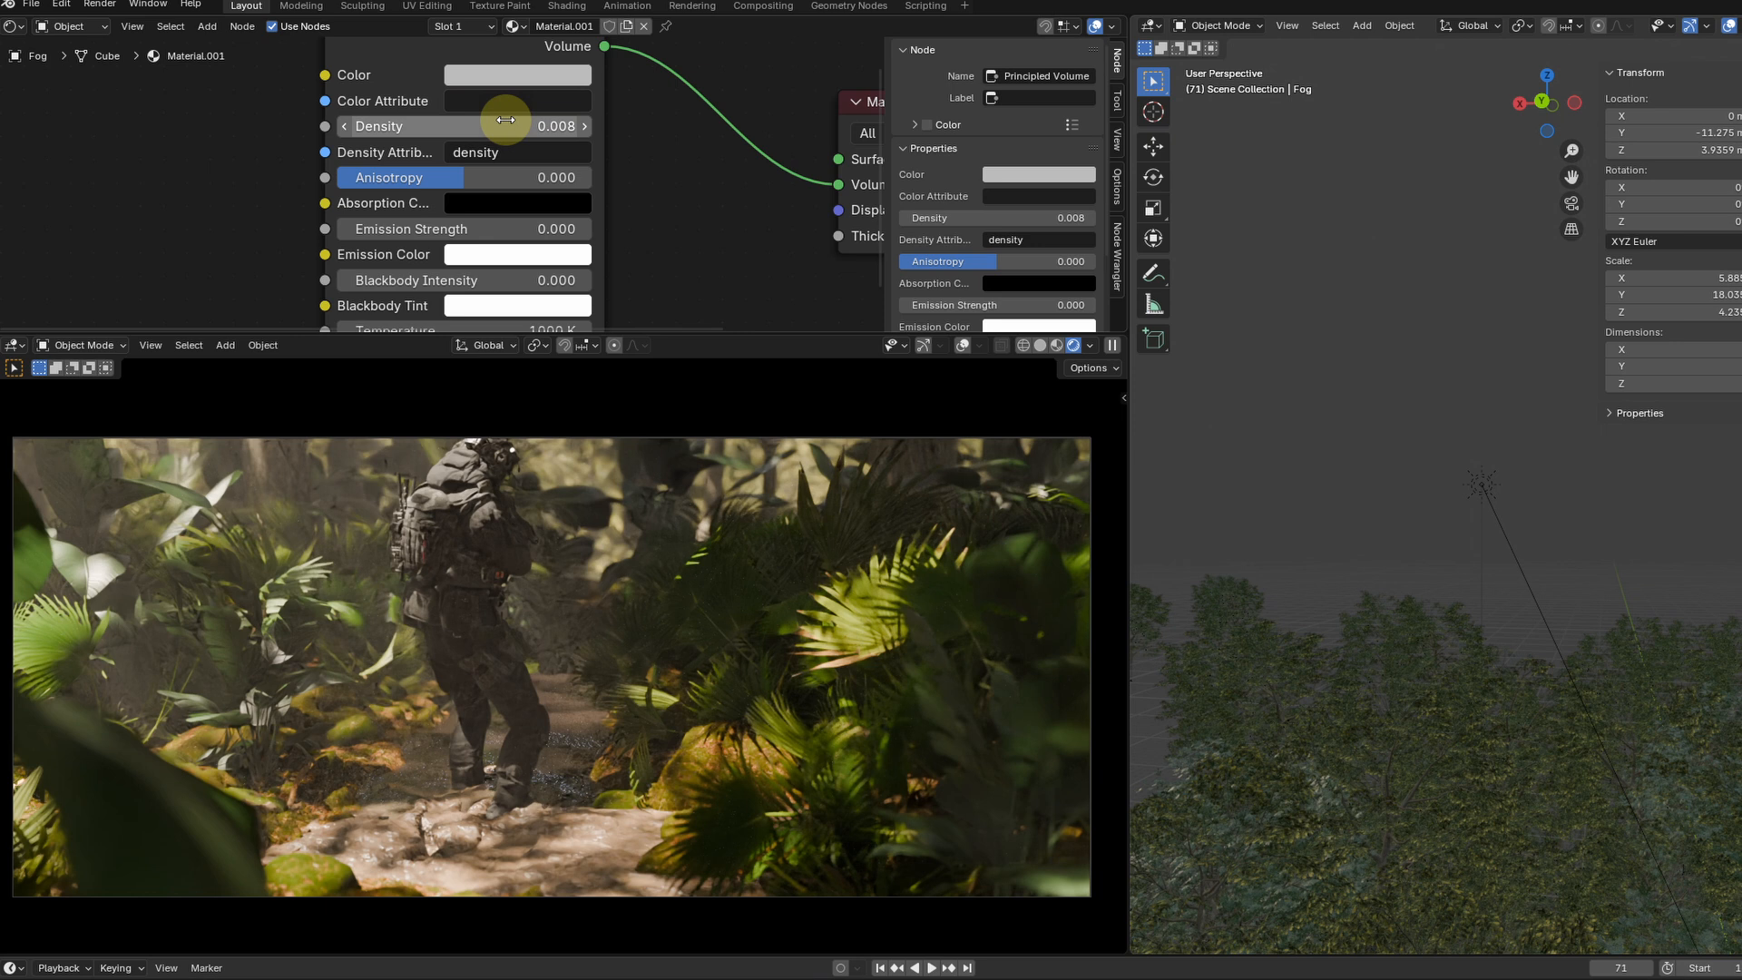
Drag the Fog material's Principled Volume density down to 0.008 for sunlit haze
drag(517, 125, 577, 125)
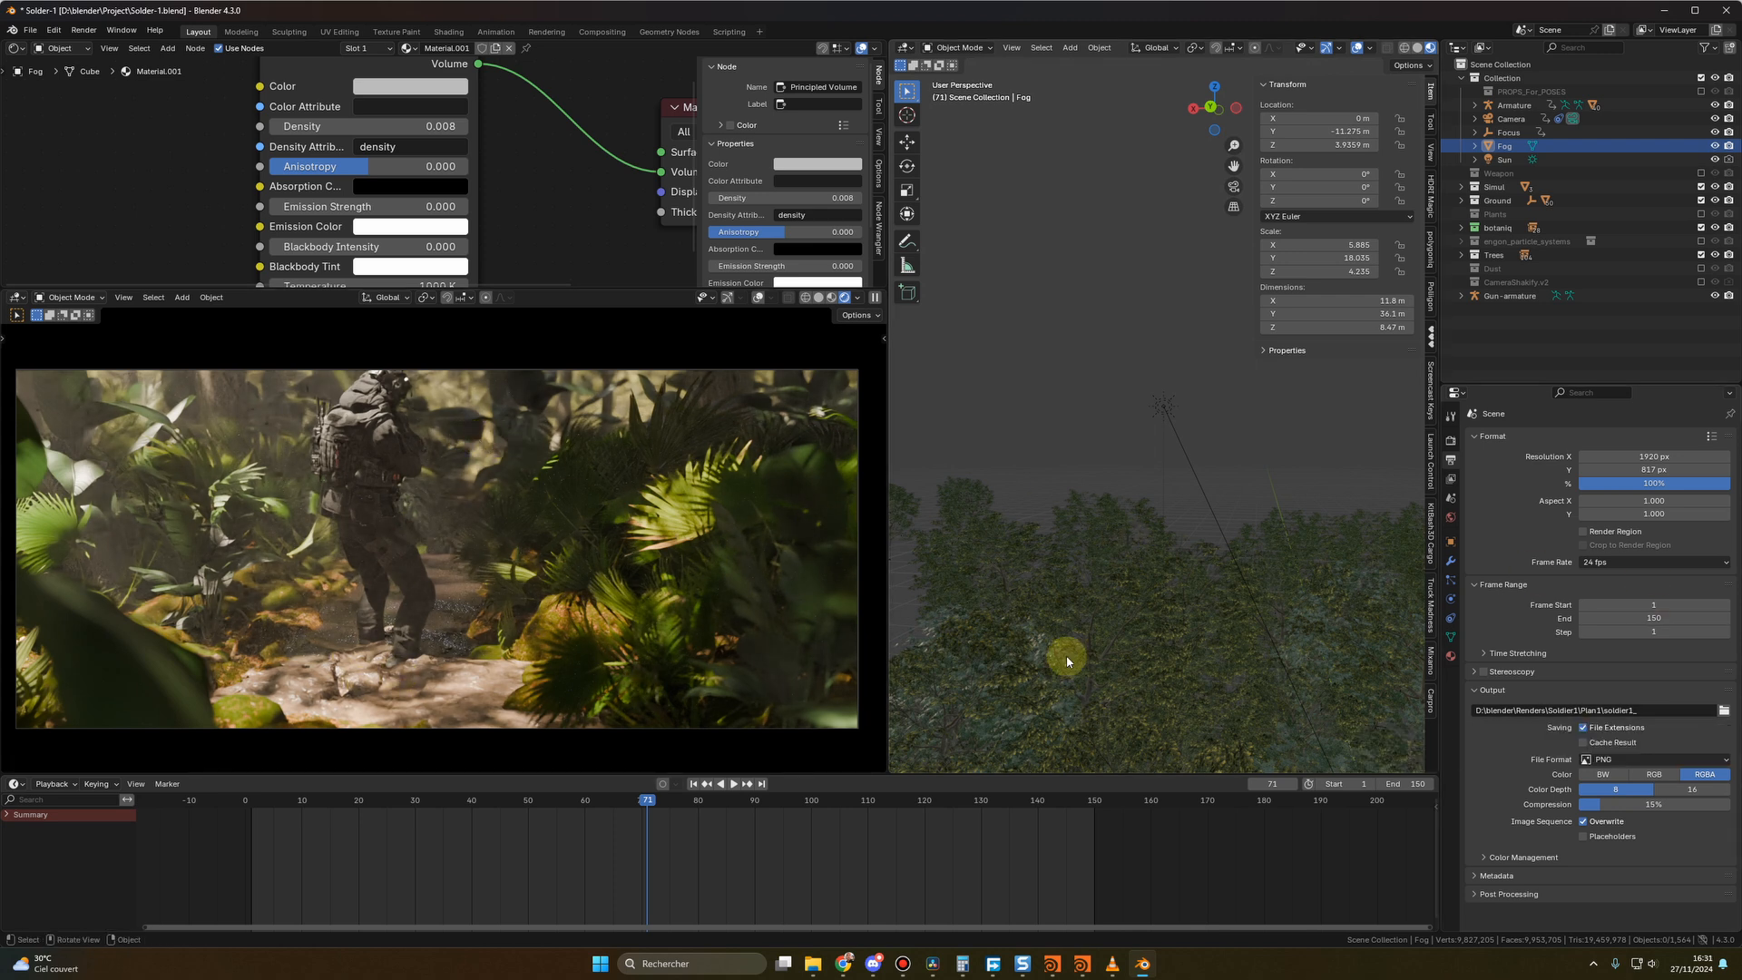
mouse_move(1654, 617)
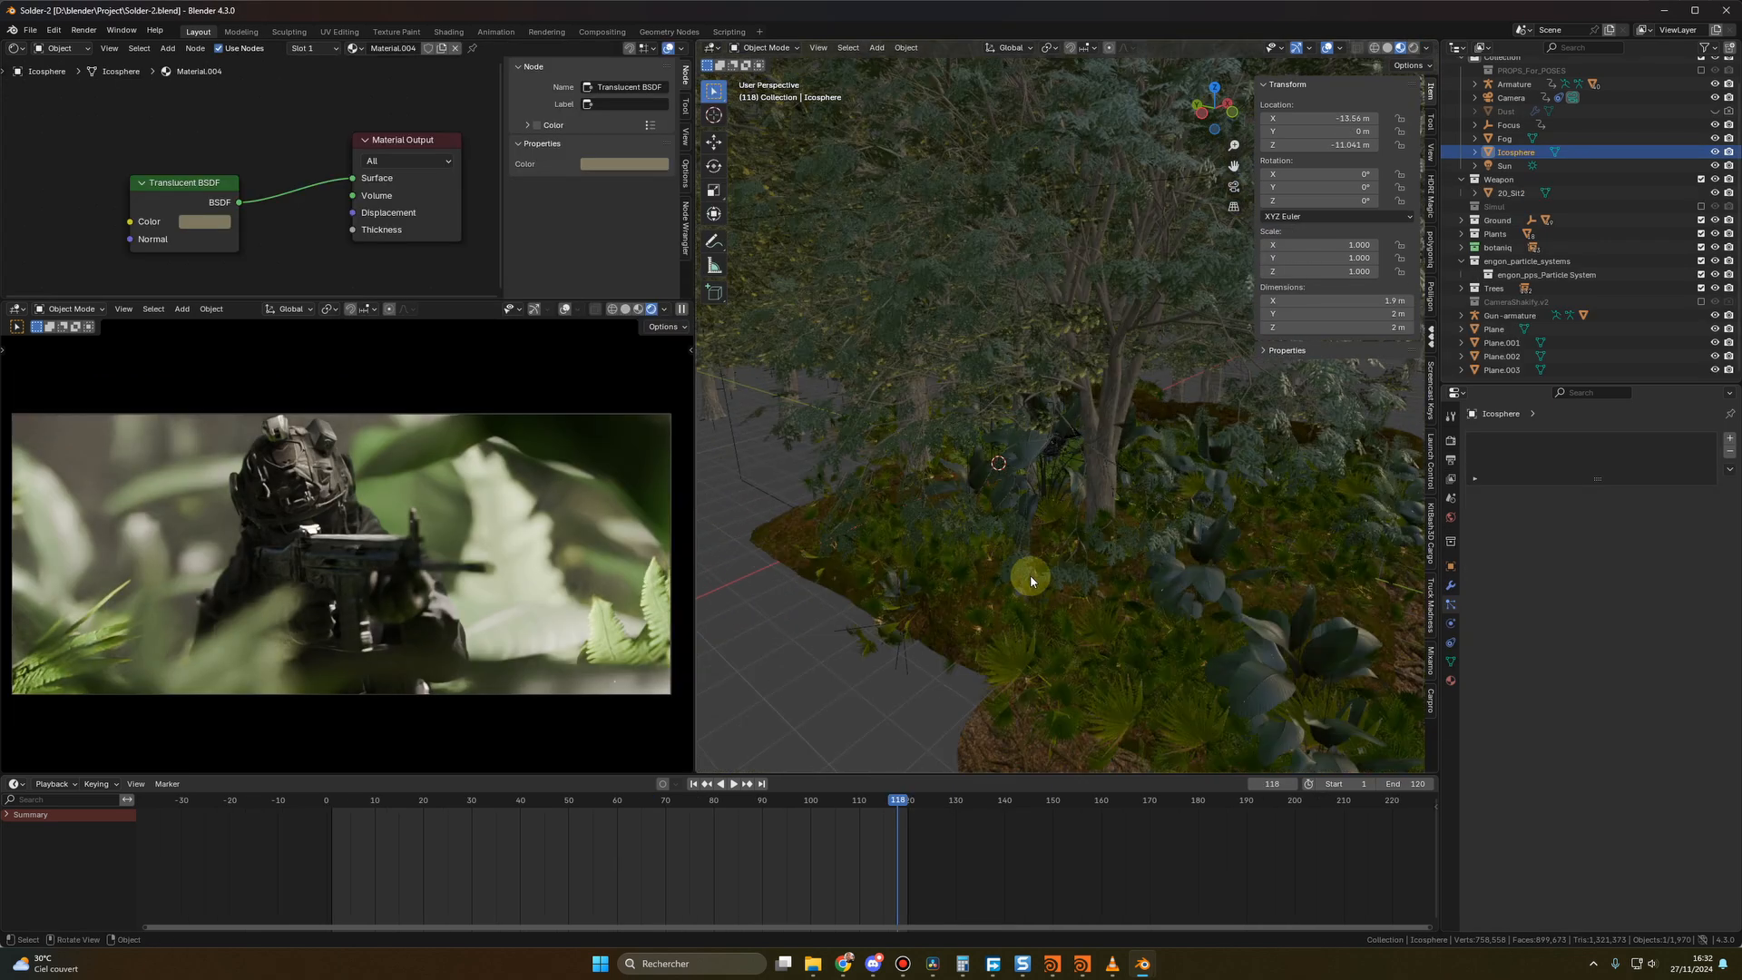
Grab a fern in the close-up shot and place it at a new spot near the soldier
click(1156, 523)
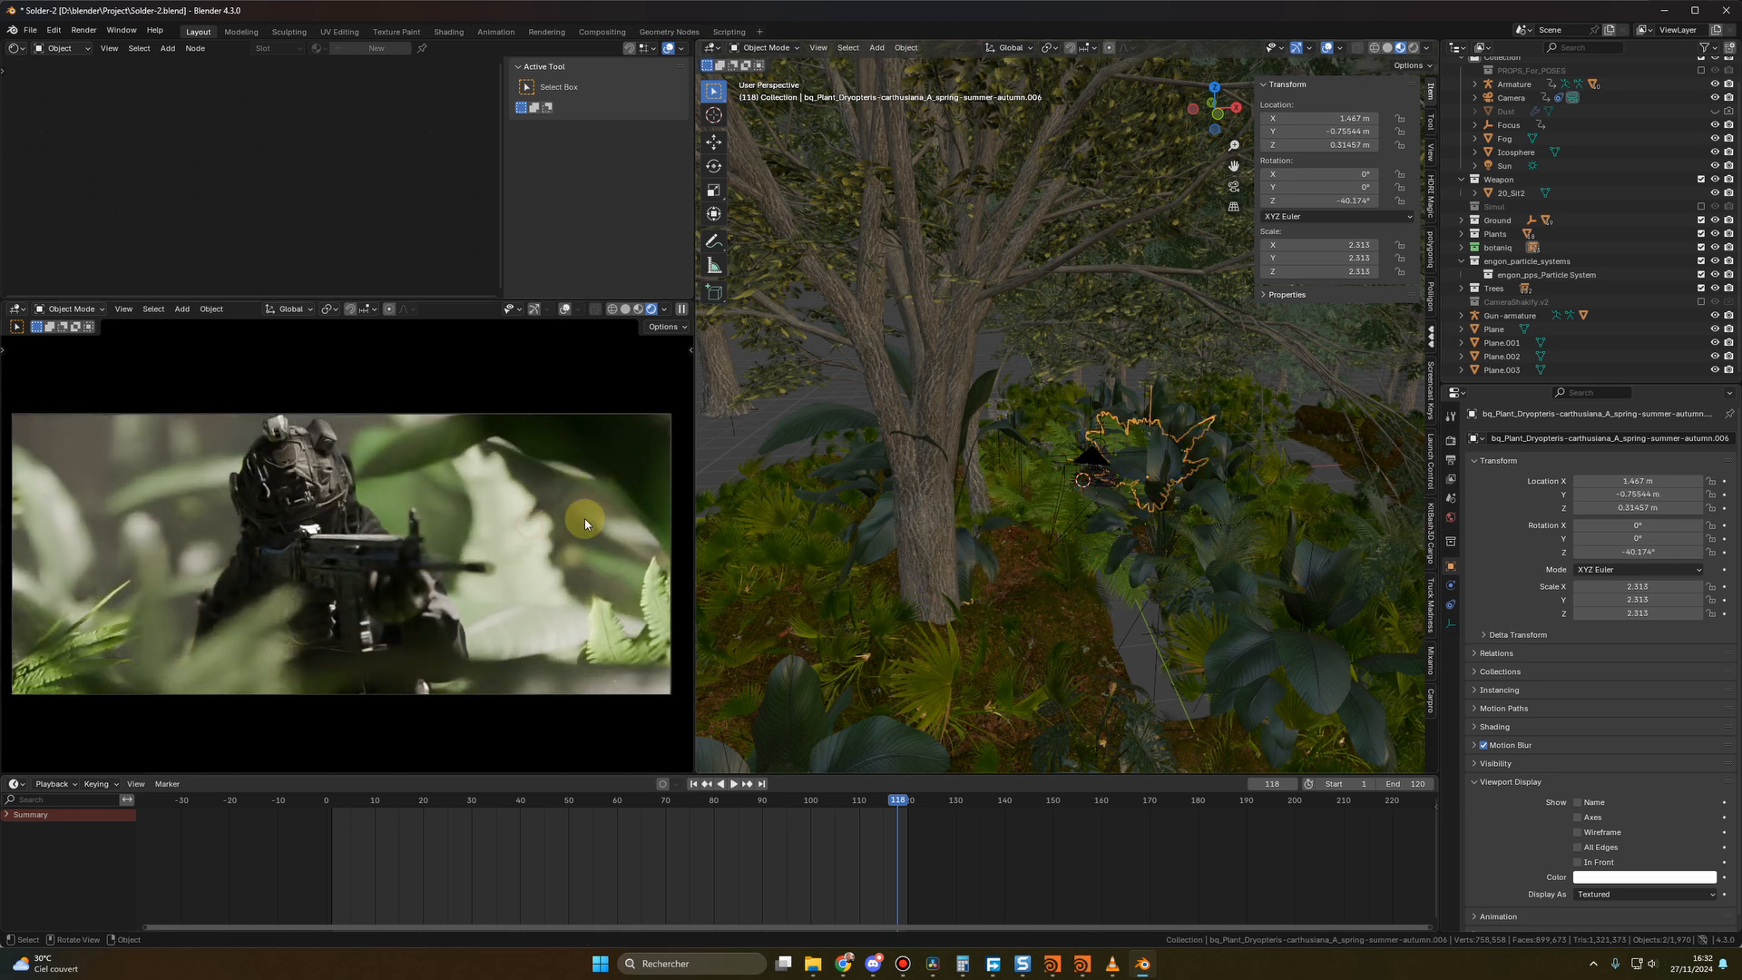
key(g)
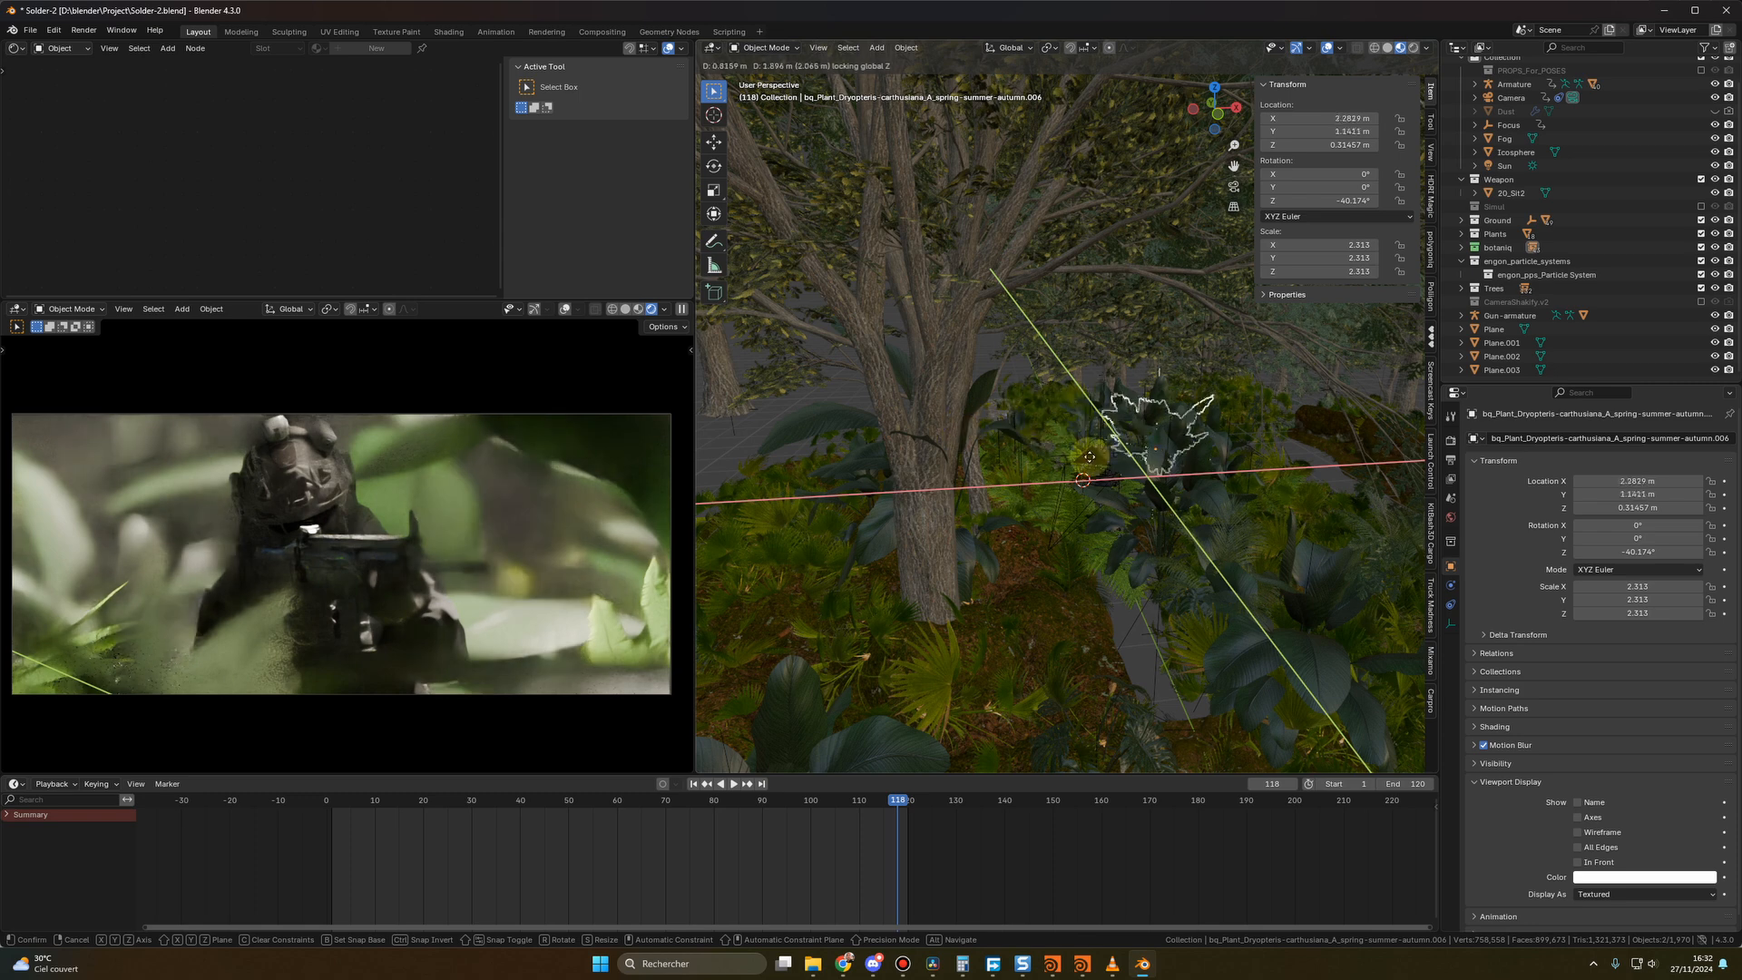
click(829, 963)
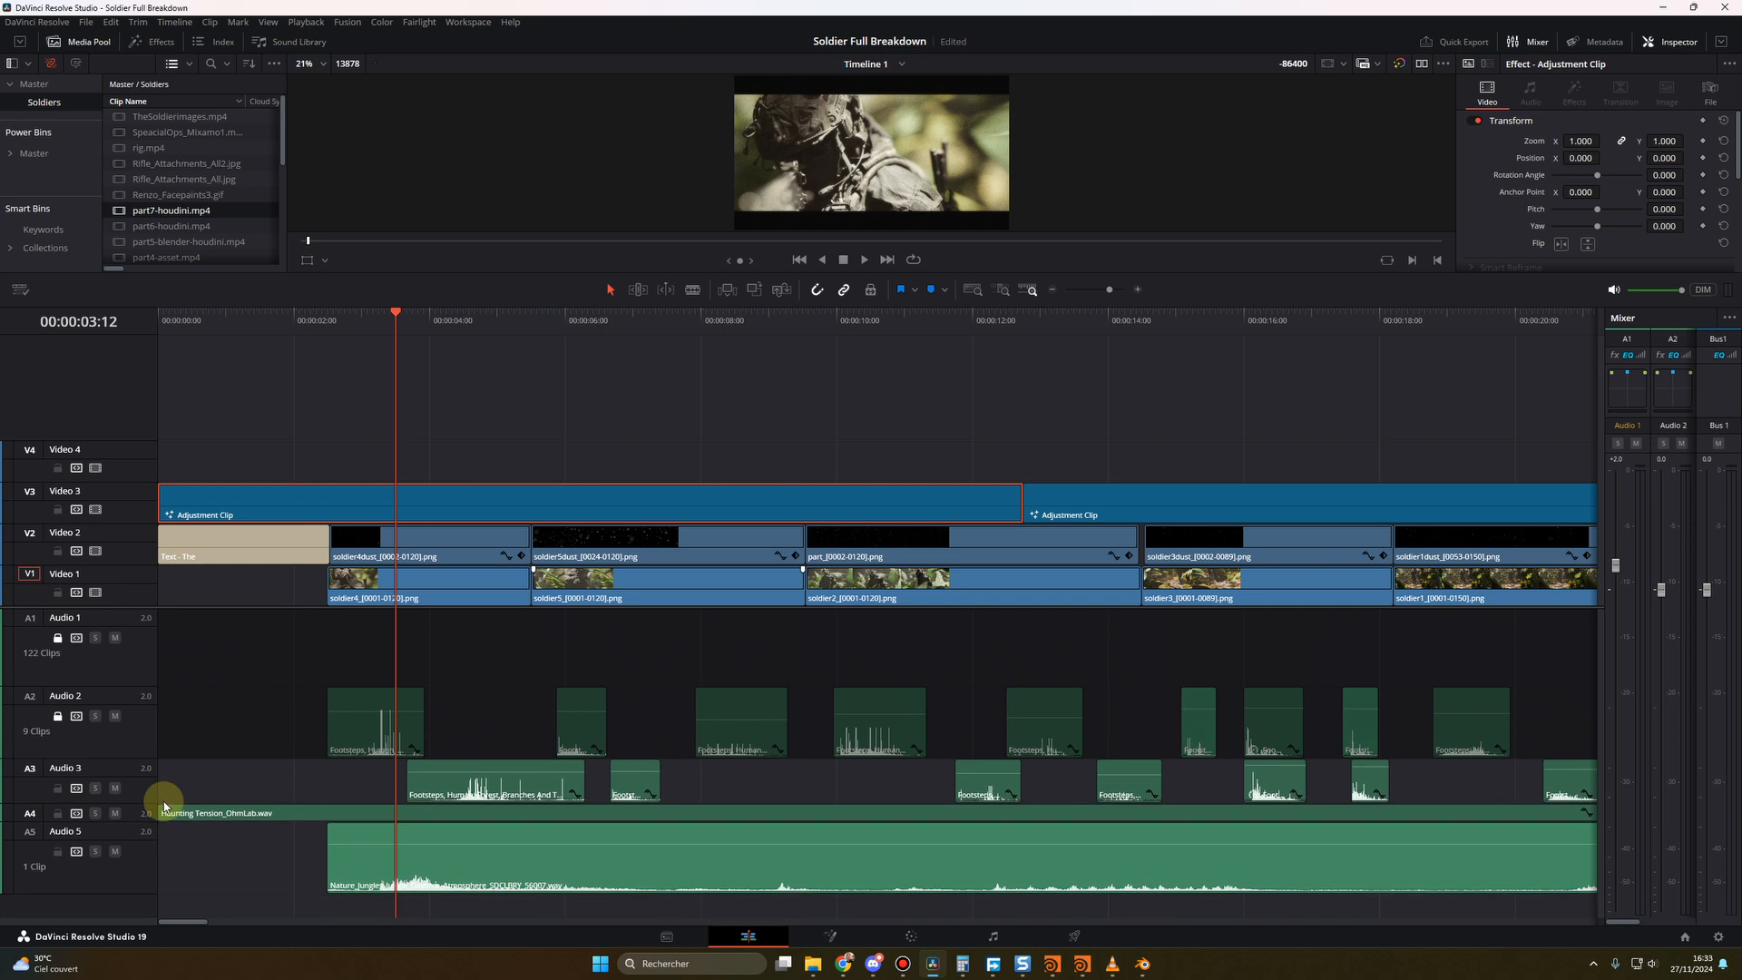
Select the Audio 1 track header so the Inspector shows its Track Level settings
click(63, 616)
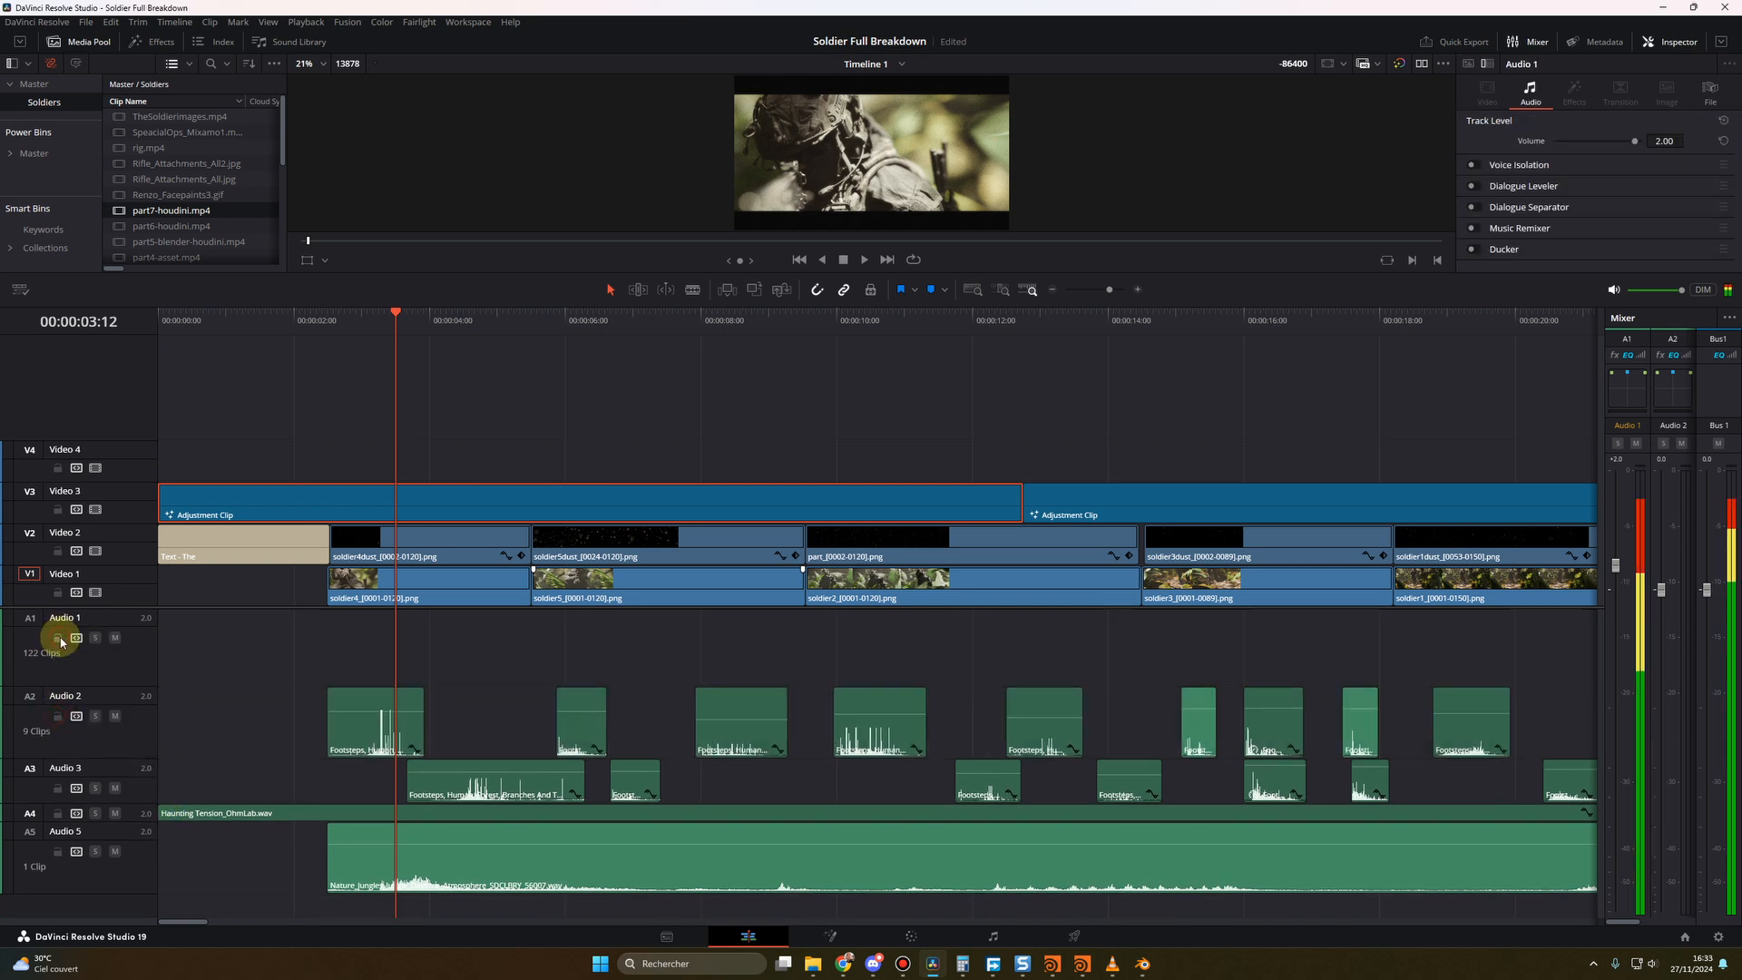